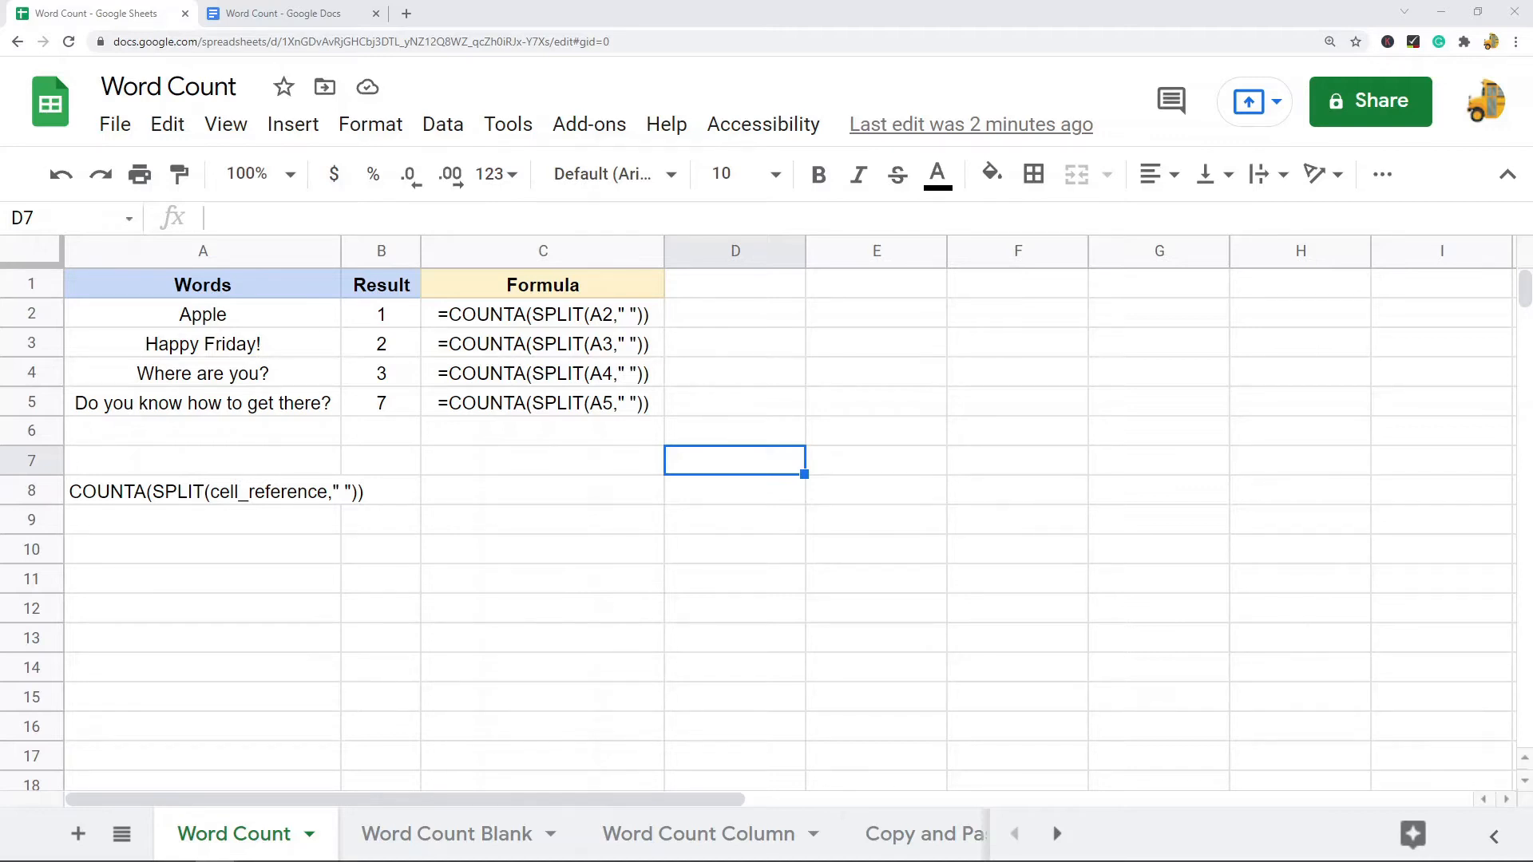
pyautogui.moveTo(367, 457)
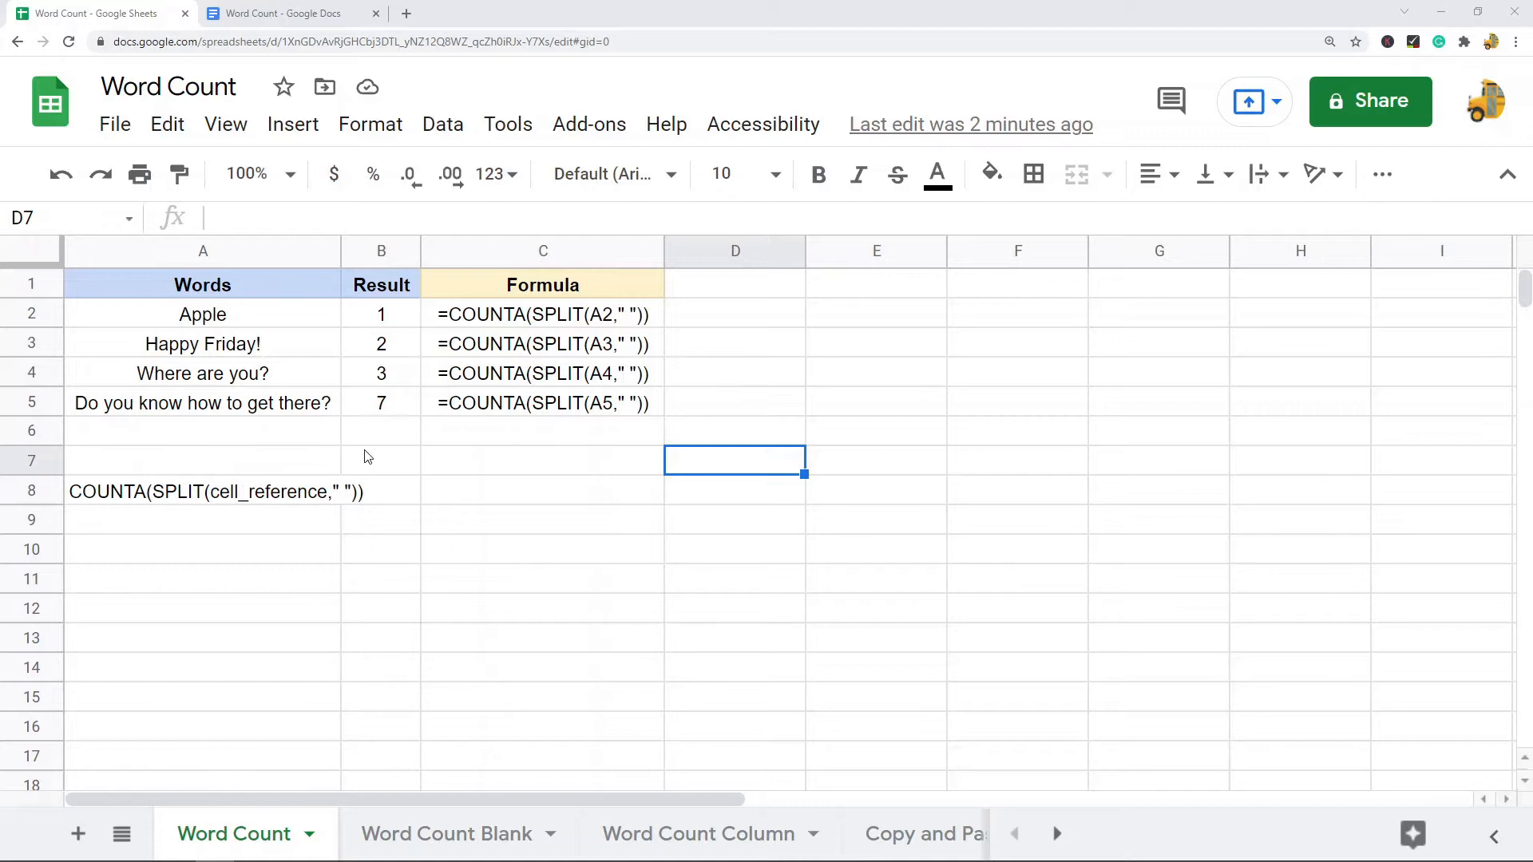
pyautogui.moveTo(176, 516)
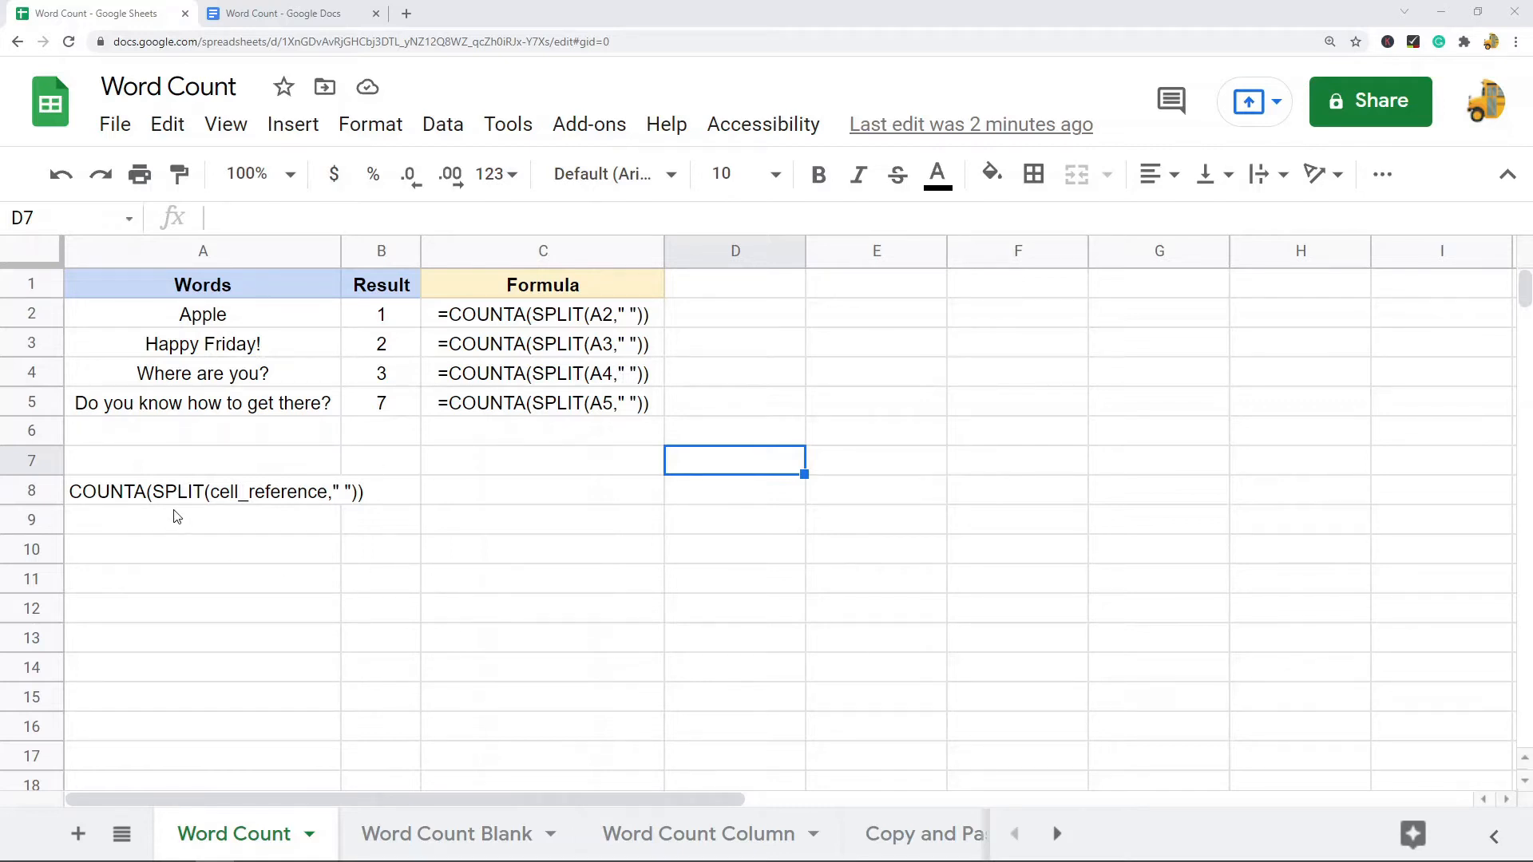
# Step: Examine the generic COUNTA(SPLIT()) word-count formula in A8 and its SPLIT part
pyautogui.click(203, 490)
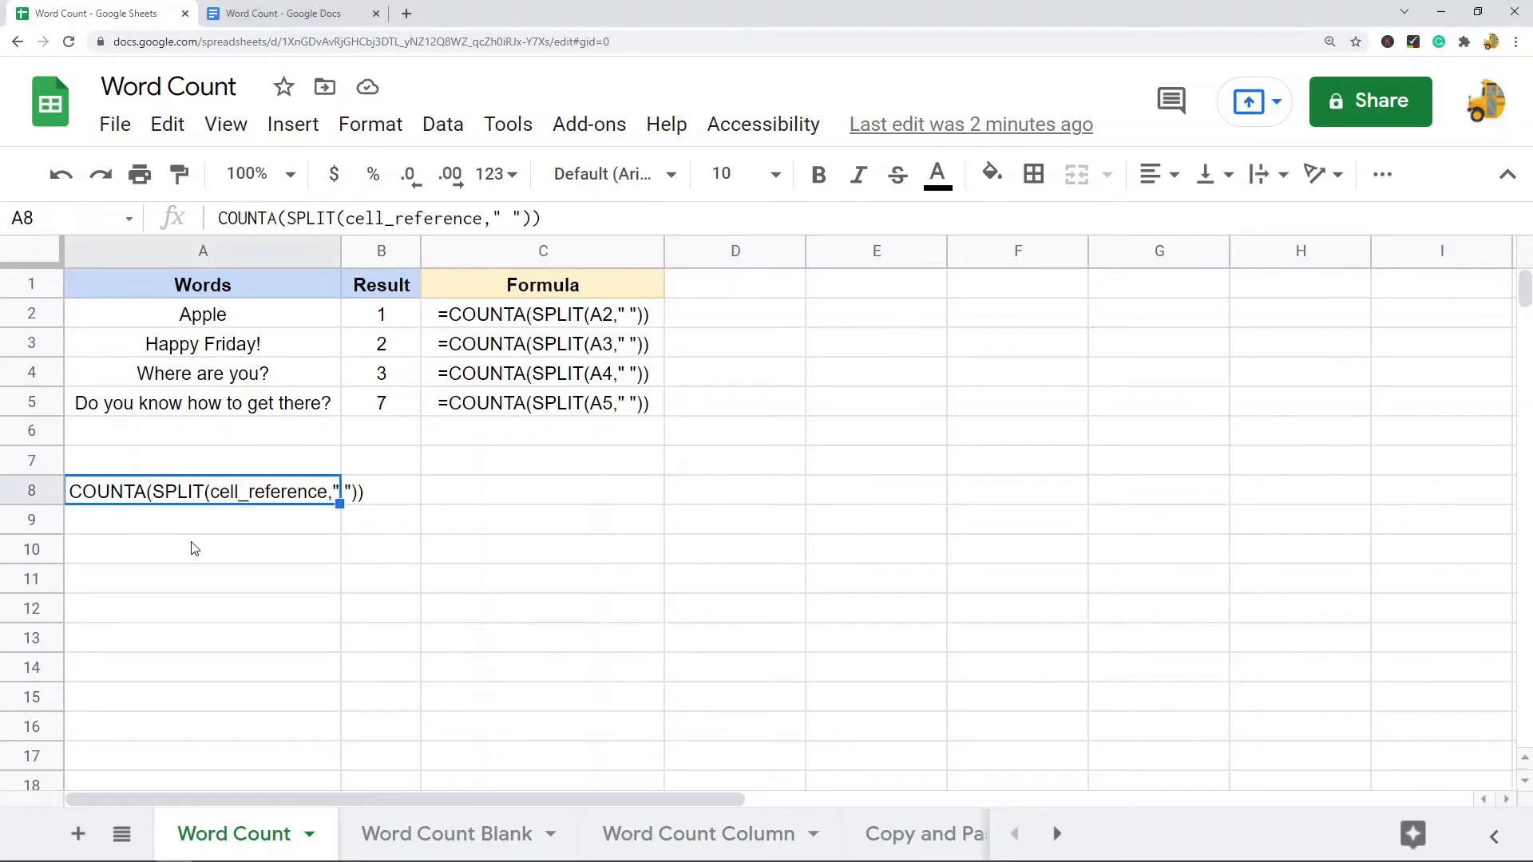
pyautogui.moveTo(215, 623)
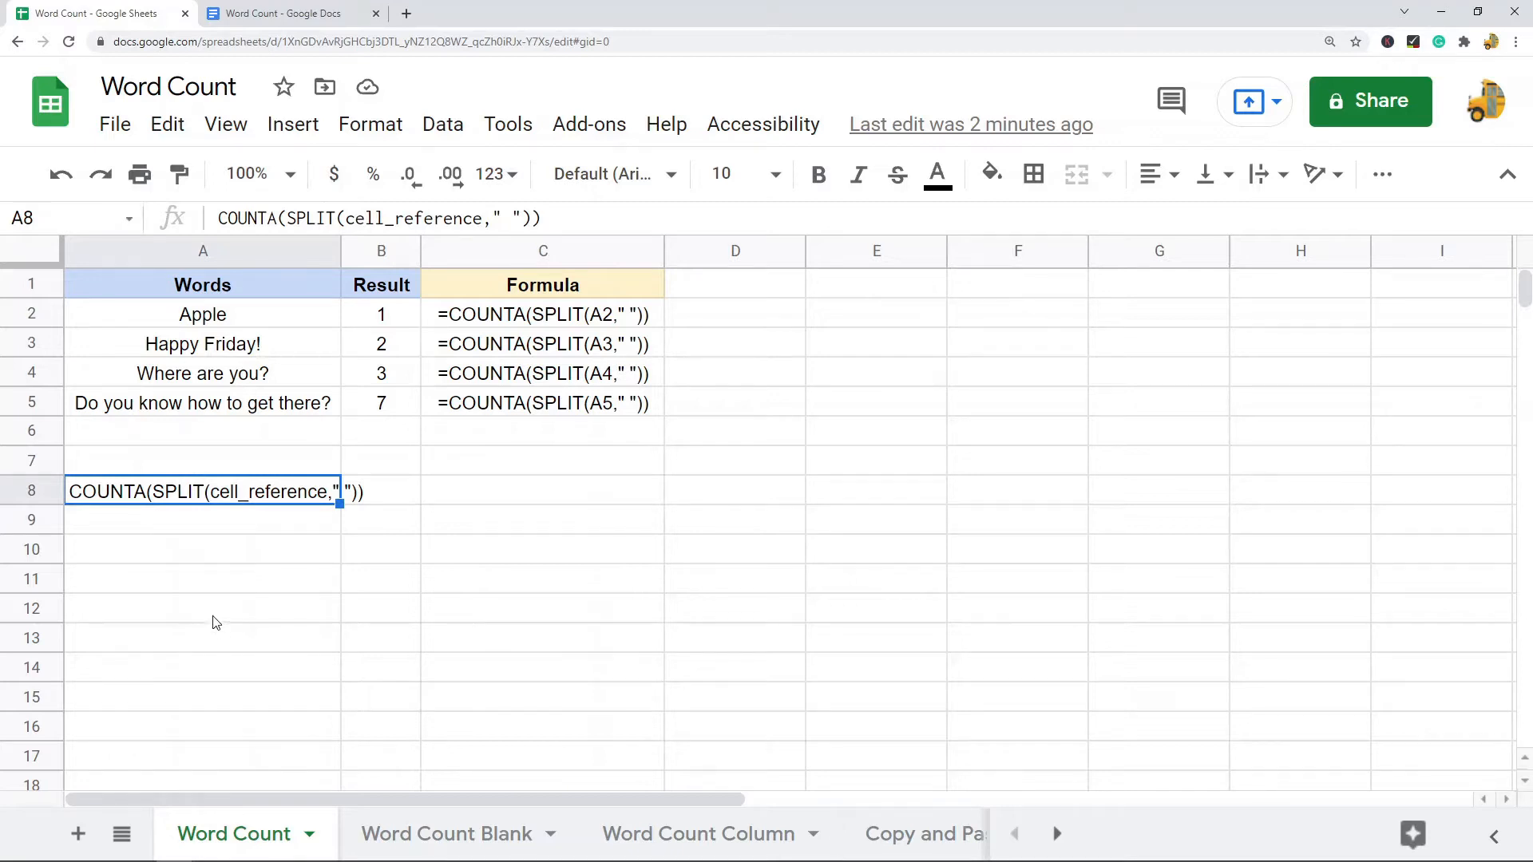
pyautogui.moveTo(452, 441)
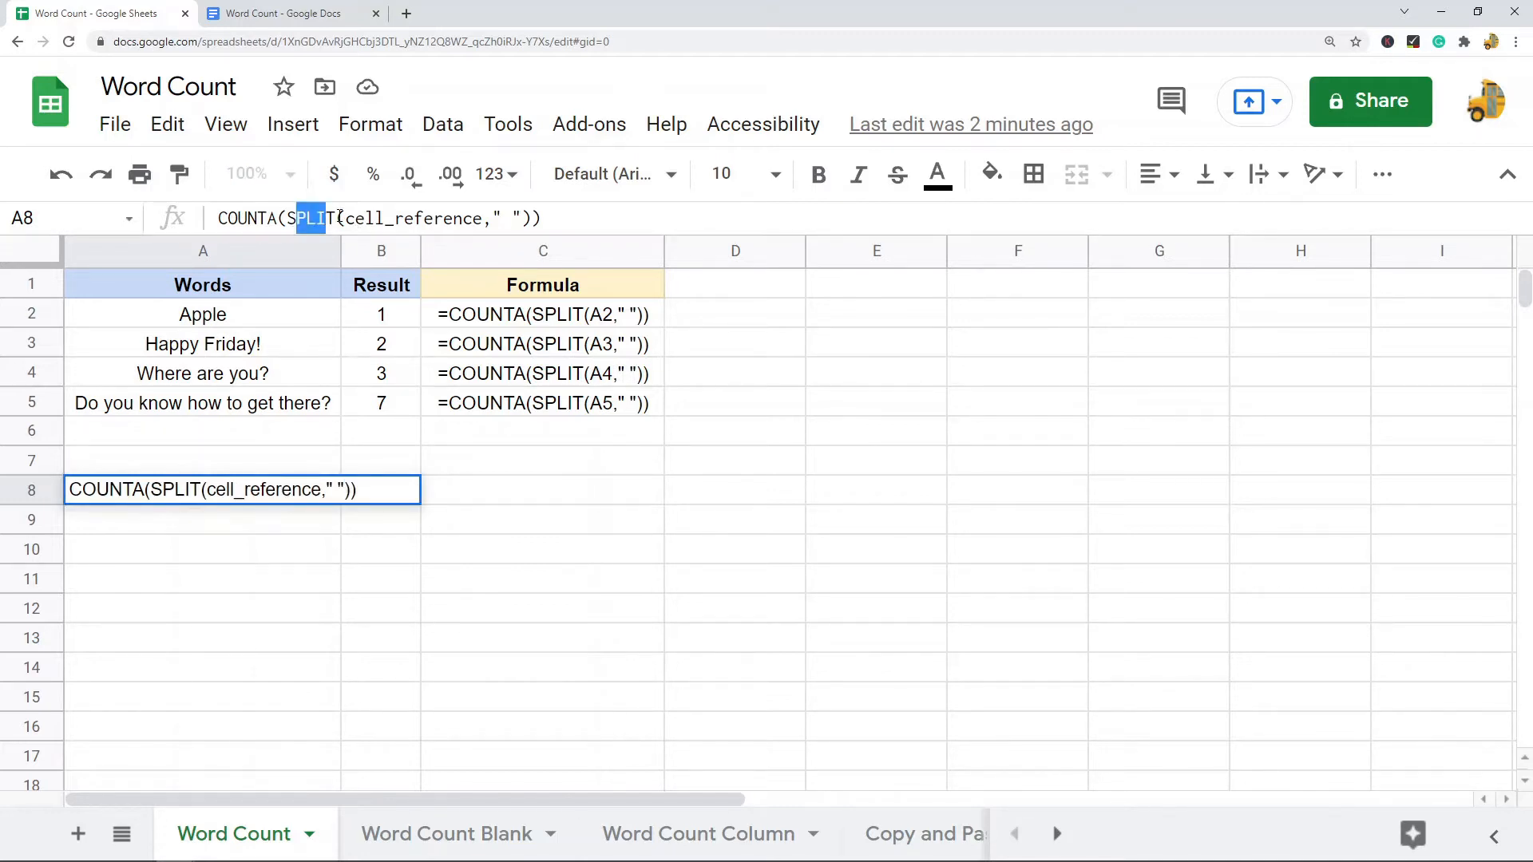
pyautogui.doubleClick(412, 218)
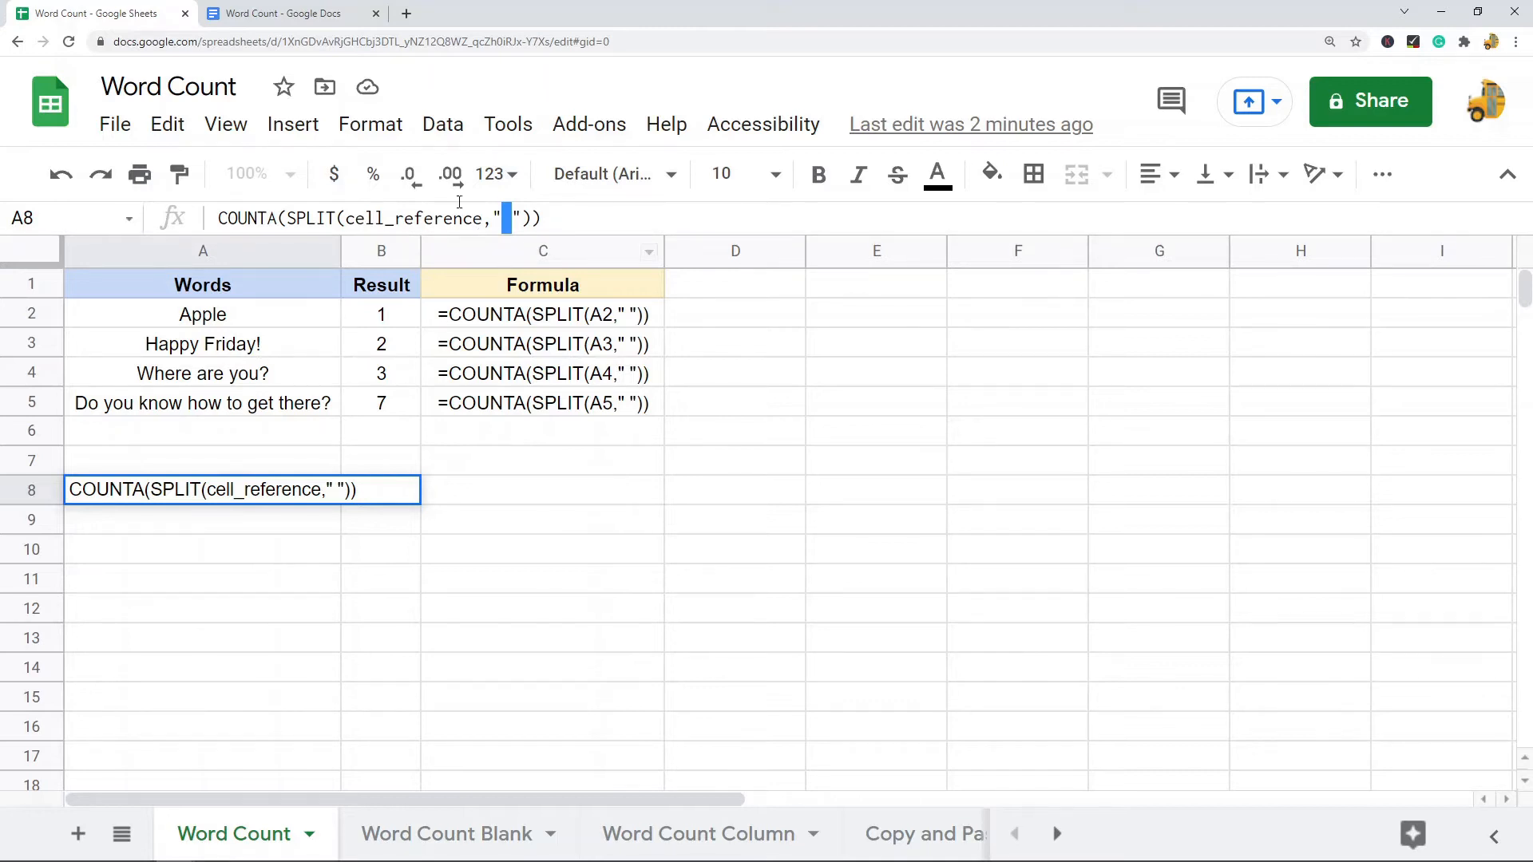
pyautogui.moveTo(171, 590)
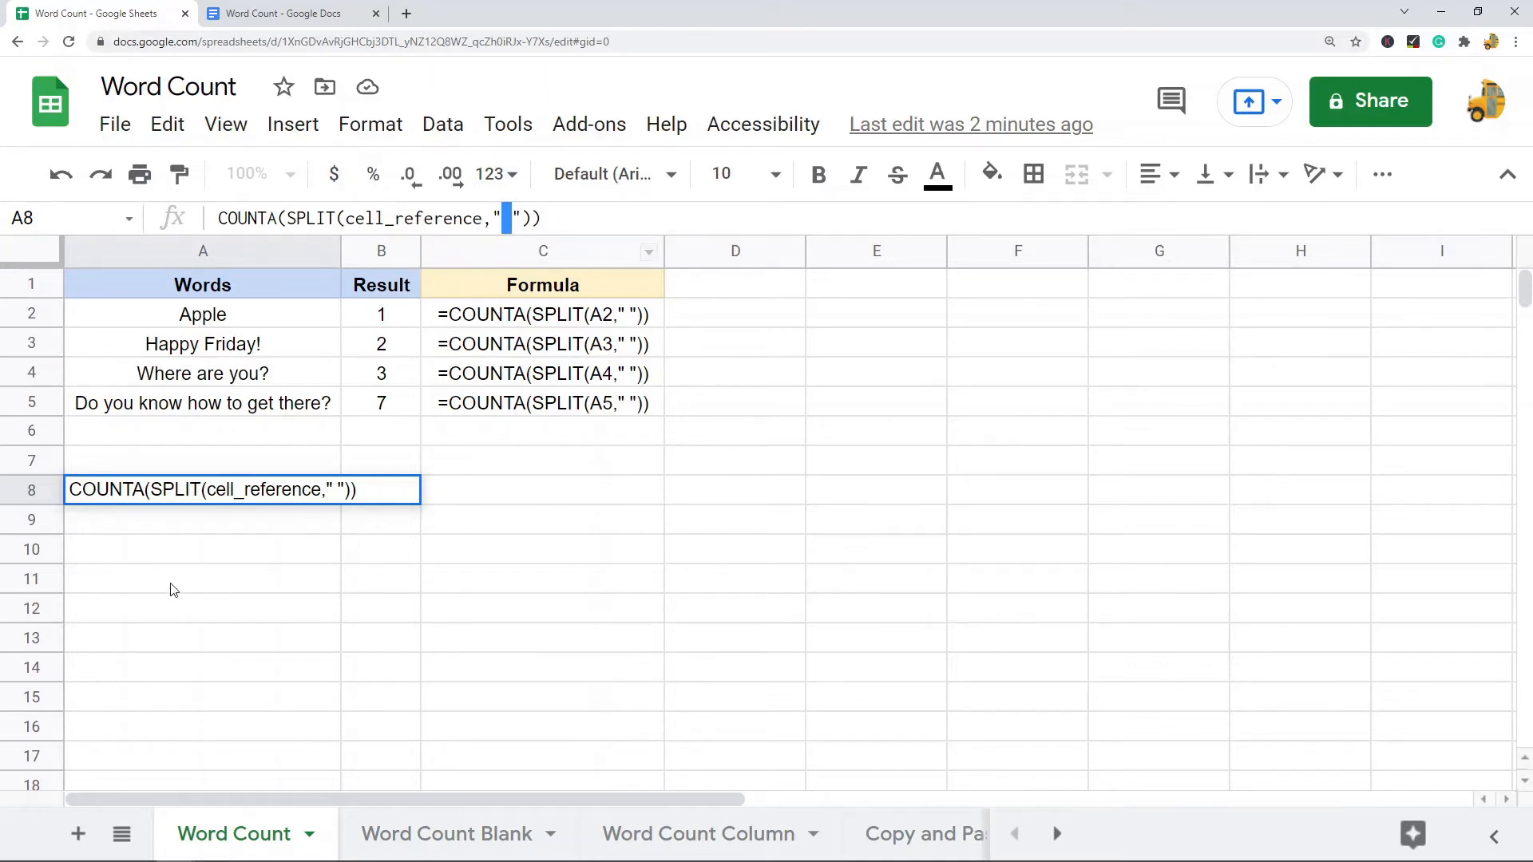
pyautogui.click(382, 315)
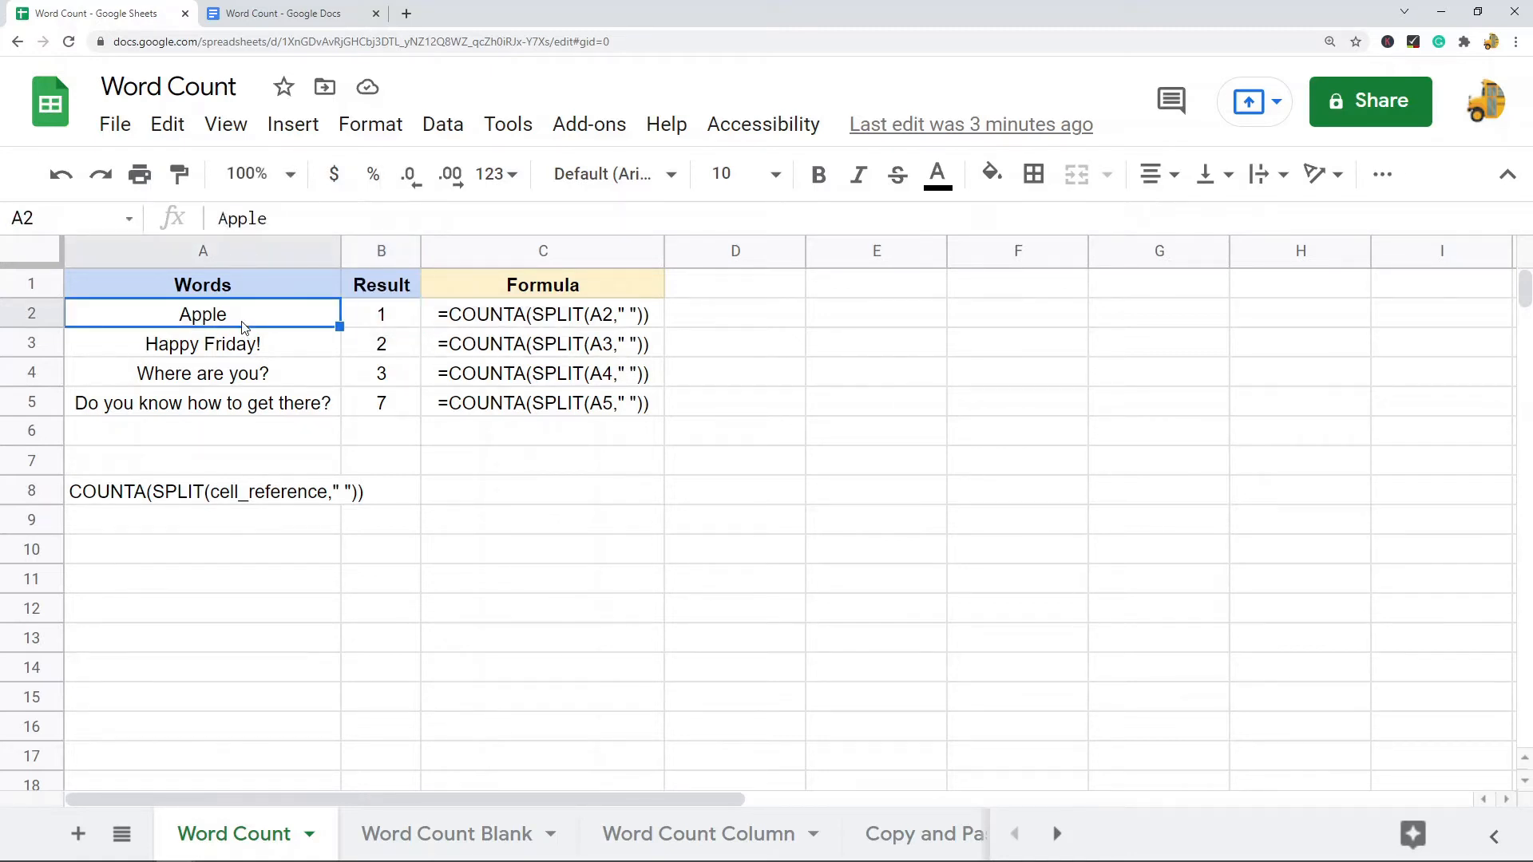
# Step: Inspect the word counts 1, 2, 3 and 7 beside each sentence in B2:B5
pyautogui.click(380, 313)
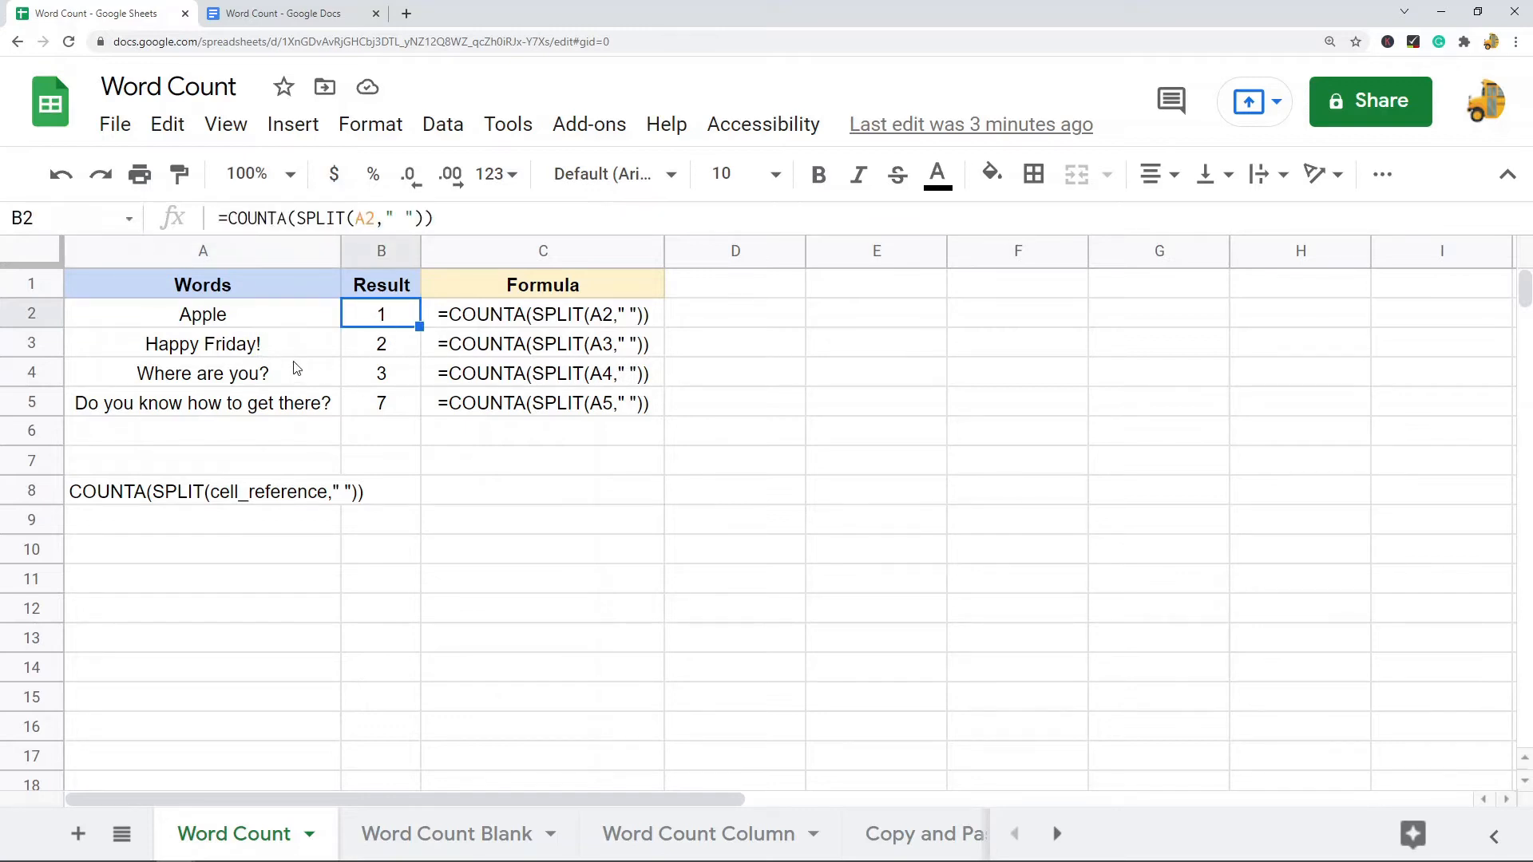
pyautogui.click(380, 343)
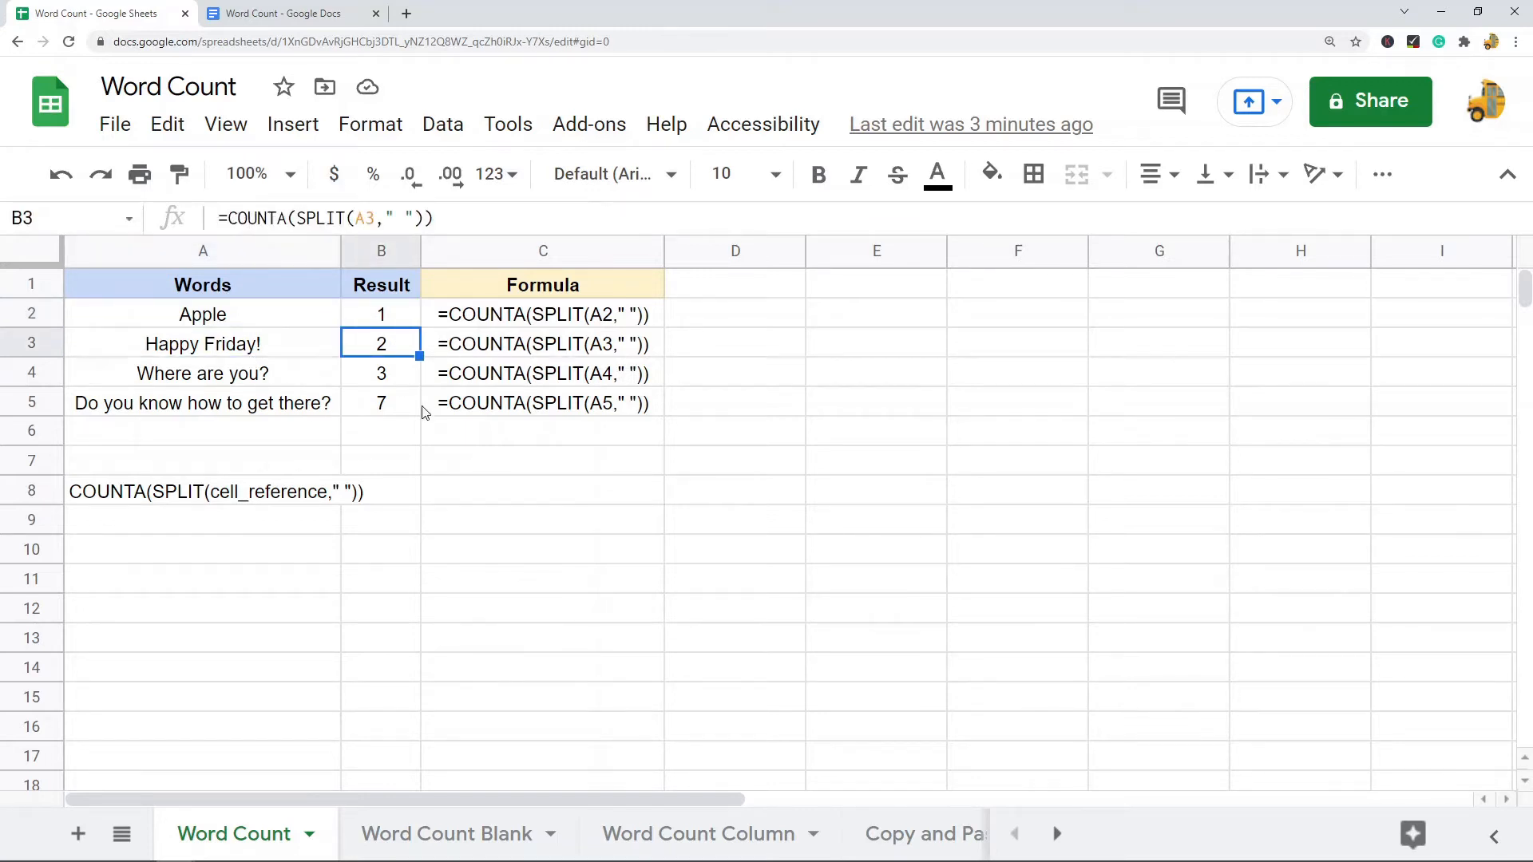
pyautogui.click(381, 373)
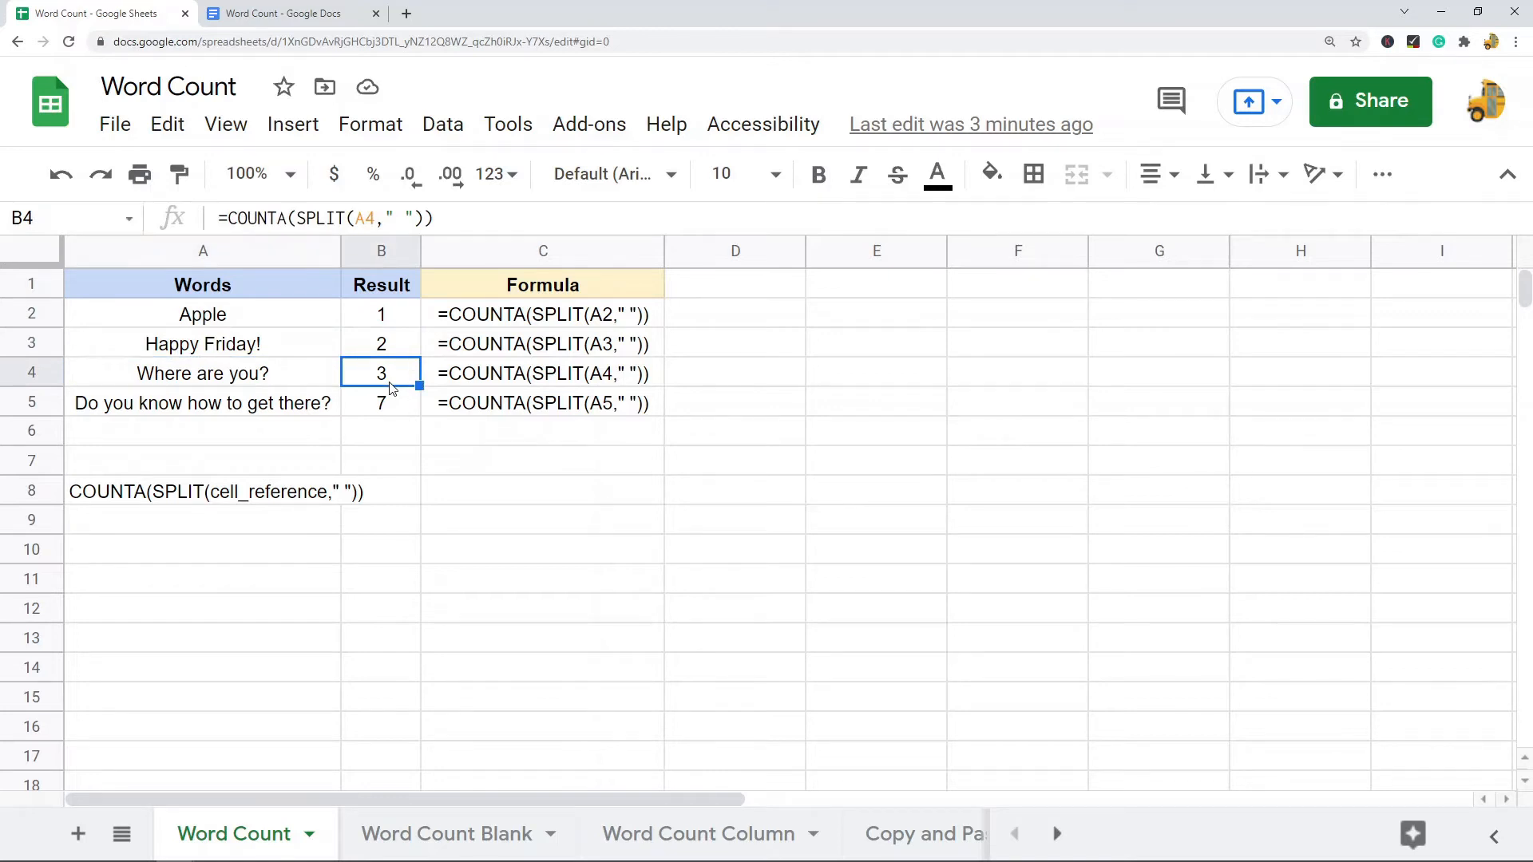
pyautogui.click(203, 403)
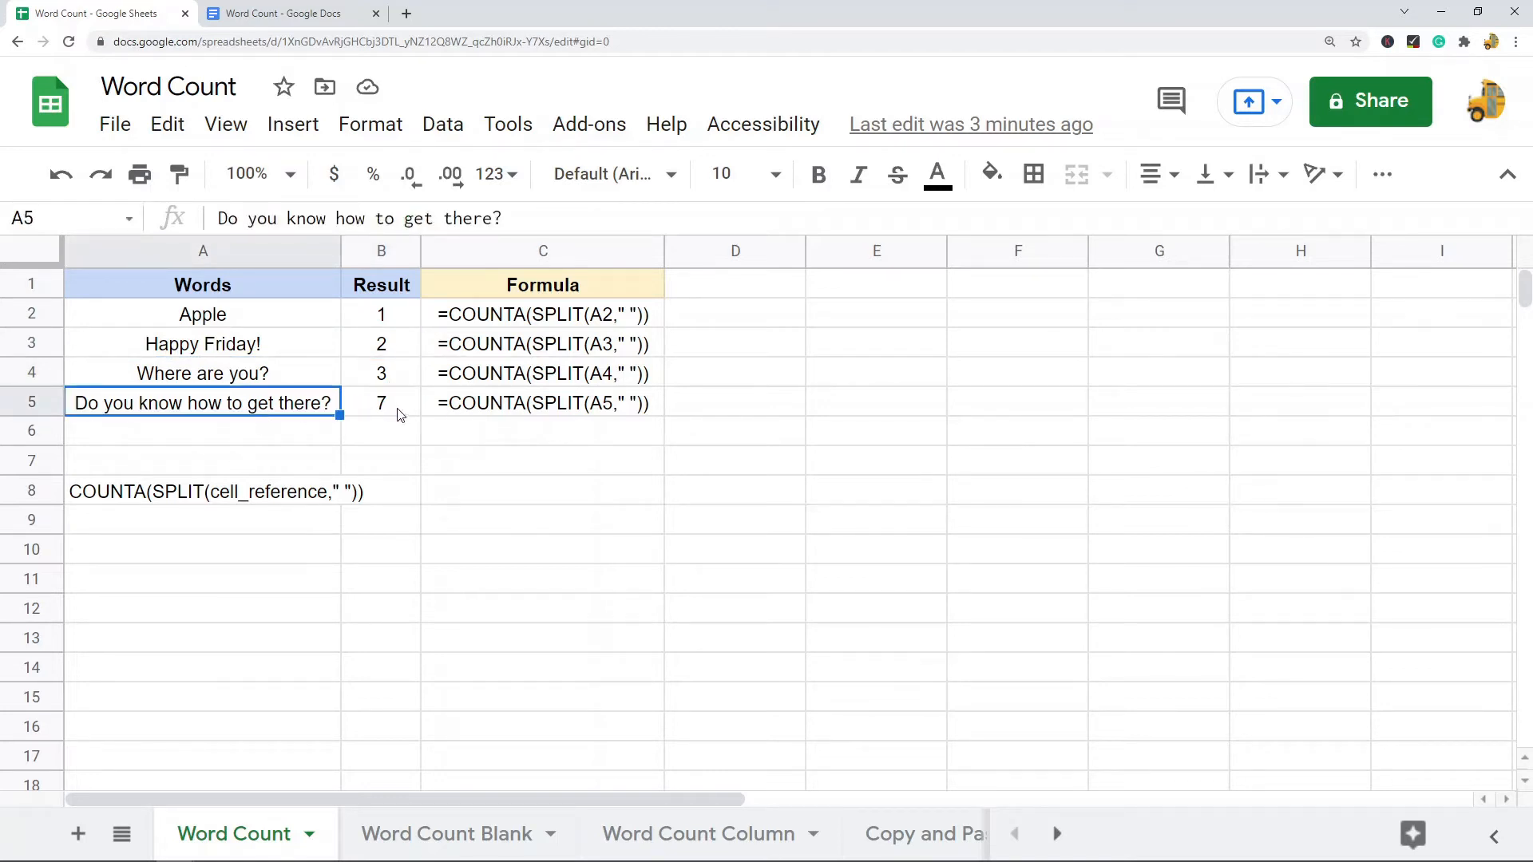
pyautogui.click(380, 402)
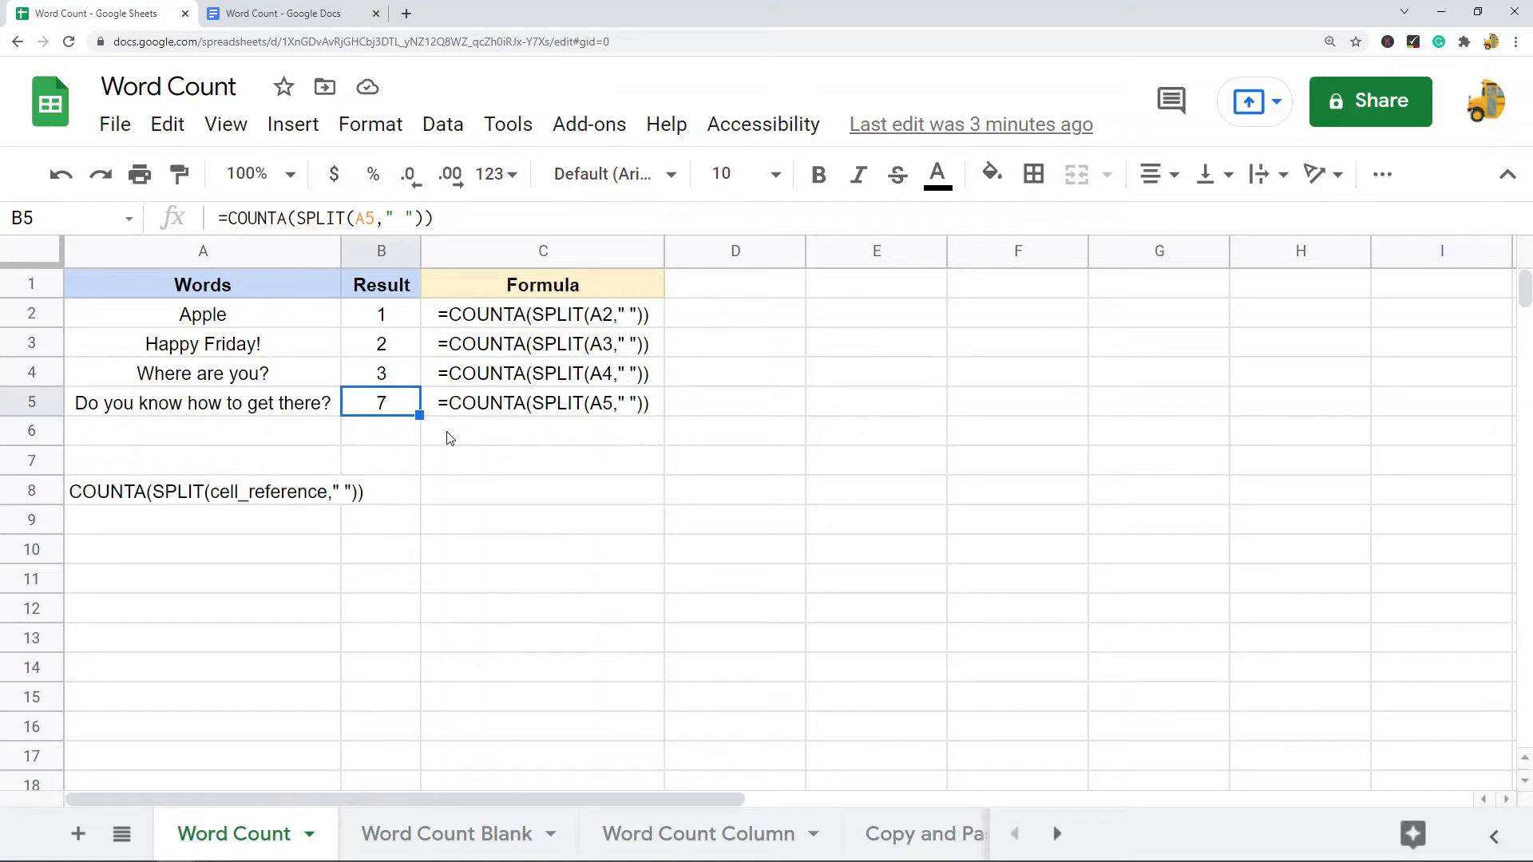
pyautogui.moveTo(298, 468)
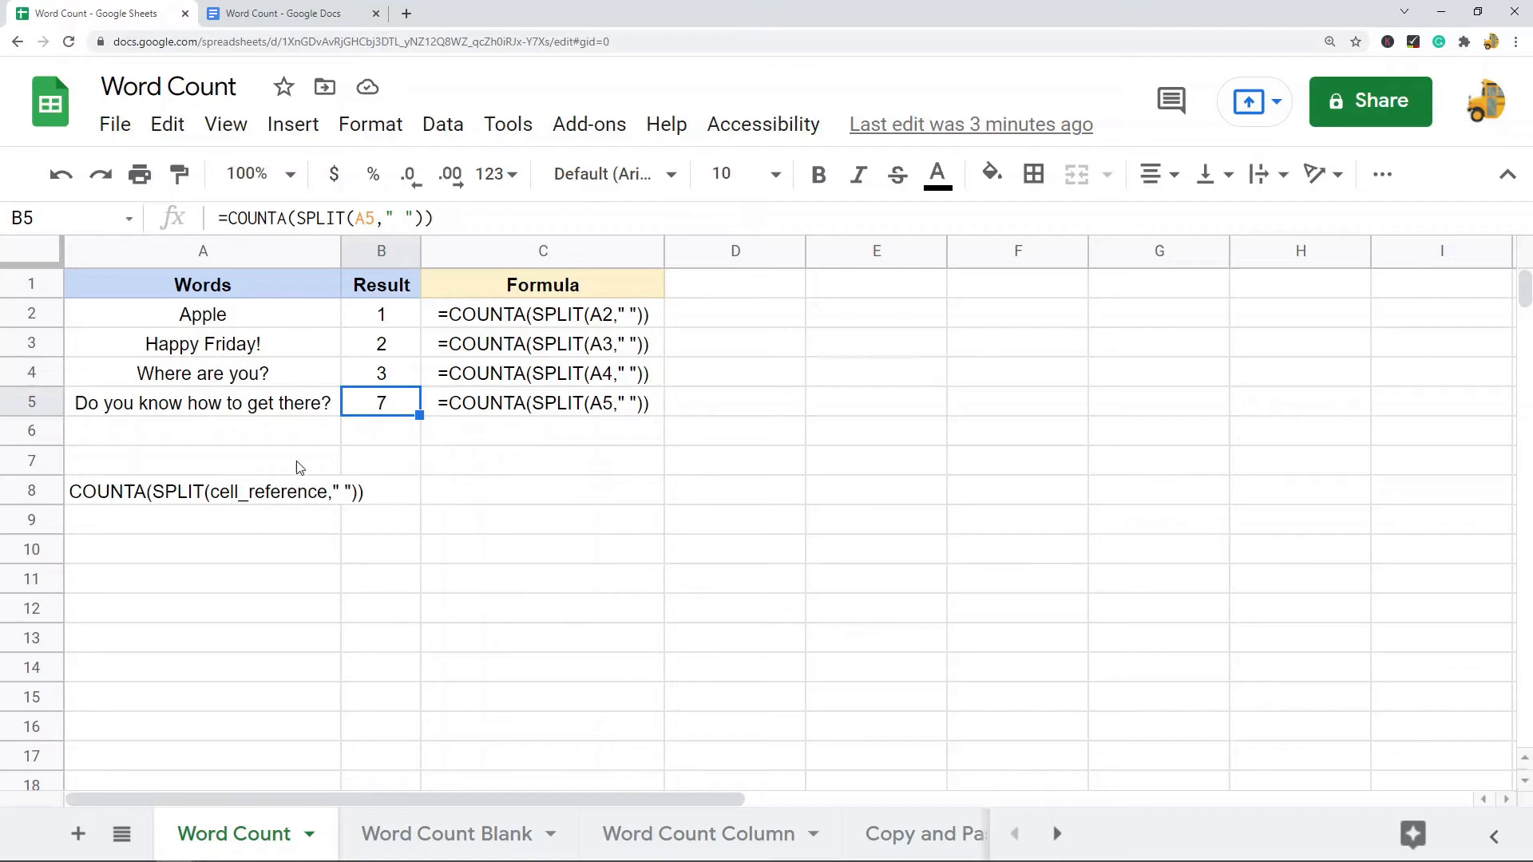
# Step: Clear Apple from A2, note the count stays 1, then enter Banana Apple and recheck
pyautogui.click(202, 315)
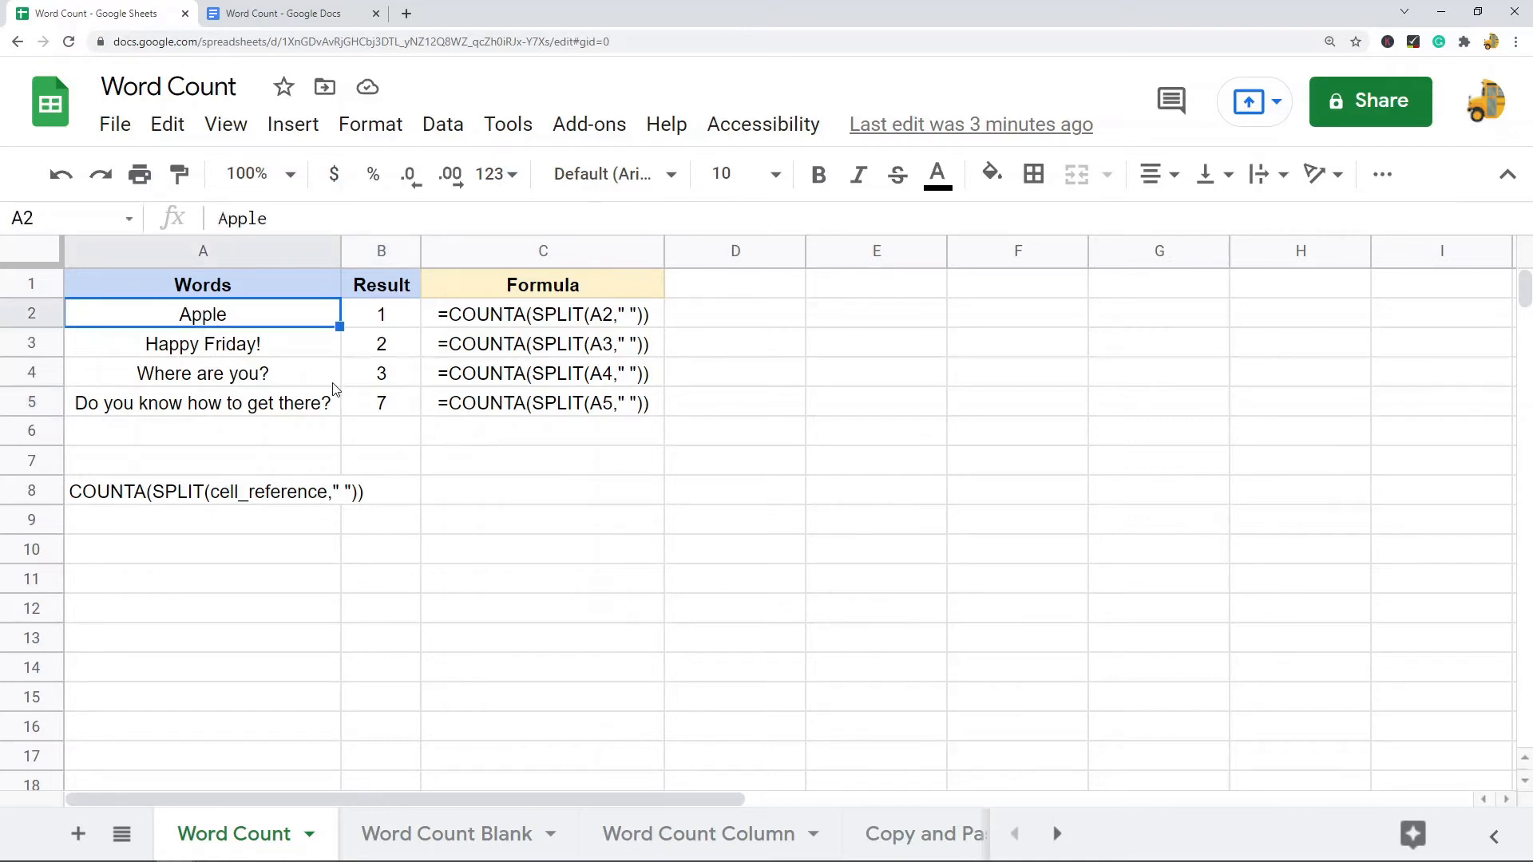
pyautogui.press('Delete')
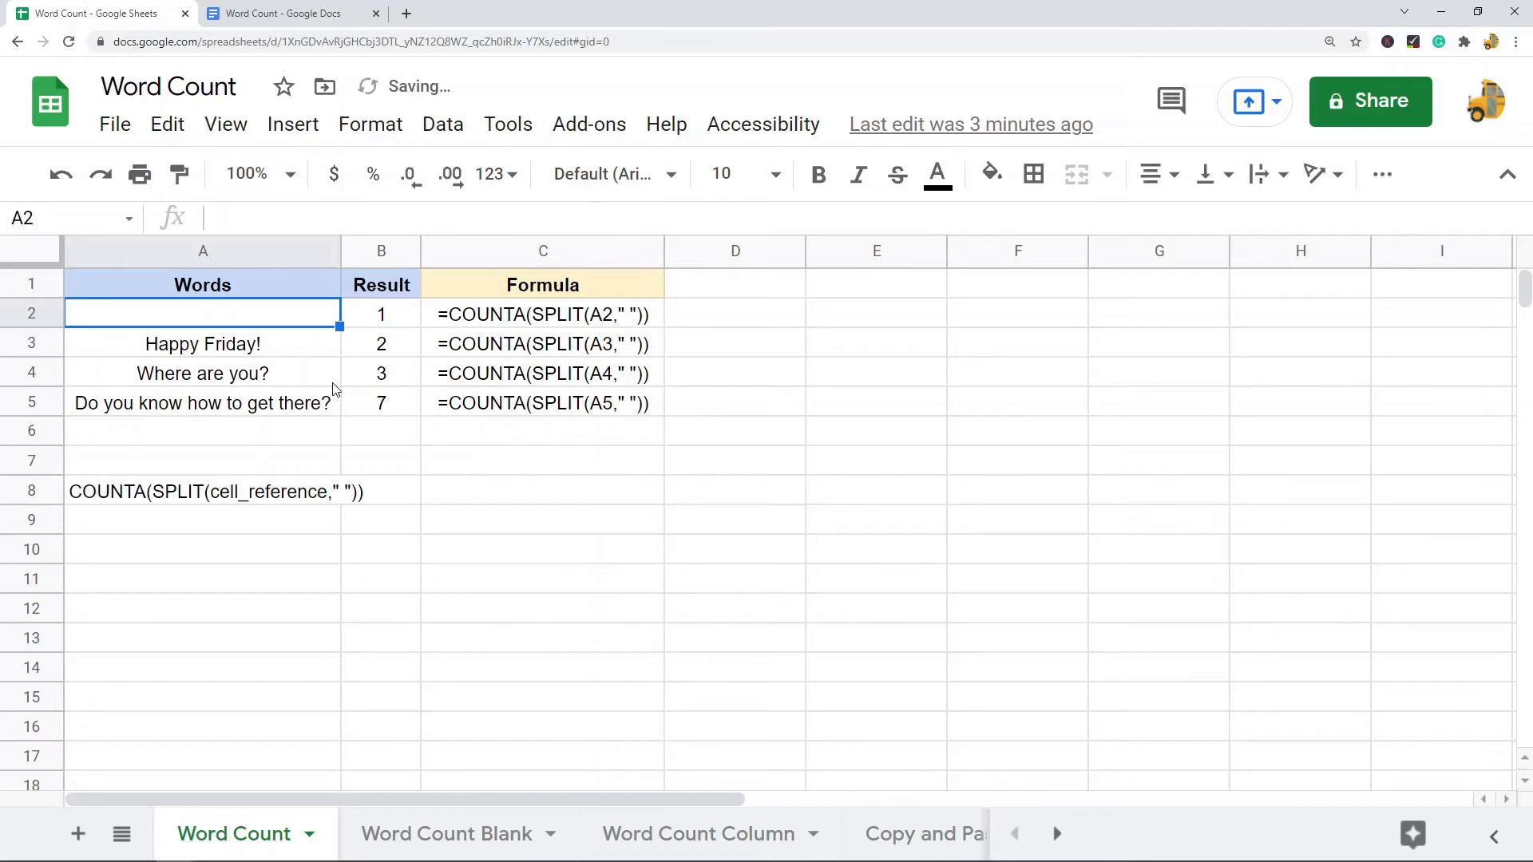
pyautogui.click(381, 315)
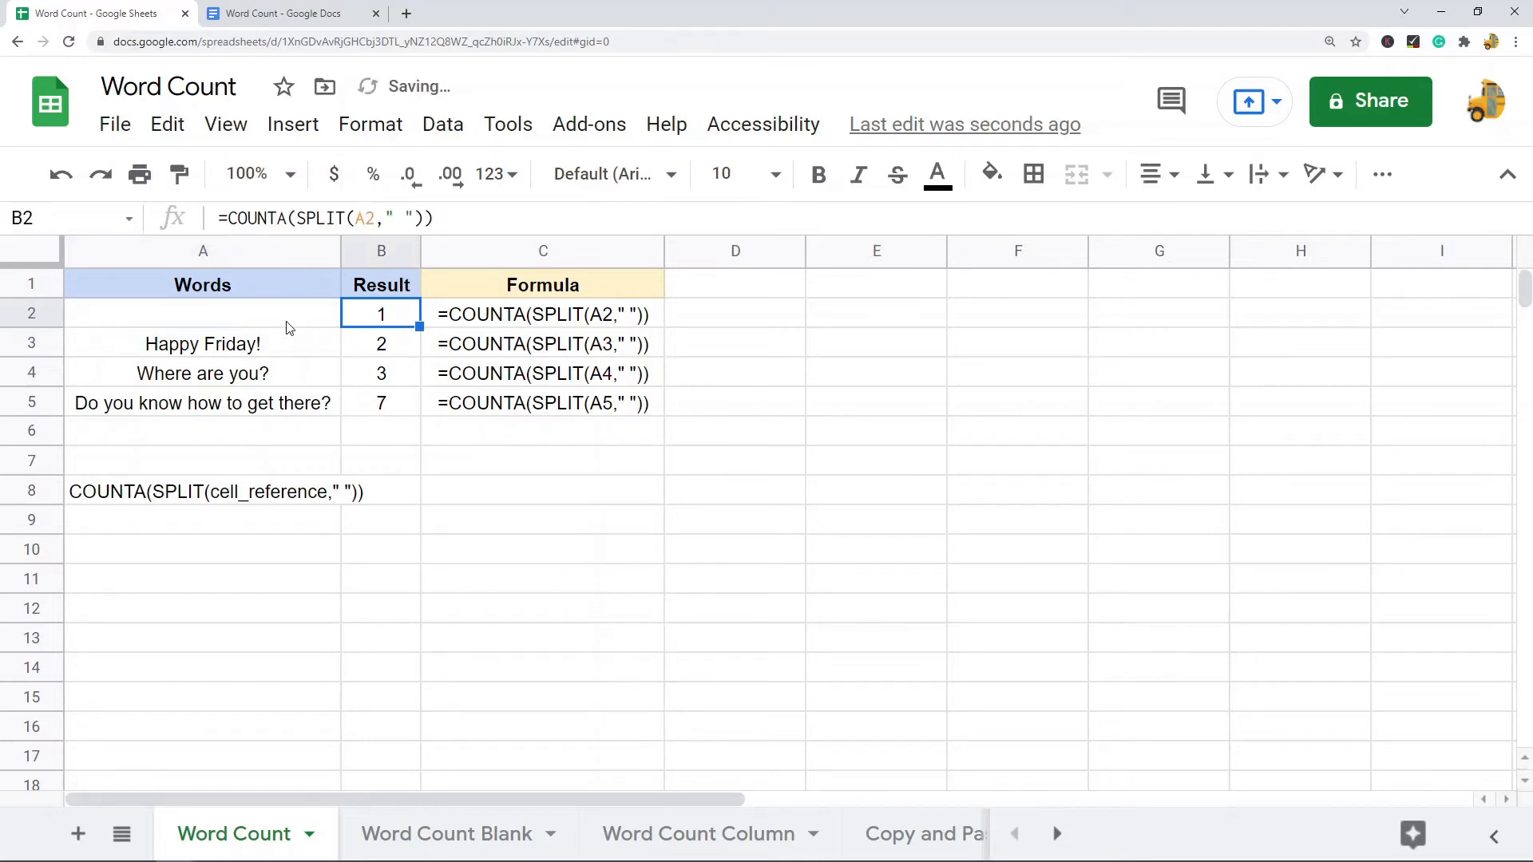
pyautogui.click(203, 314)
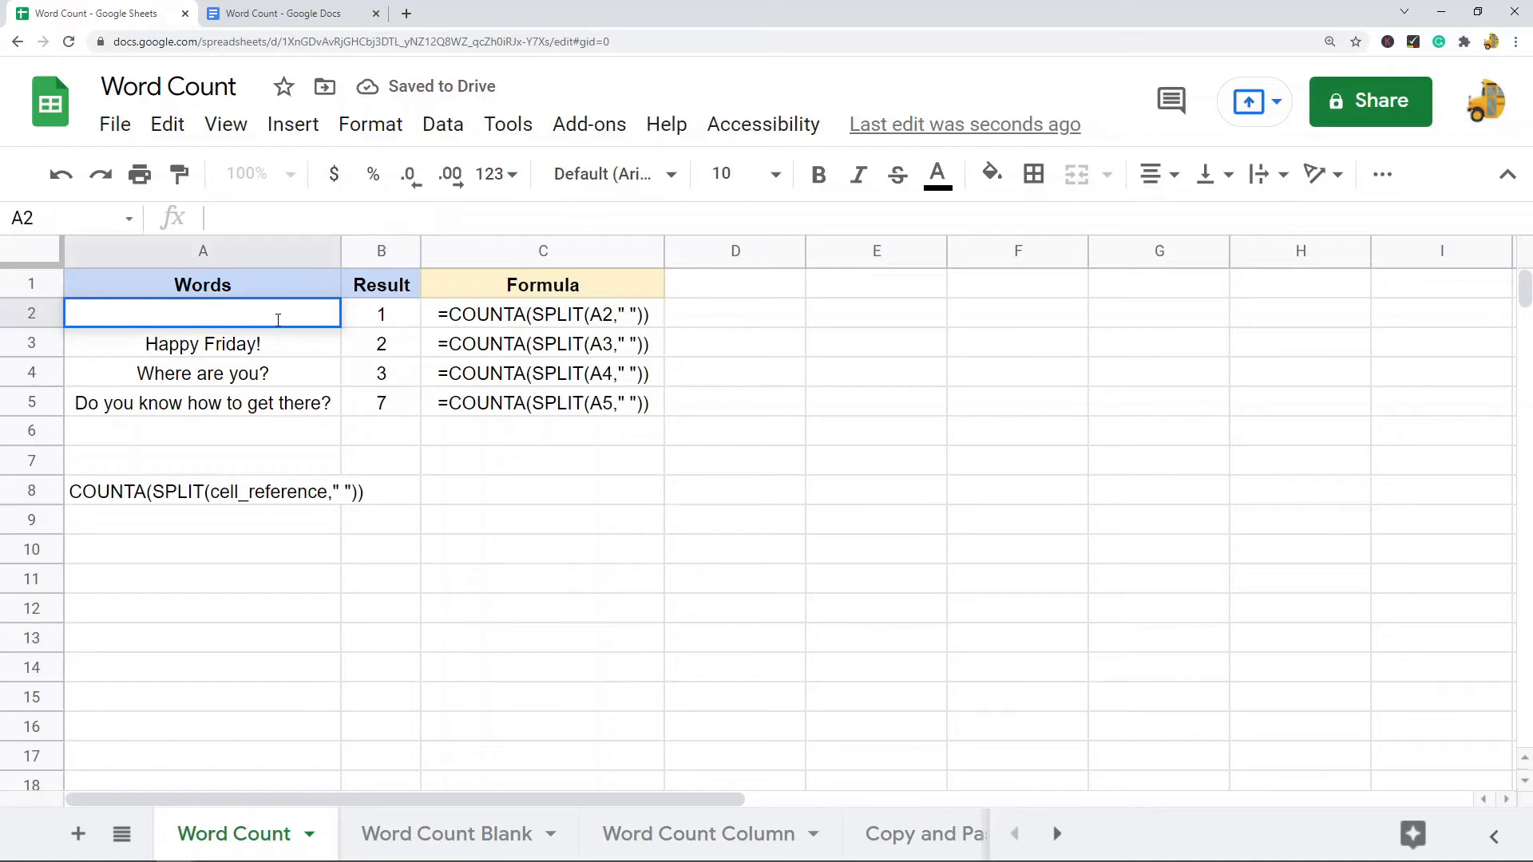
pyautogui.write('Banana Appl')
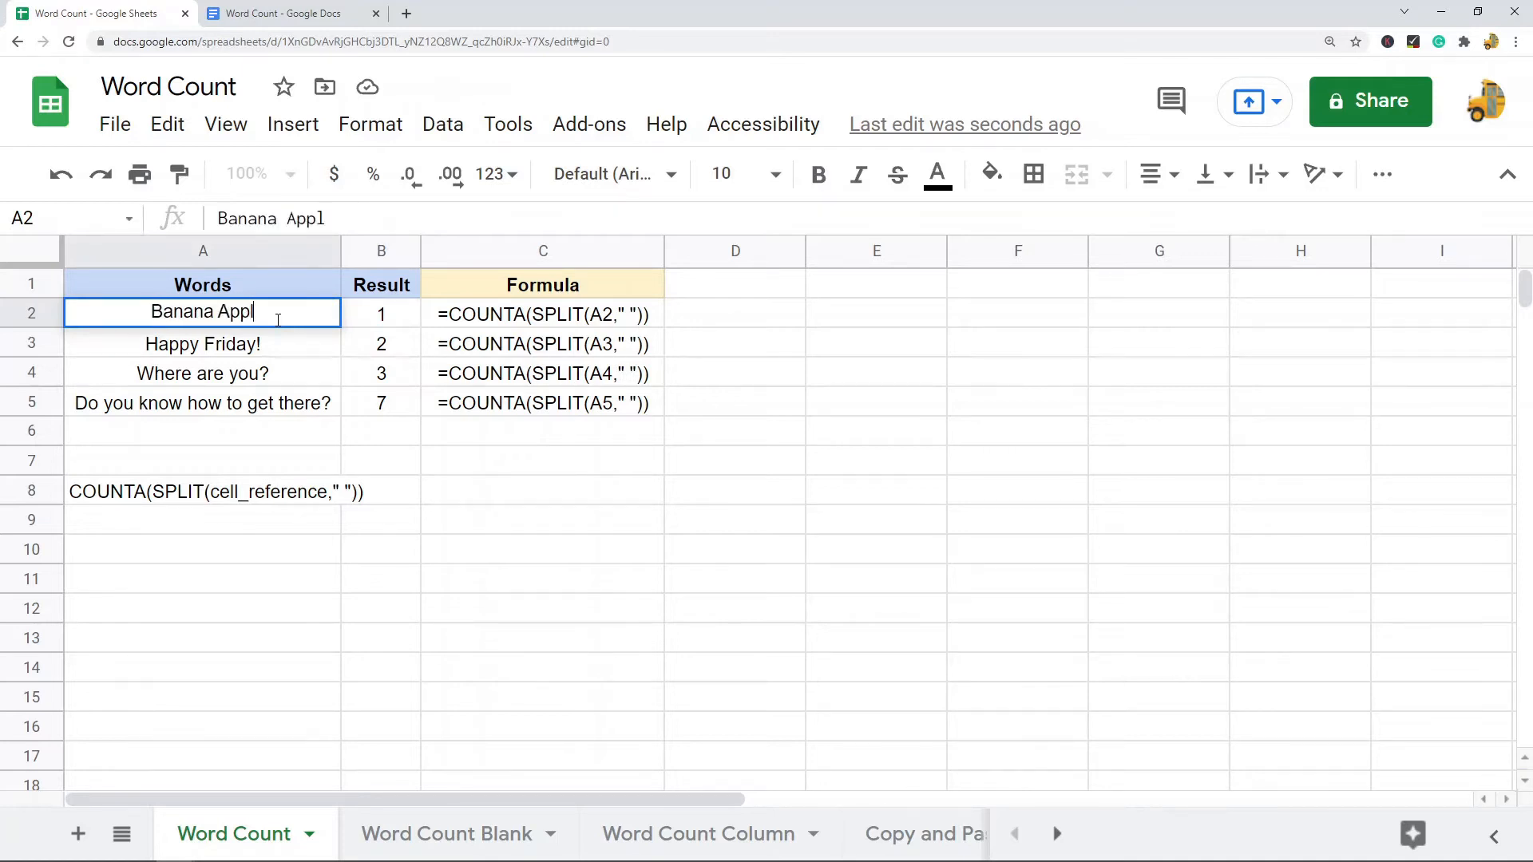
pyautogui.write('e')
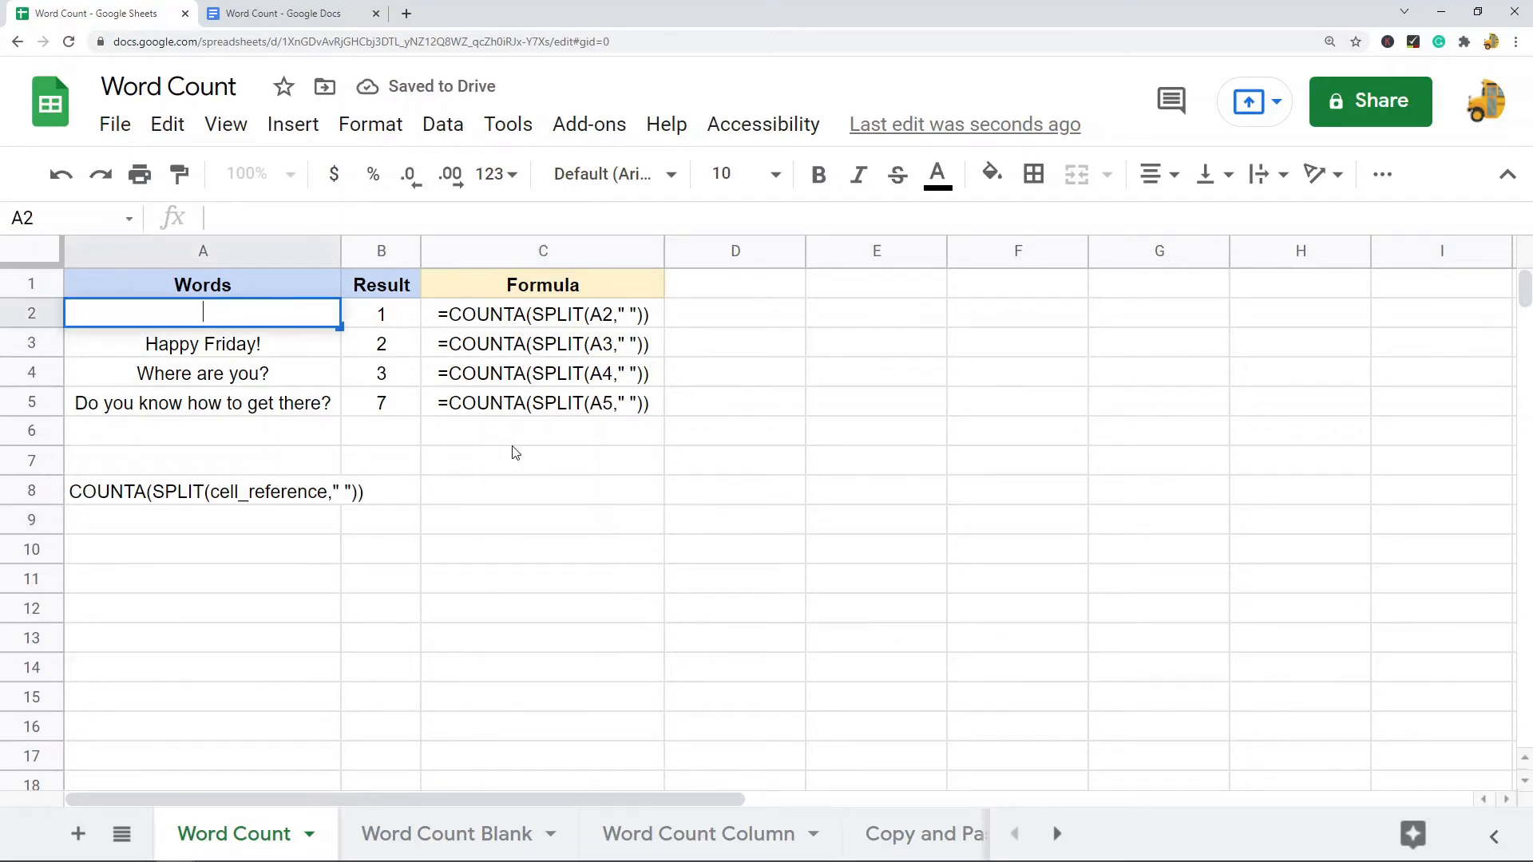
pyautogui.click(380, 314)
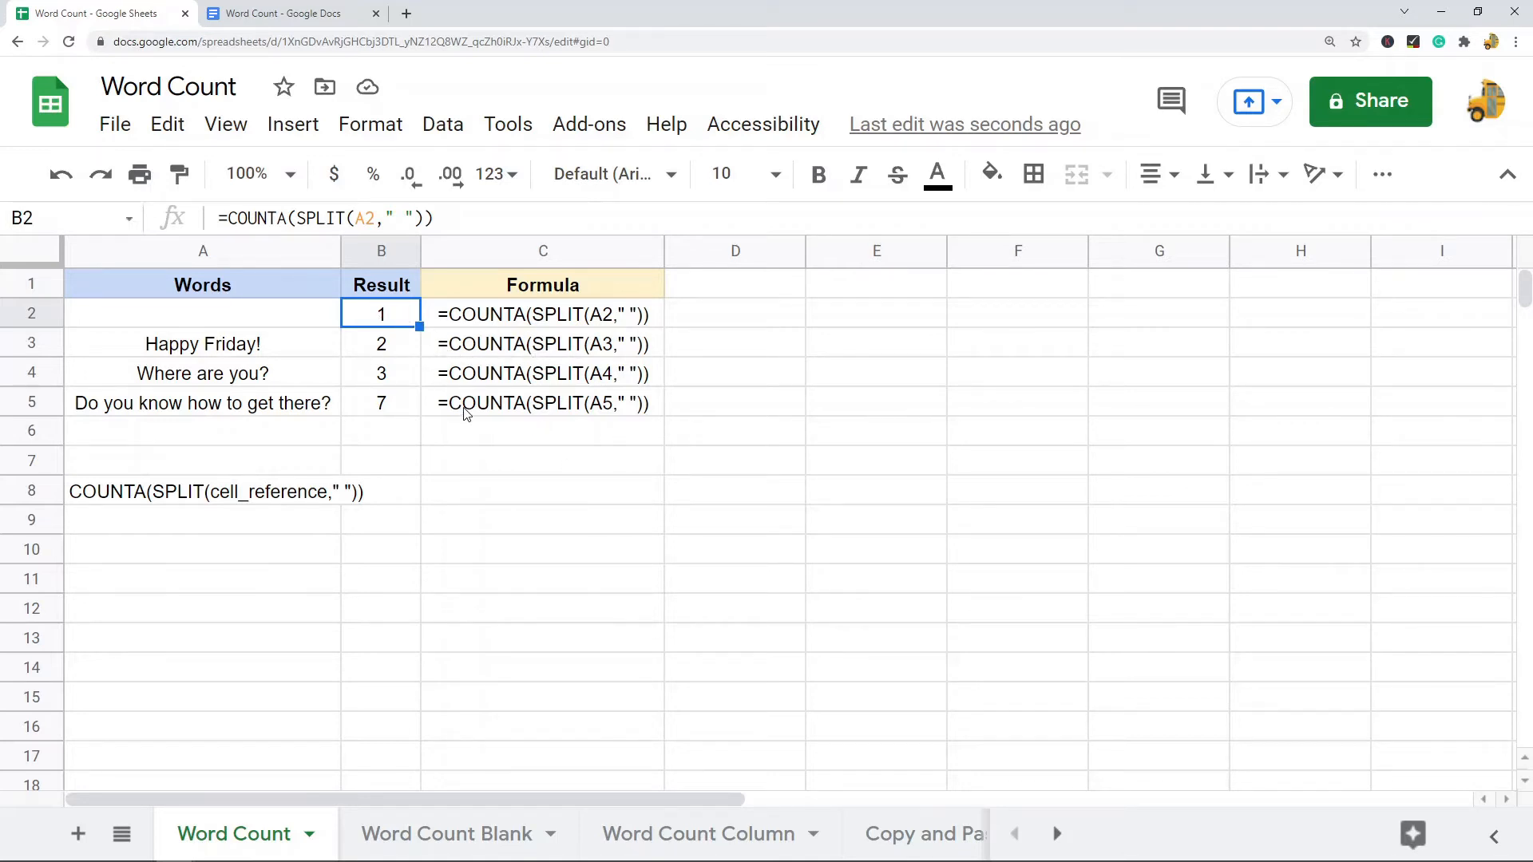
pyautogui.click(542, 403)
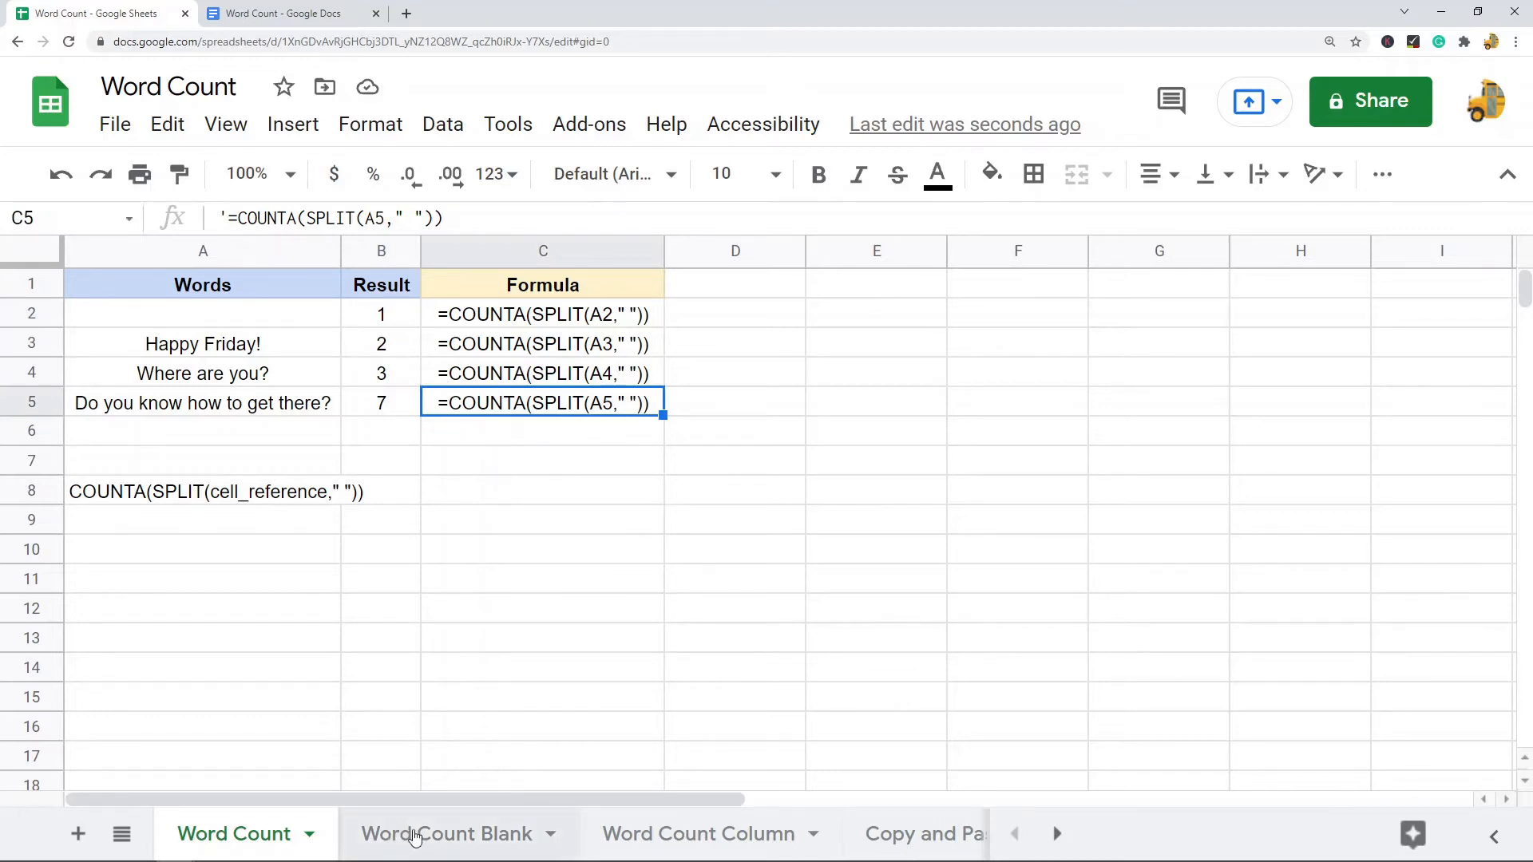
# Step: View the IF blank-check COUNTA(SPLIT()) template in A9 on the Word Count Blank sheet
pyautogui.click(446, 834)
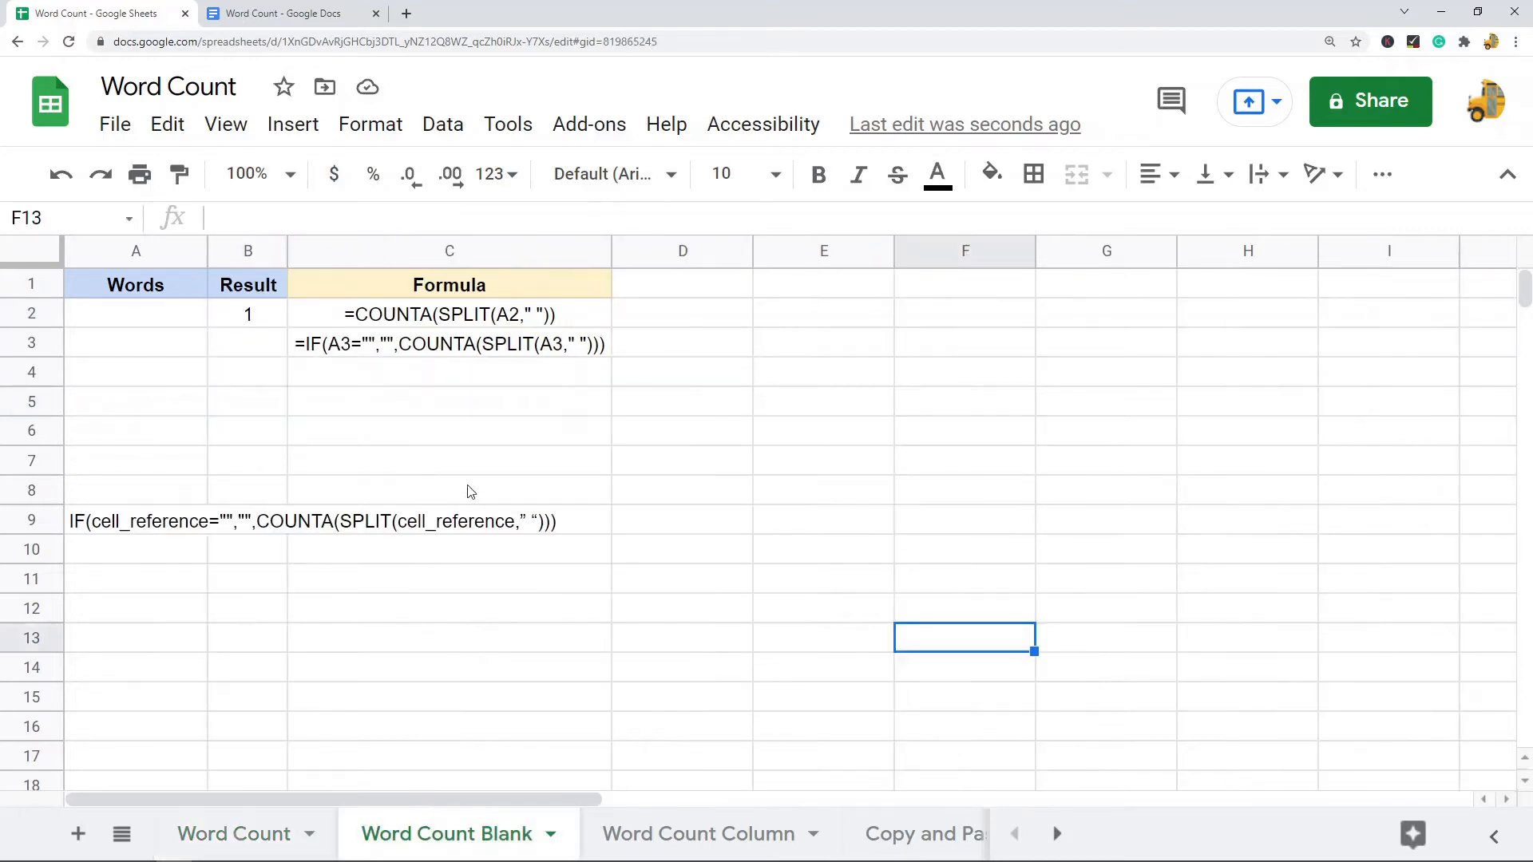
pyautogui.click(136, 521)
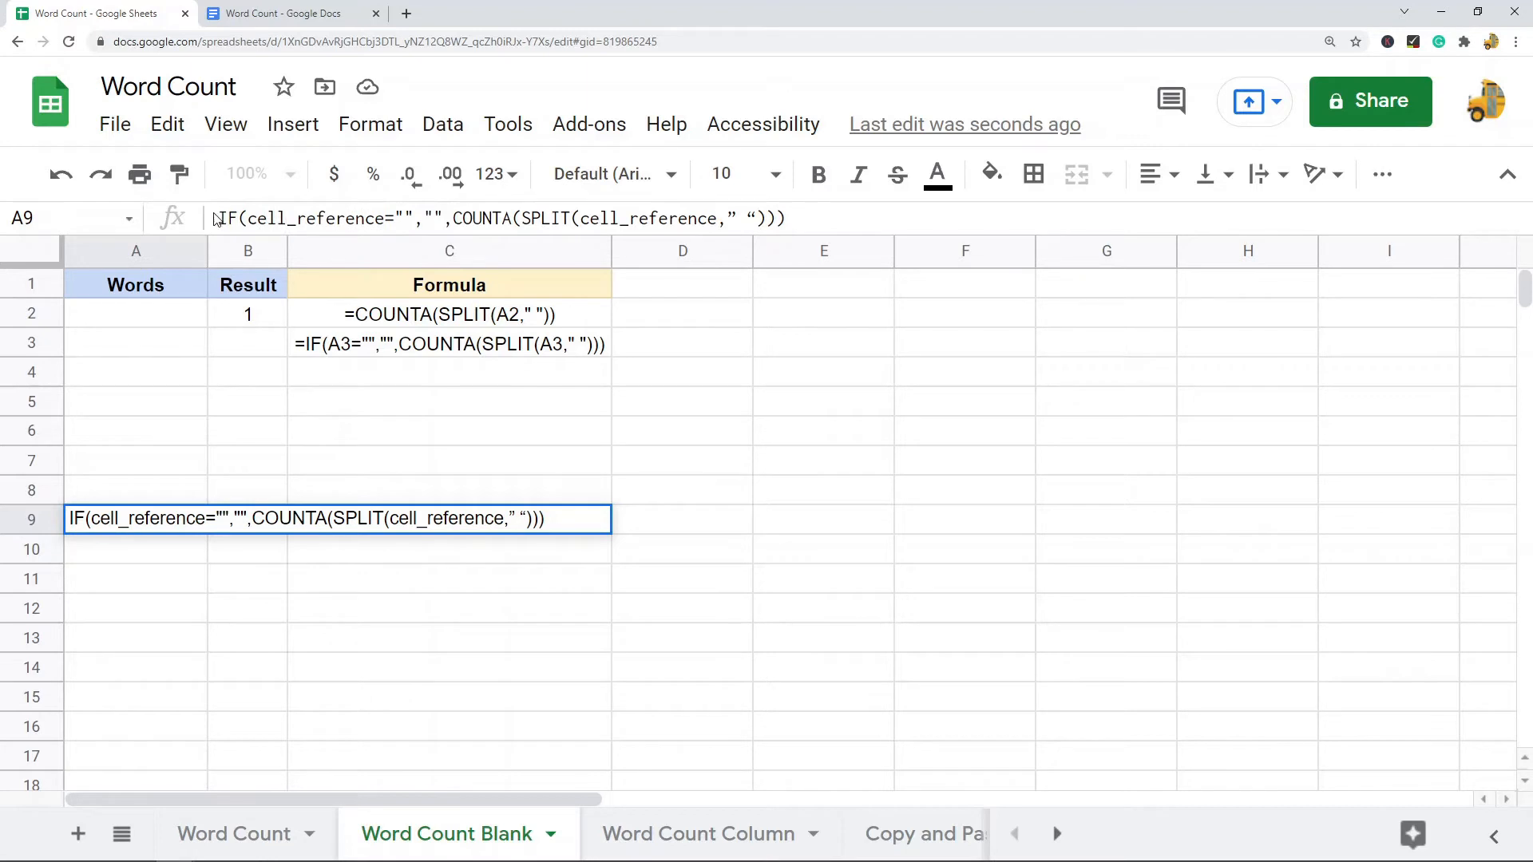
pyautogui.doubleClick(317, 219)
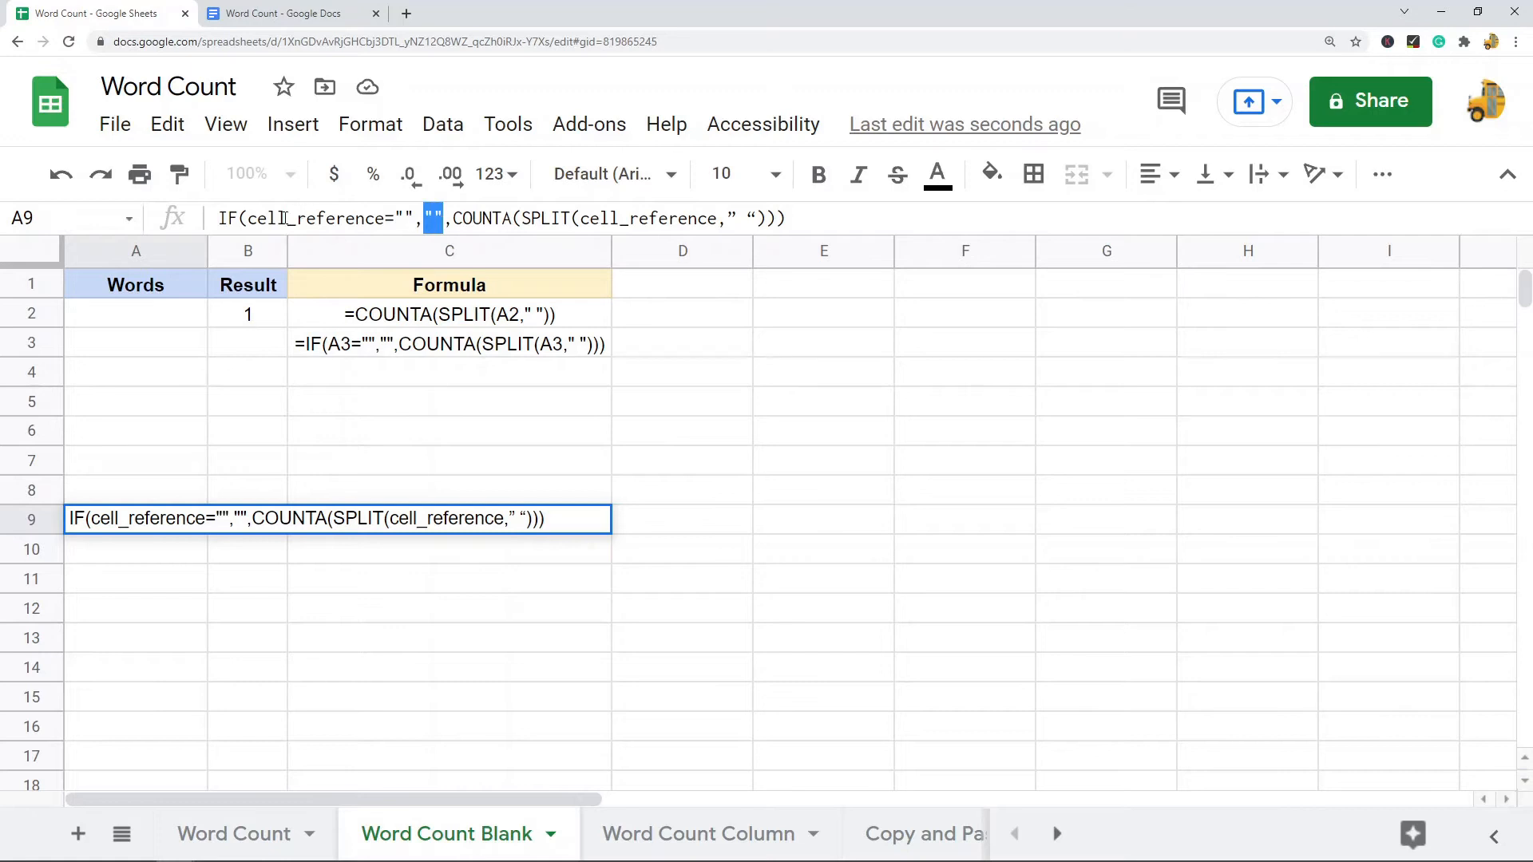
pyautogui.doubleClick(315, 219)
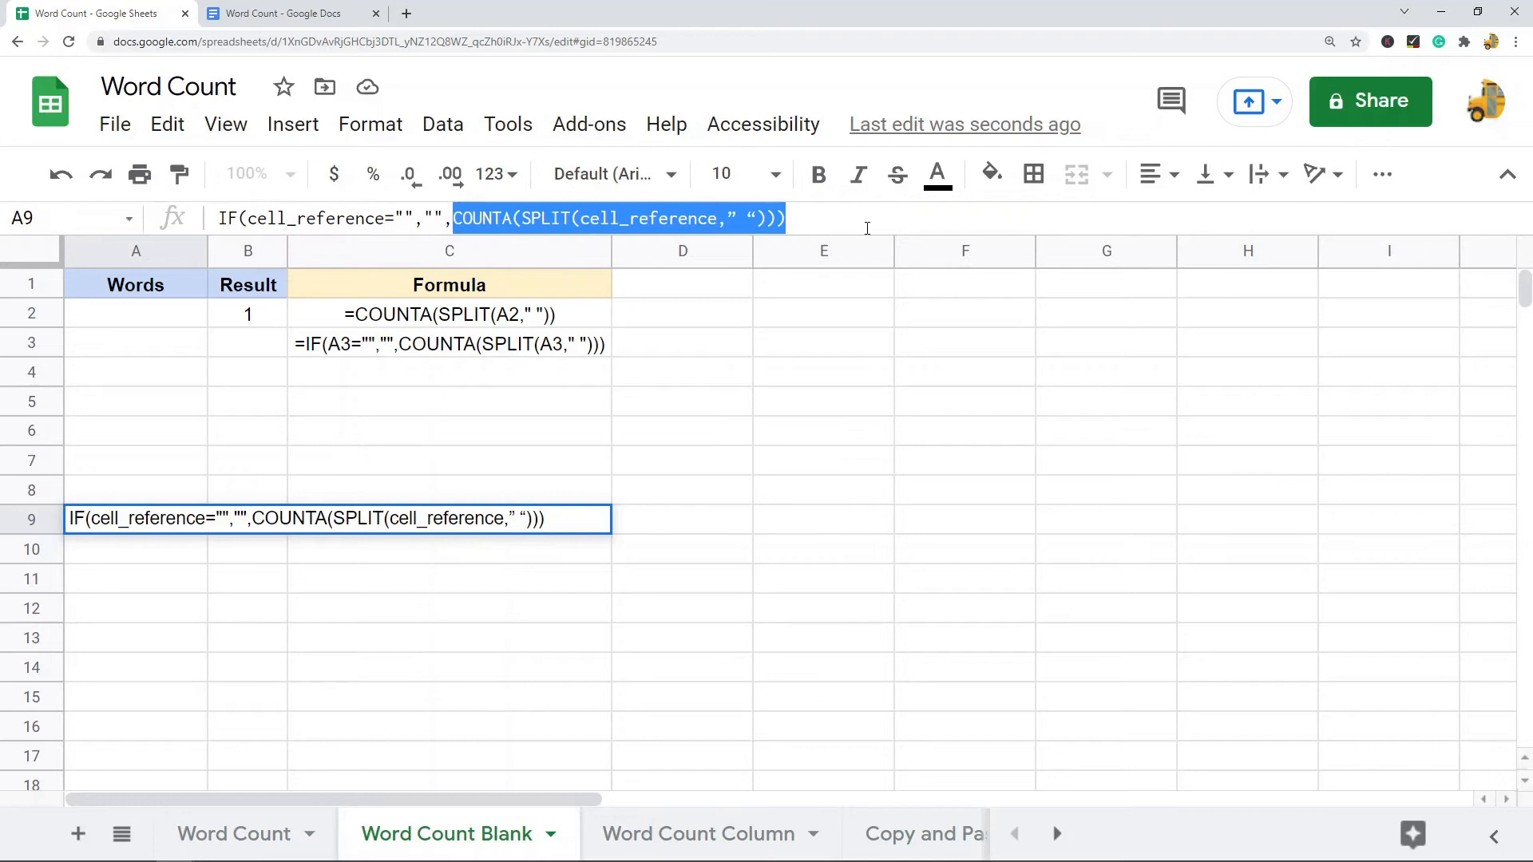
pyautogui.moveTo(765, 506)
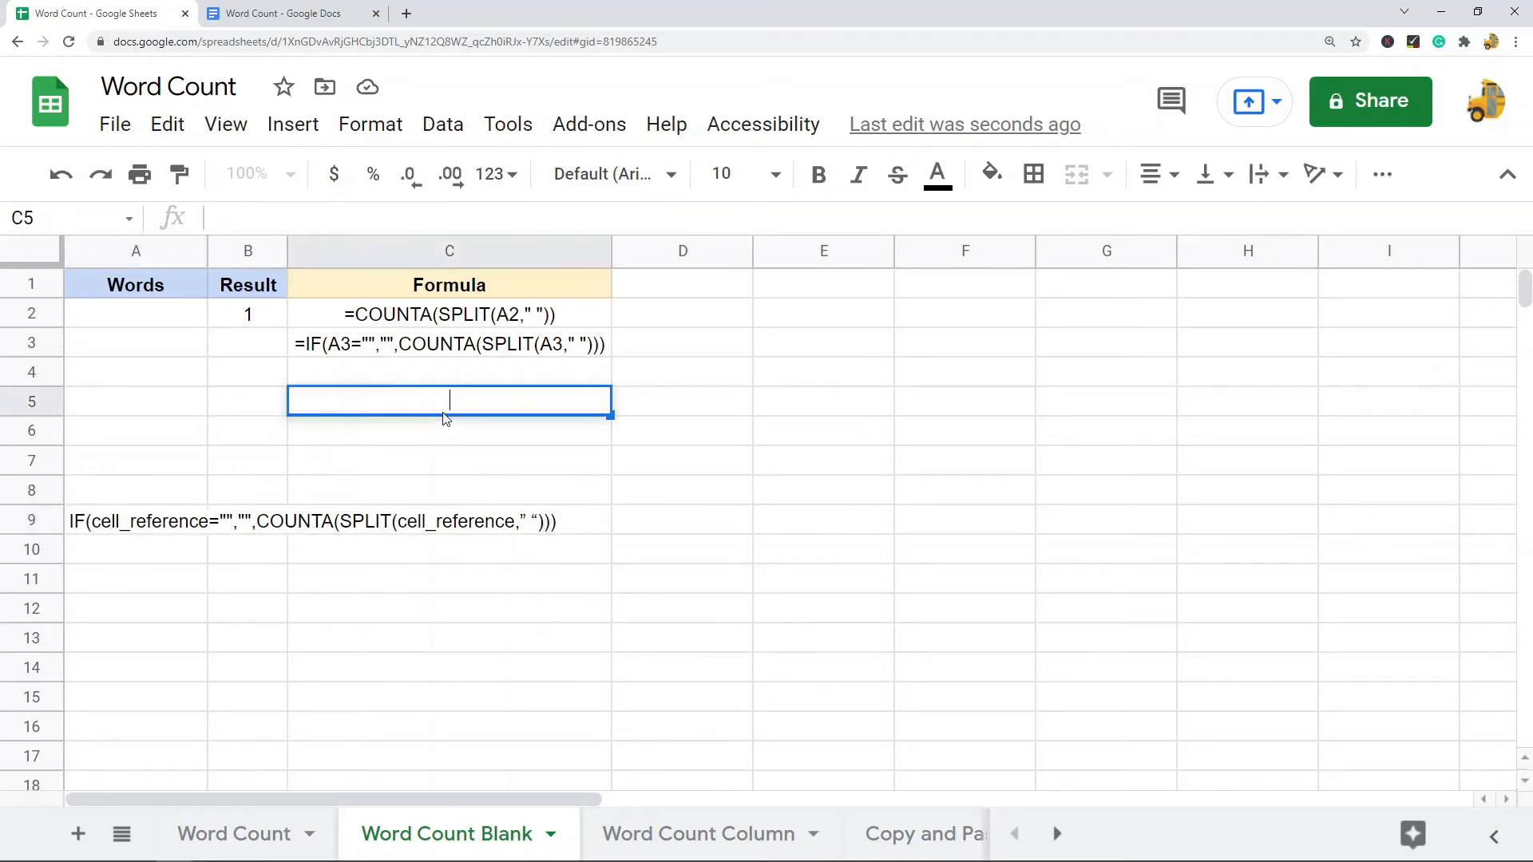
# Step: Compare plain COUNTA(SPLIT) in B2 with IF-wrapped formula in B3 that stays blank for empty A3
pyautogui.click(248, 314)
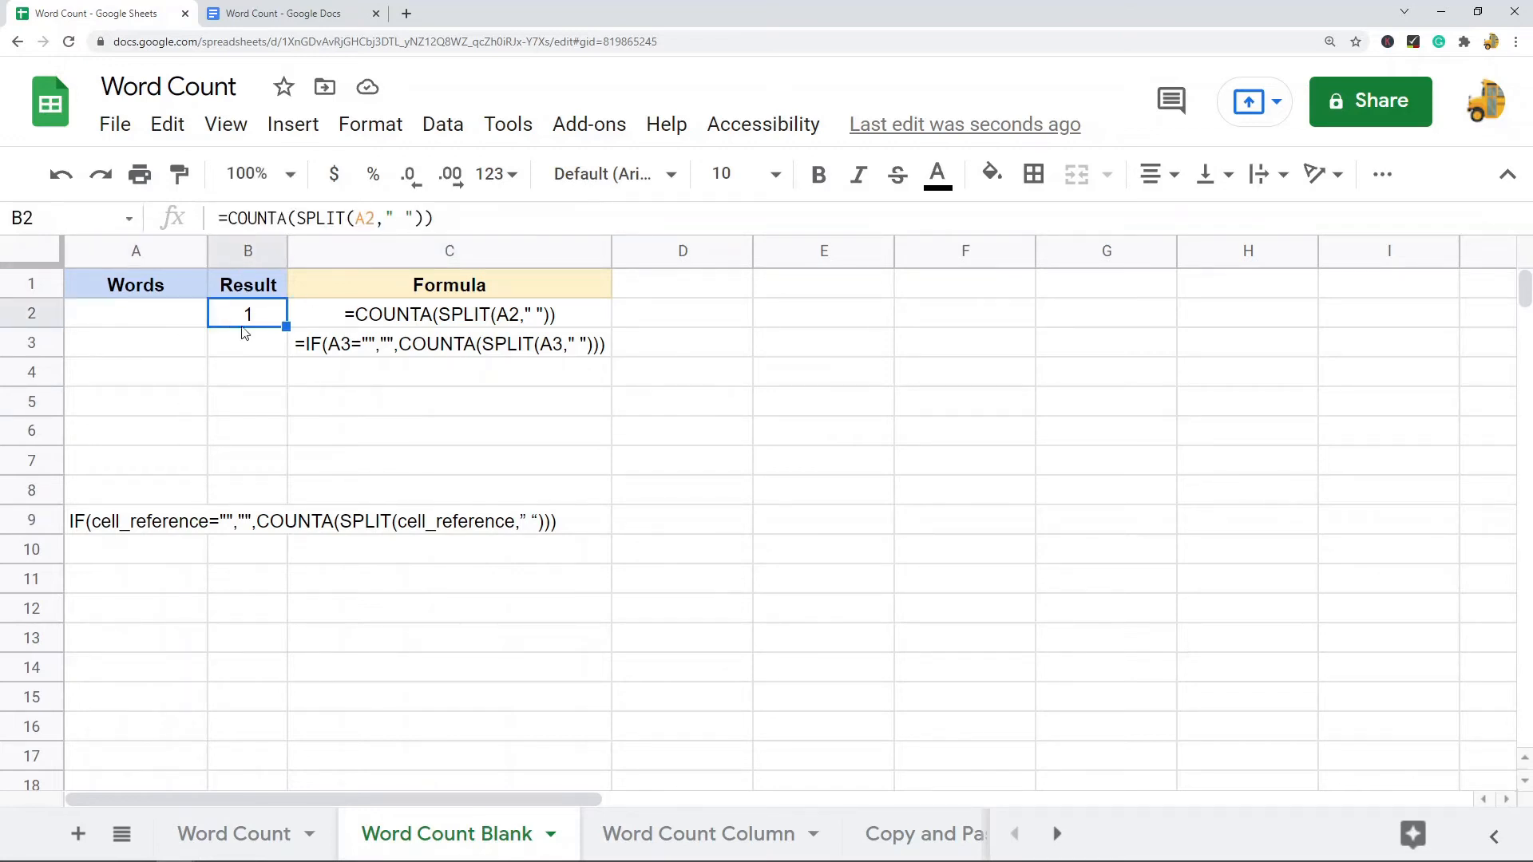
pyautogui.click(248, 342)
pyautogui.write('=IF(A3="","",COUNTA(SPLIT(A3," ")))')
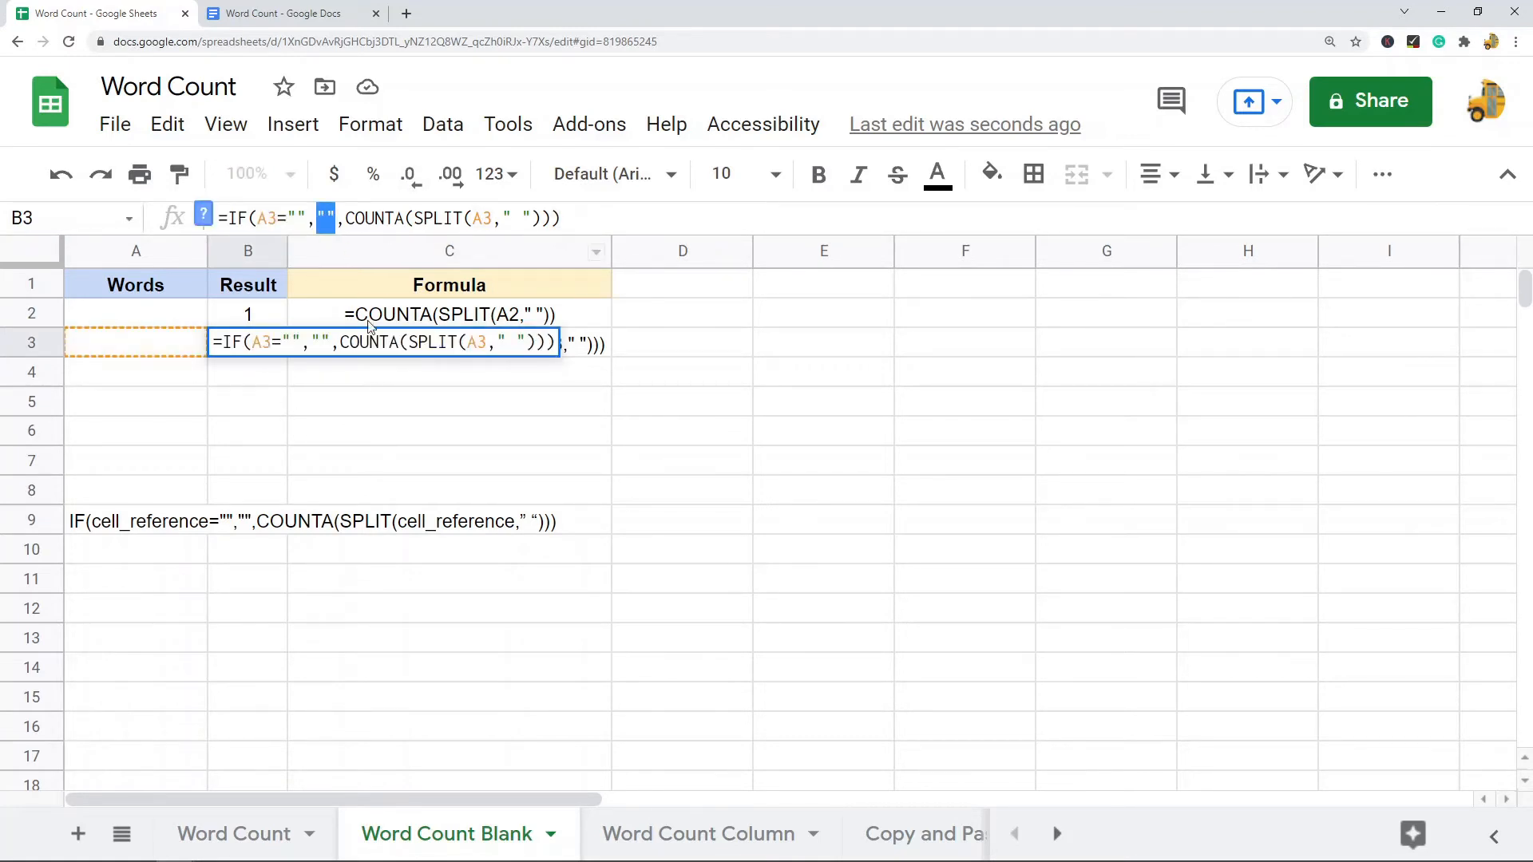
pyautogui.moveTo(345, 218); pyautogui.dragTo(560, 218)
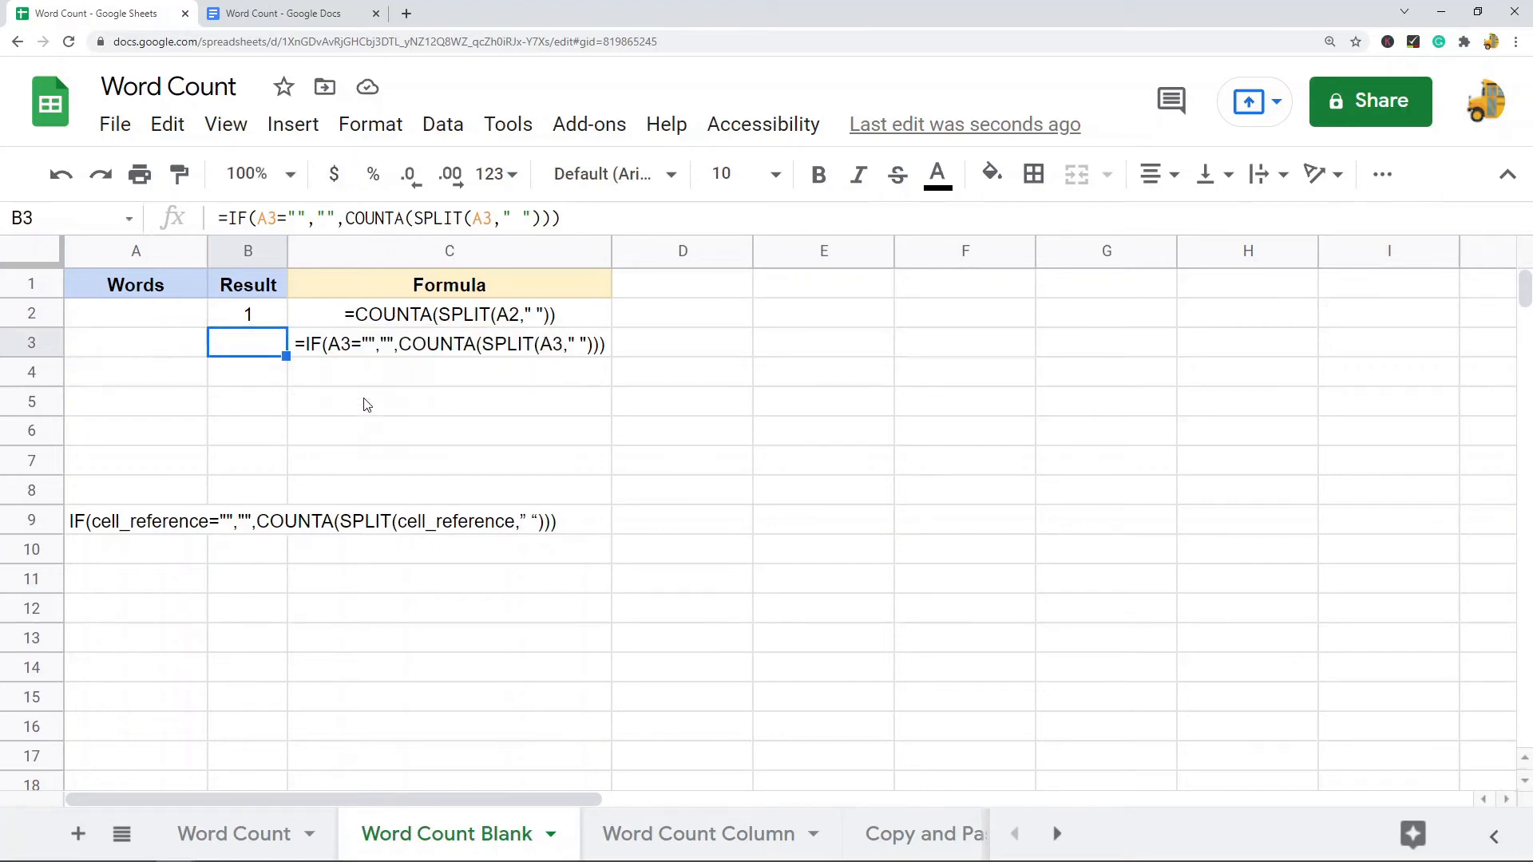
pyautogui.moveTo(369, 426)
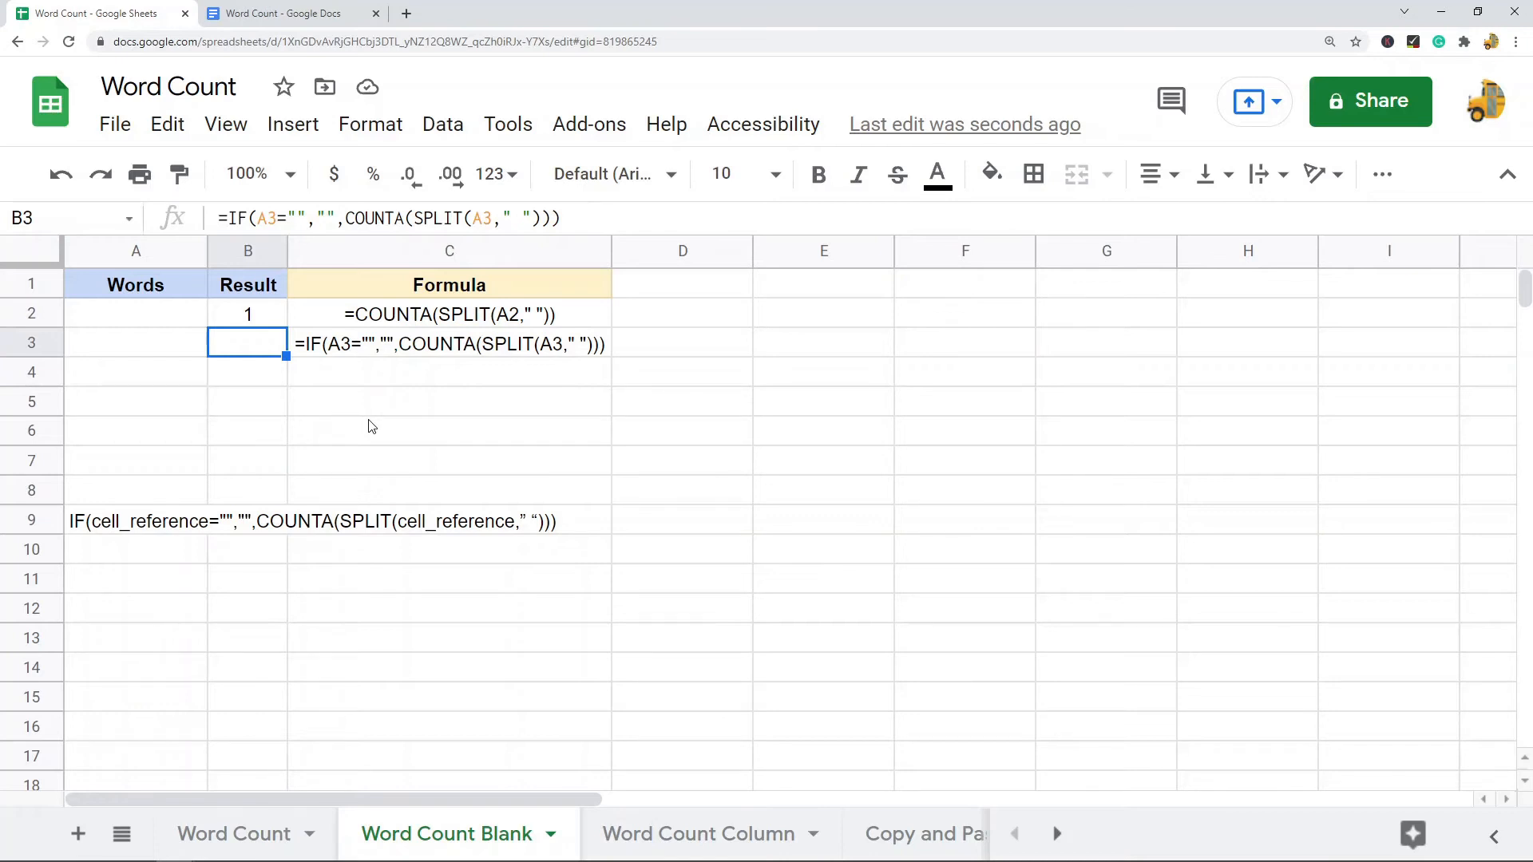
pyautogui.moveTo(899, 518)
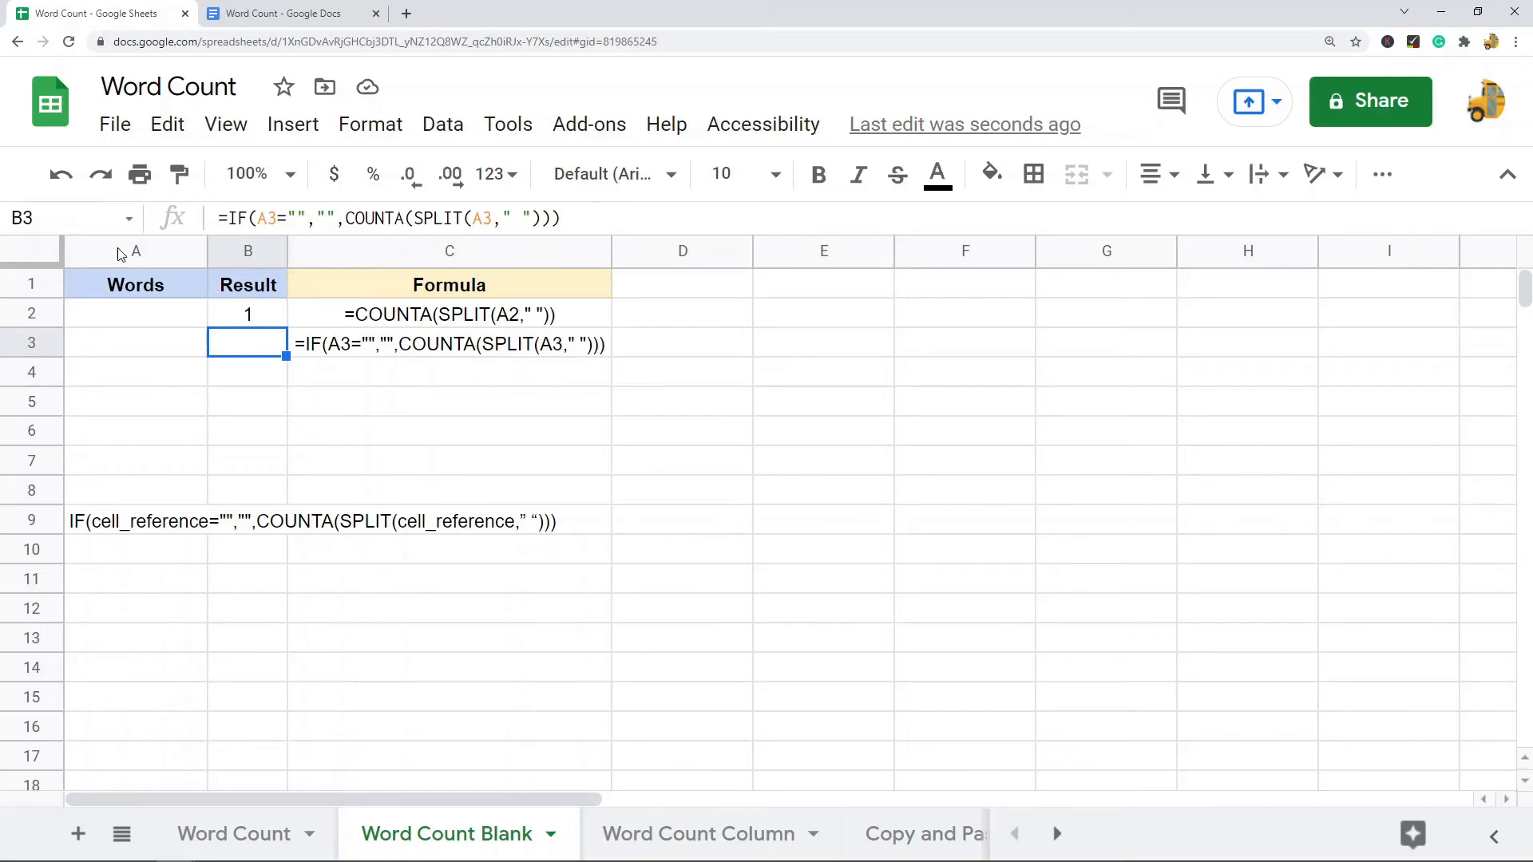
pyautogui.click(822, 490)
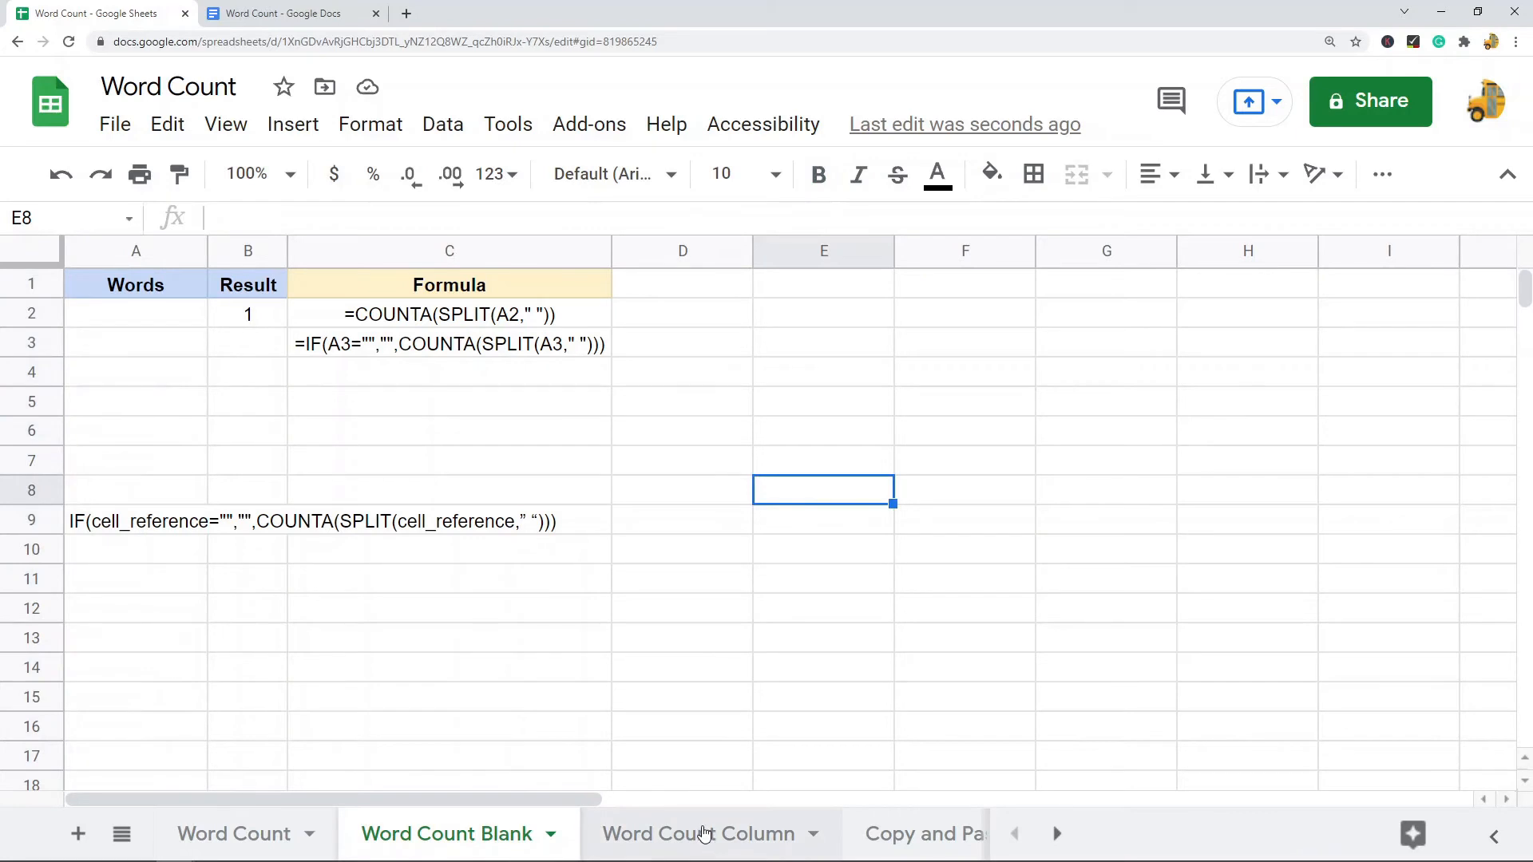
# Step: Inspect the ARRAYFORMULA(COUNTA(SPLIT())) in B2 counting 13 words across A2:A5
pyautogui.click(700, 834)
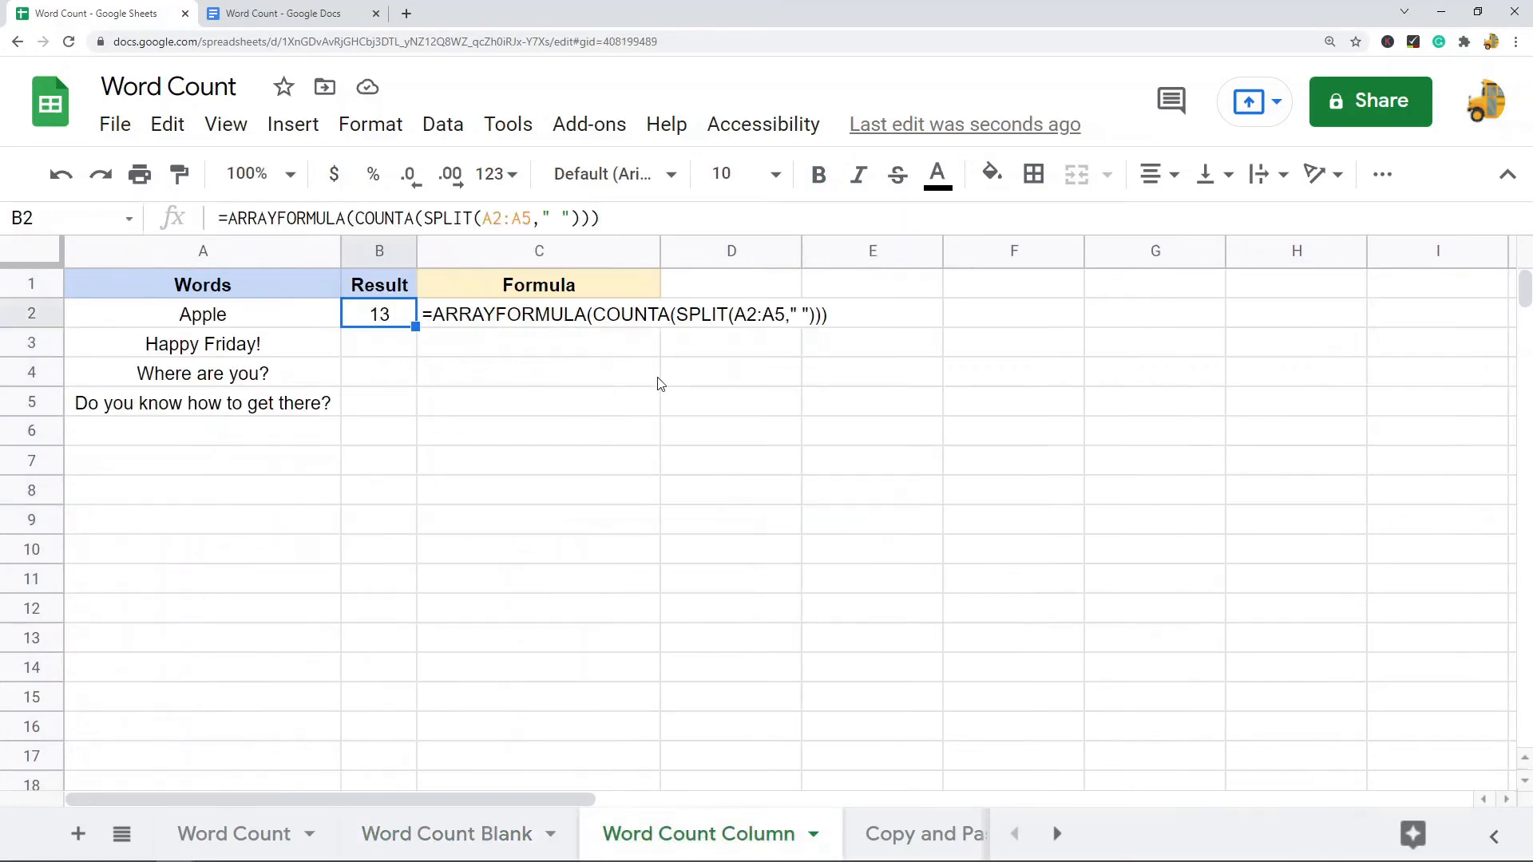
pyautogui.moveTo(636, 455)
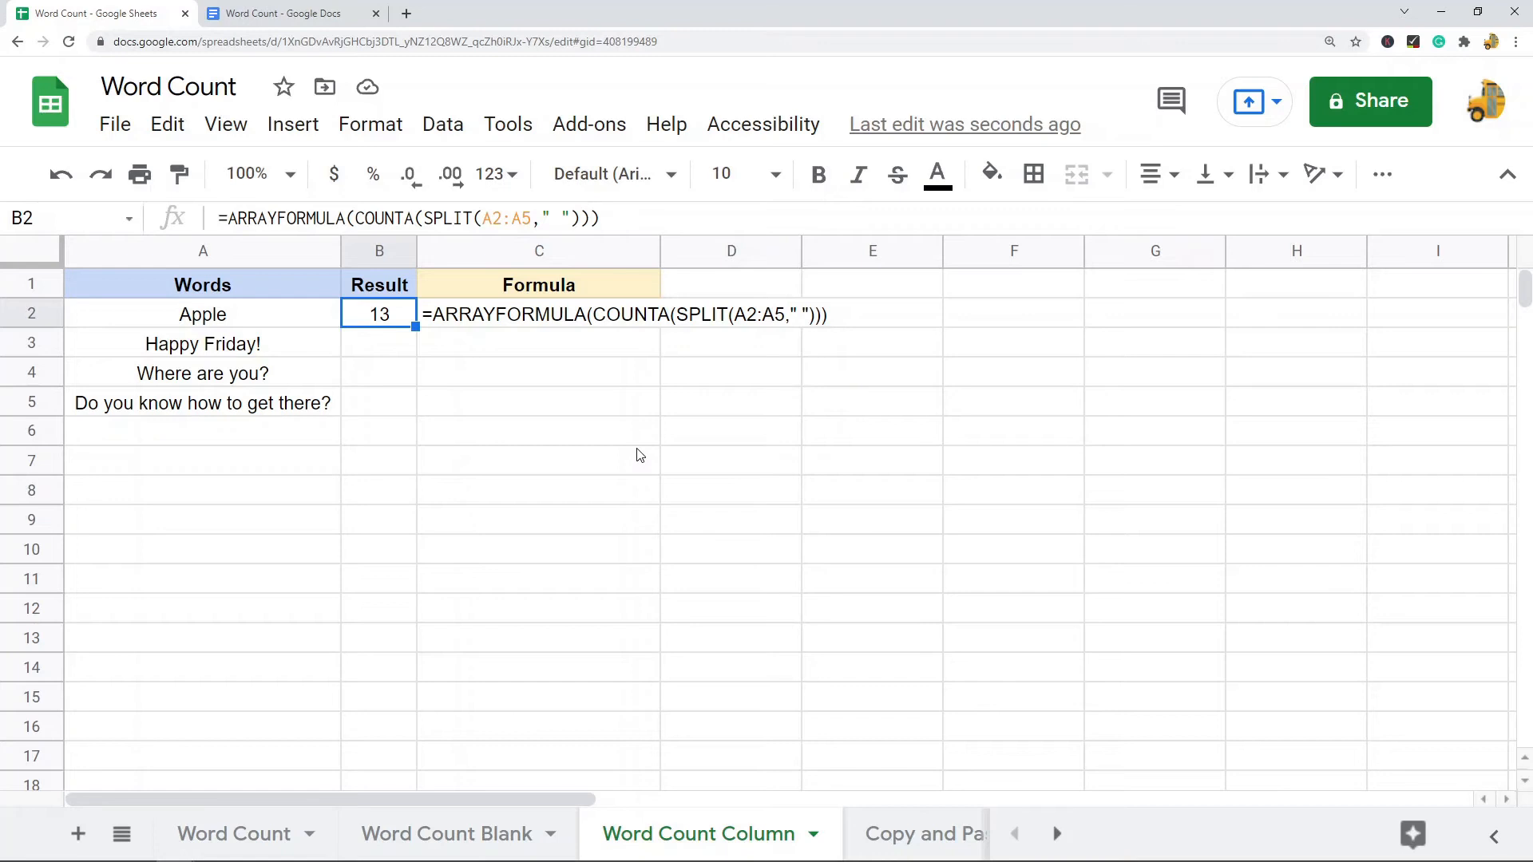
pyautogui.moveTo(356, 216)
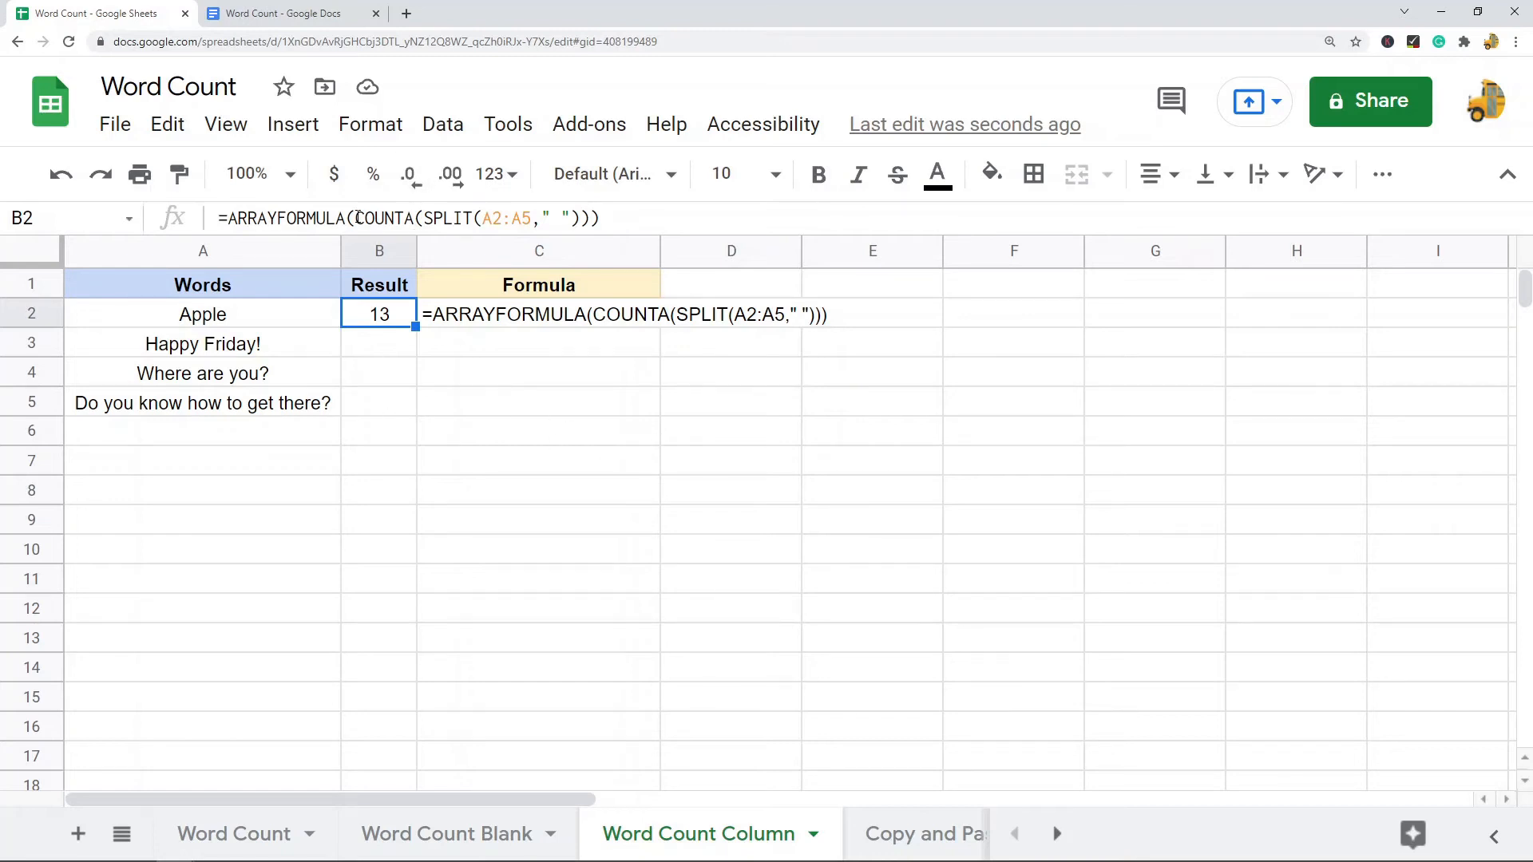
pyautogui.doubleClick(379, 315)
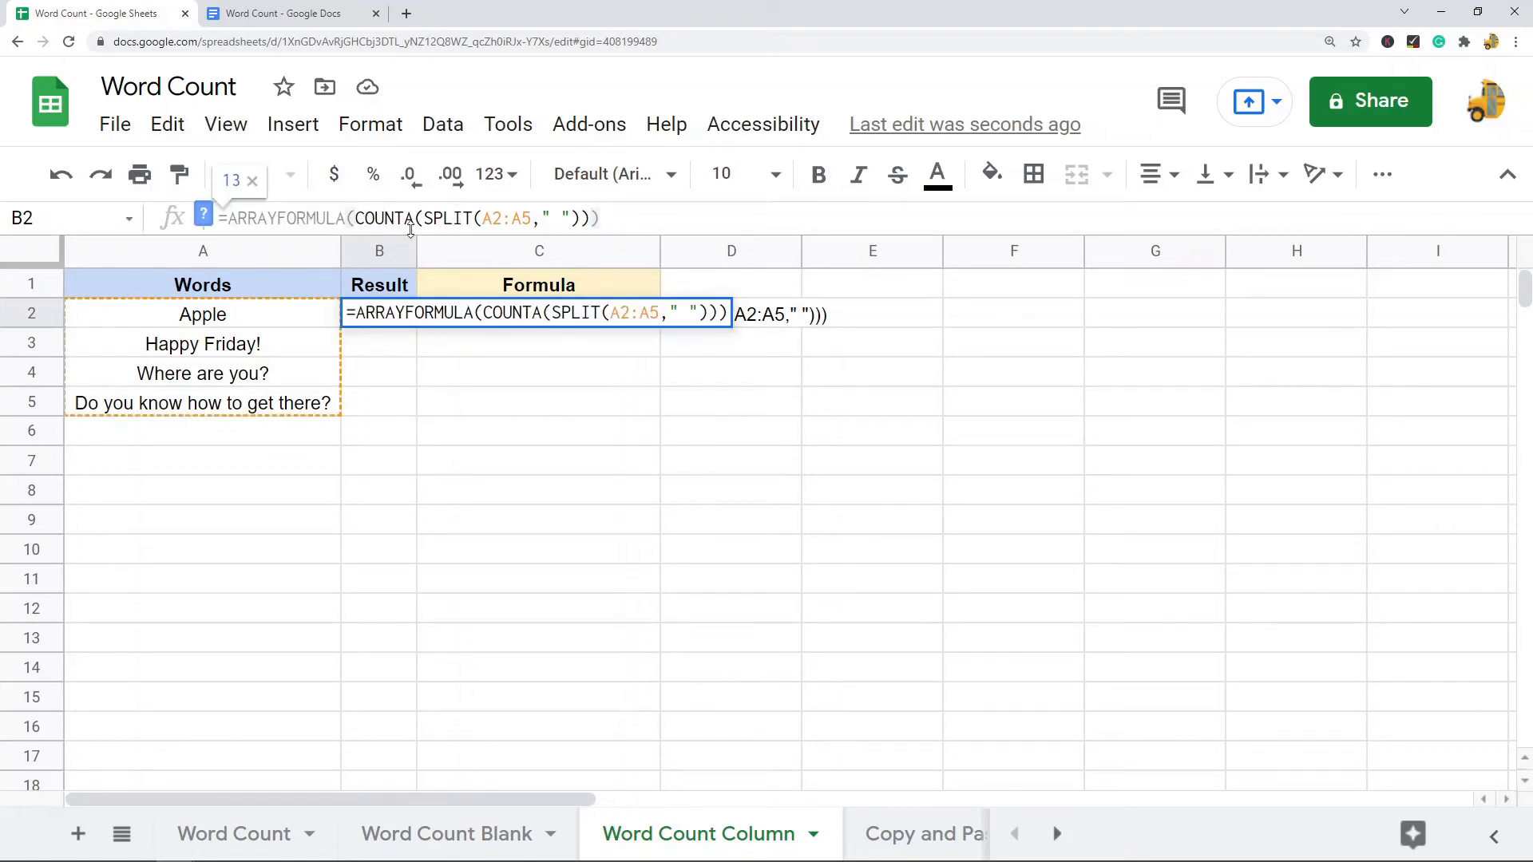
pyautogui.doubleClick(385, 218)
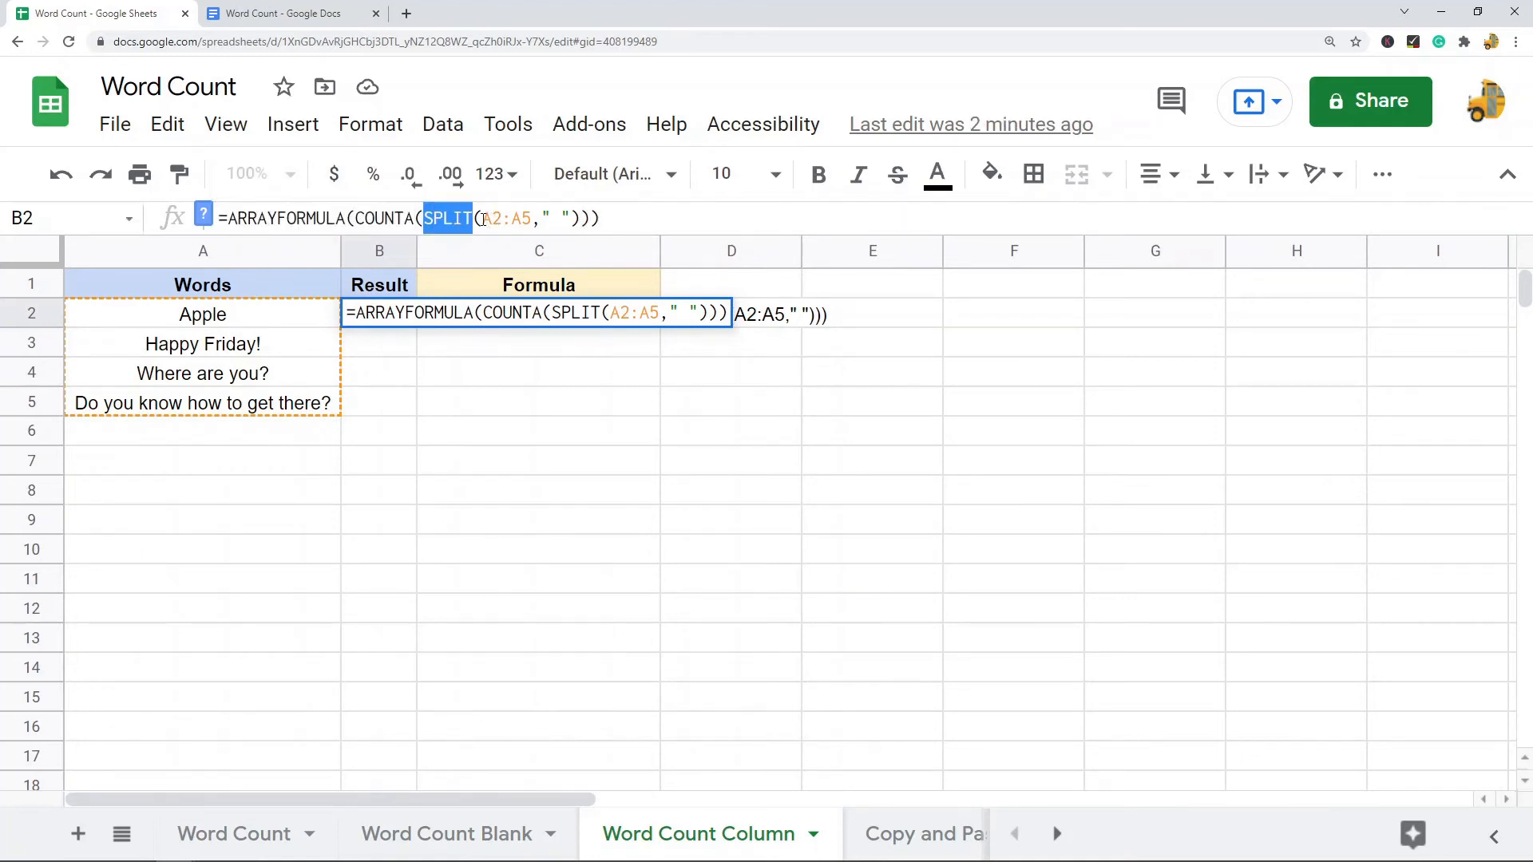
pyautogui.click(491, 219)
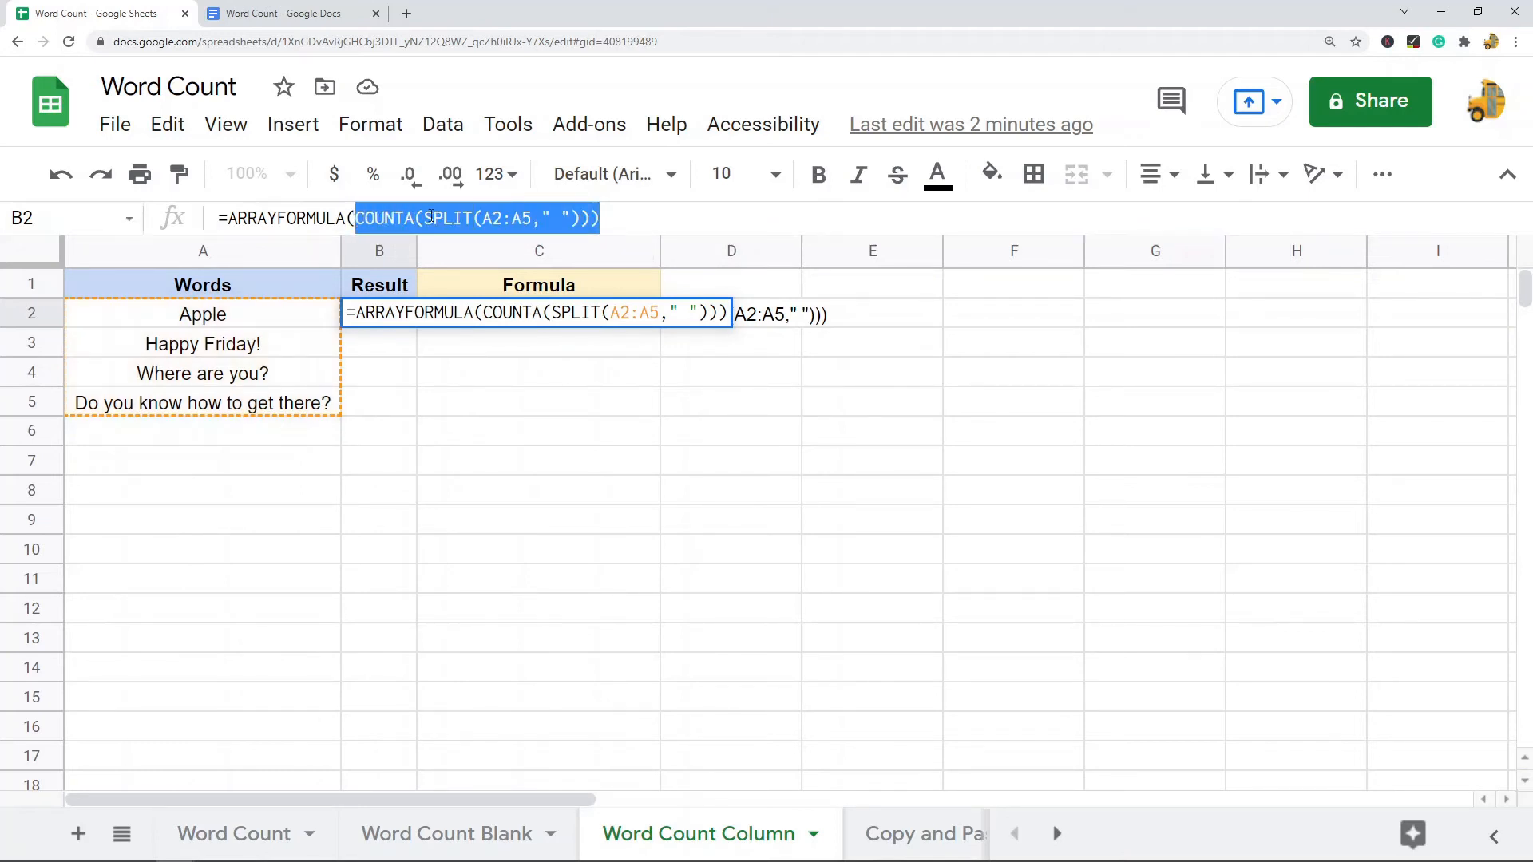
pyautogui.doubleClick(286, 219)
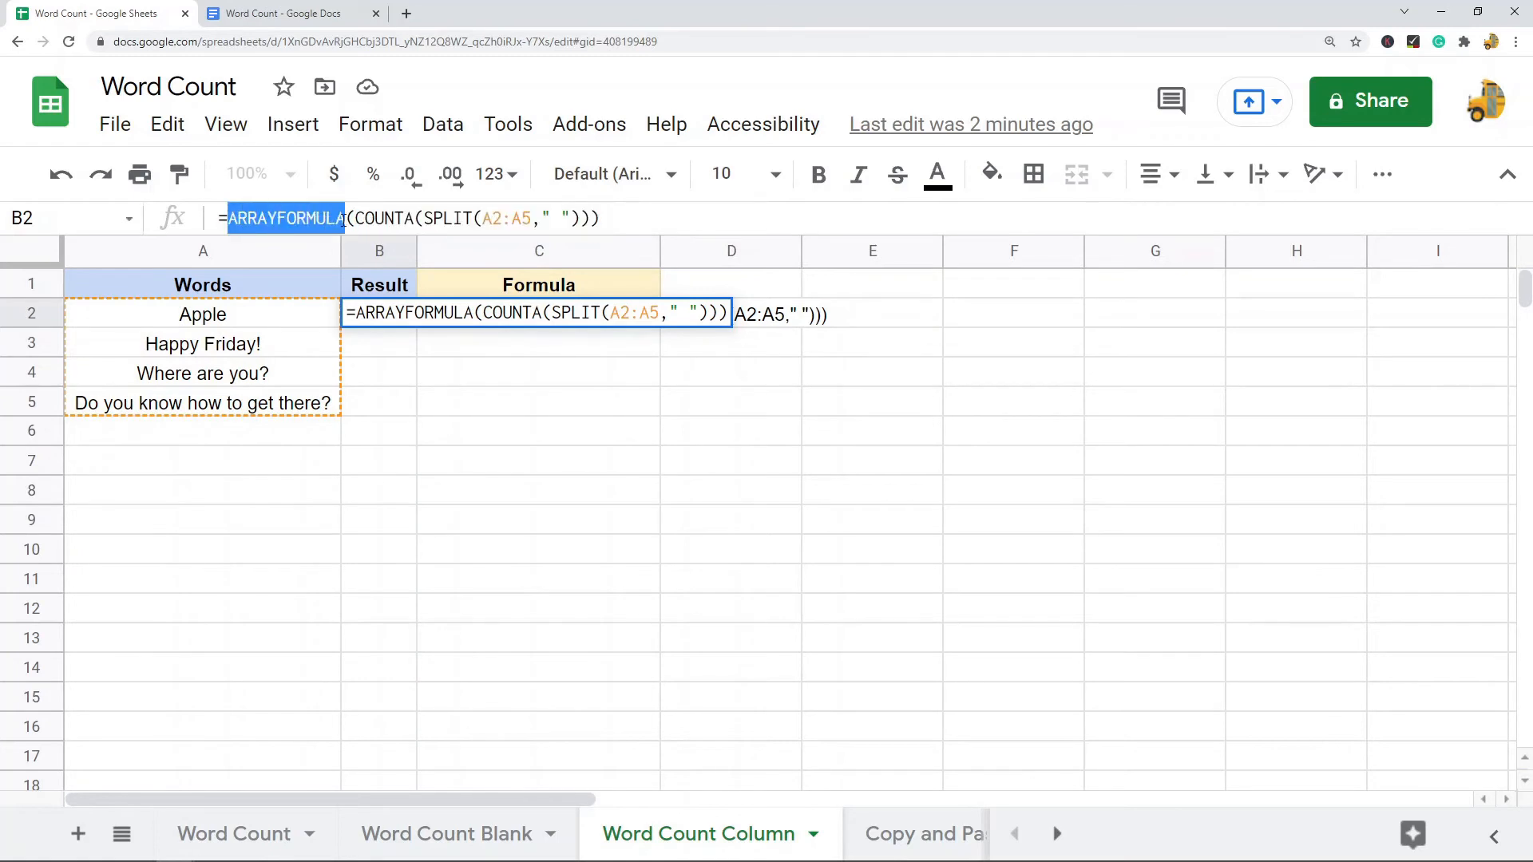
pyautogui.press('Enter')
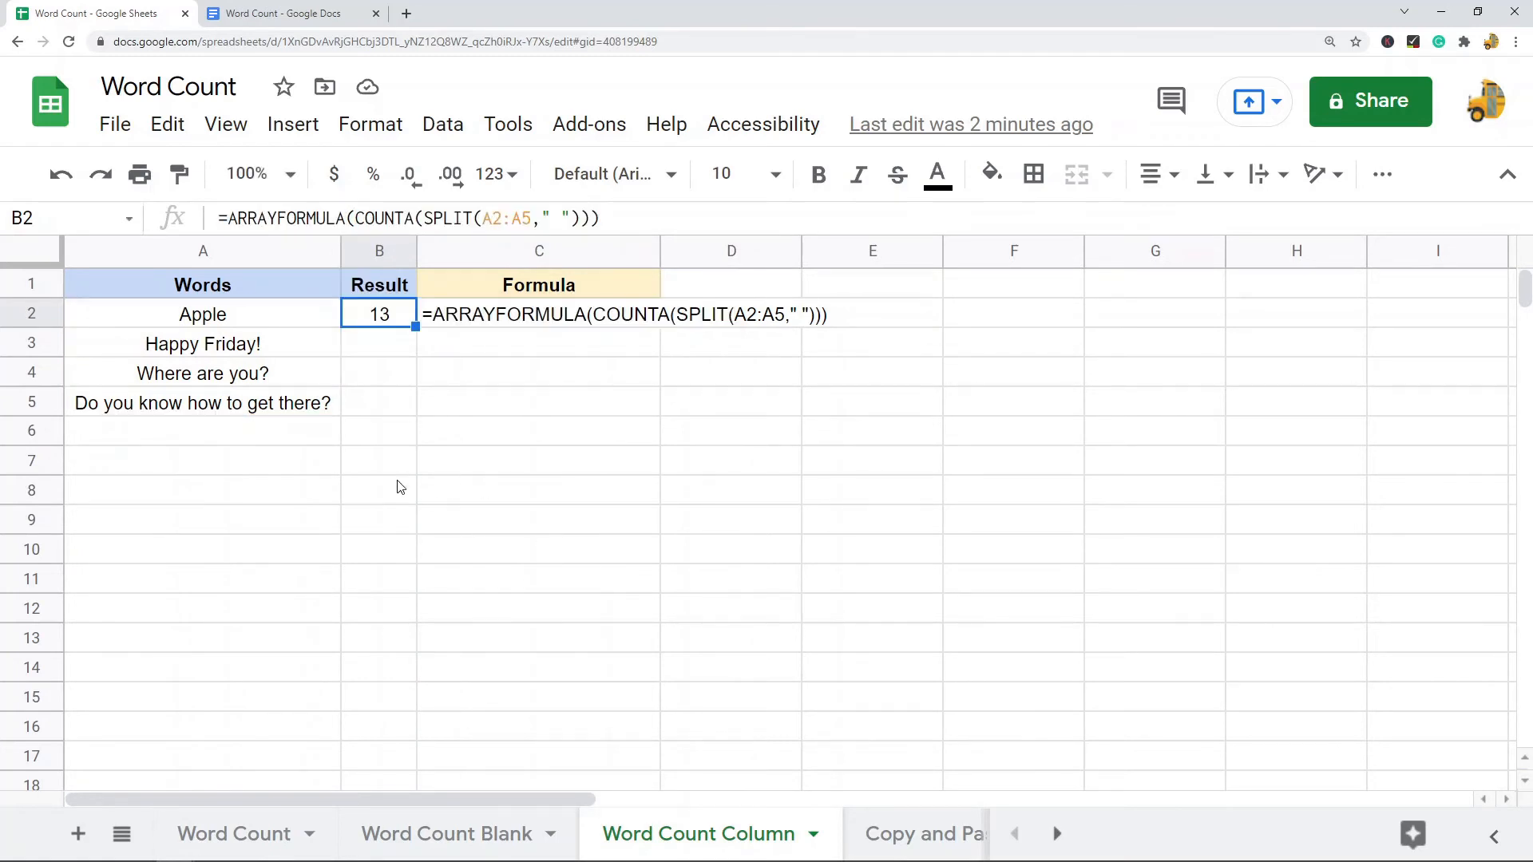
pyautogui.moveTo(203, 314); pyautogui.dragTo(203, 402)
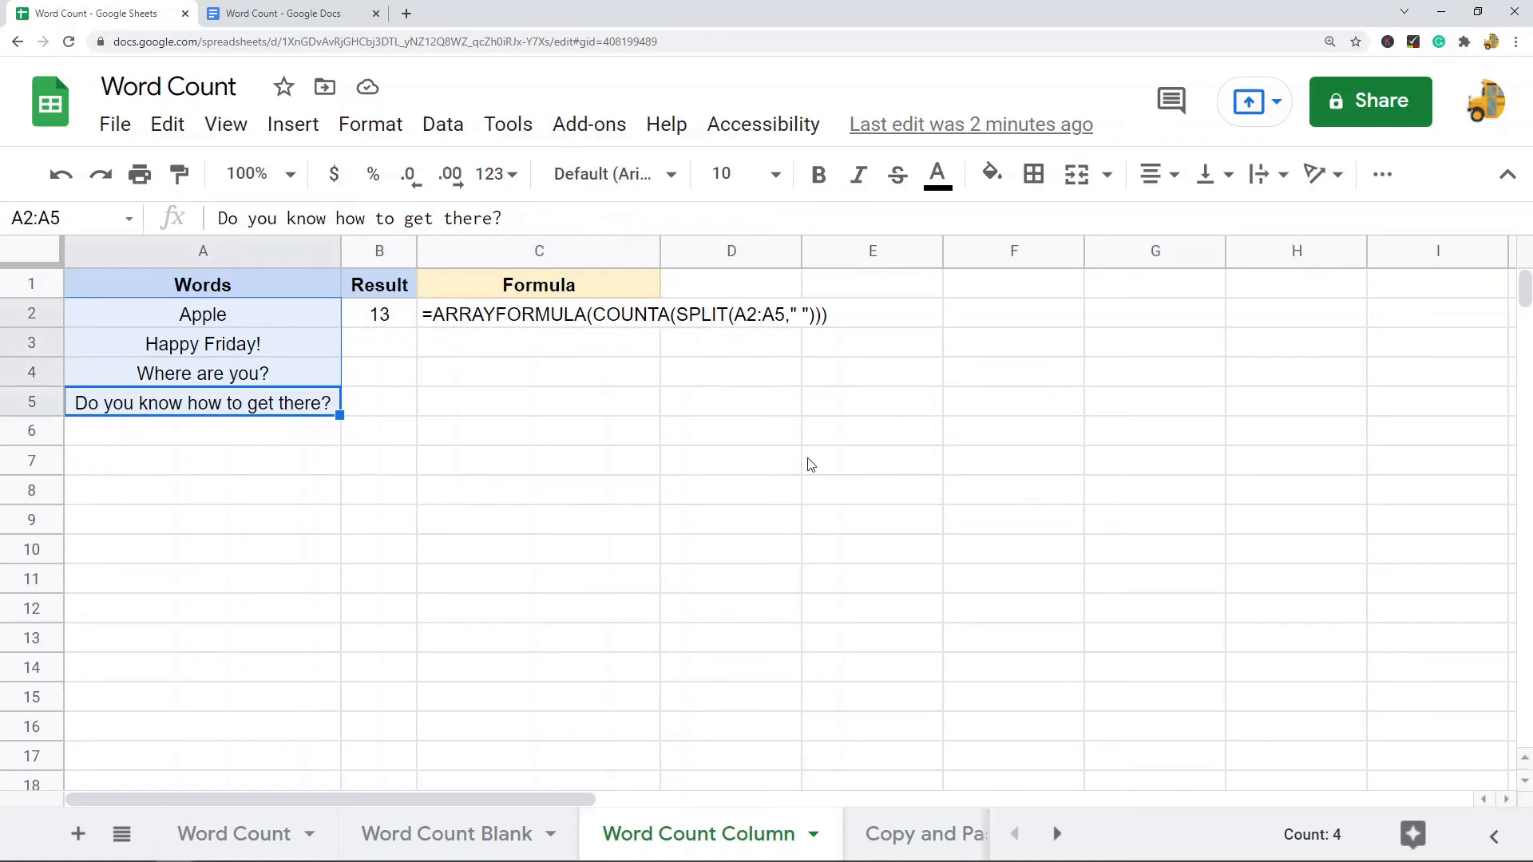
pyautogui.moveTo(316, 484)
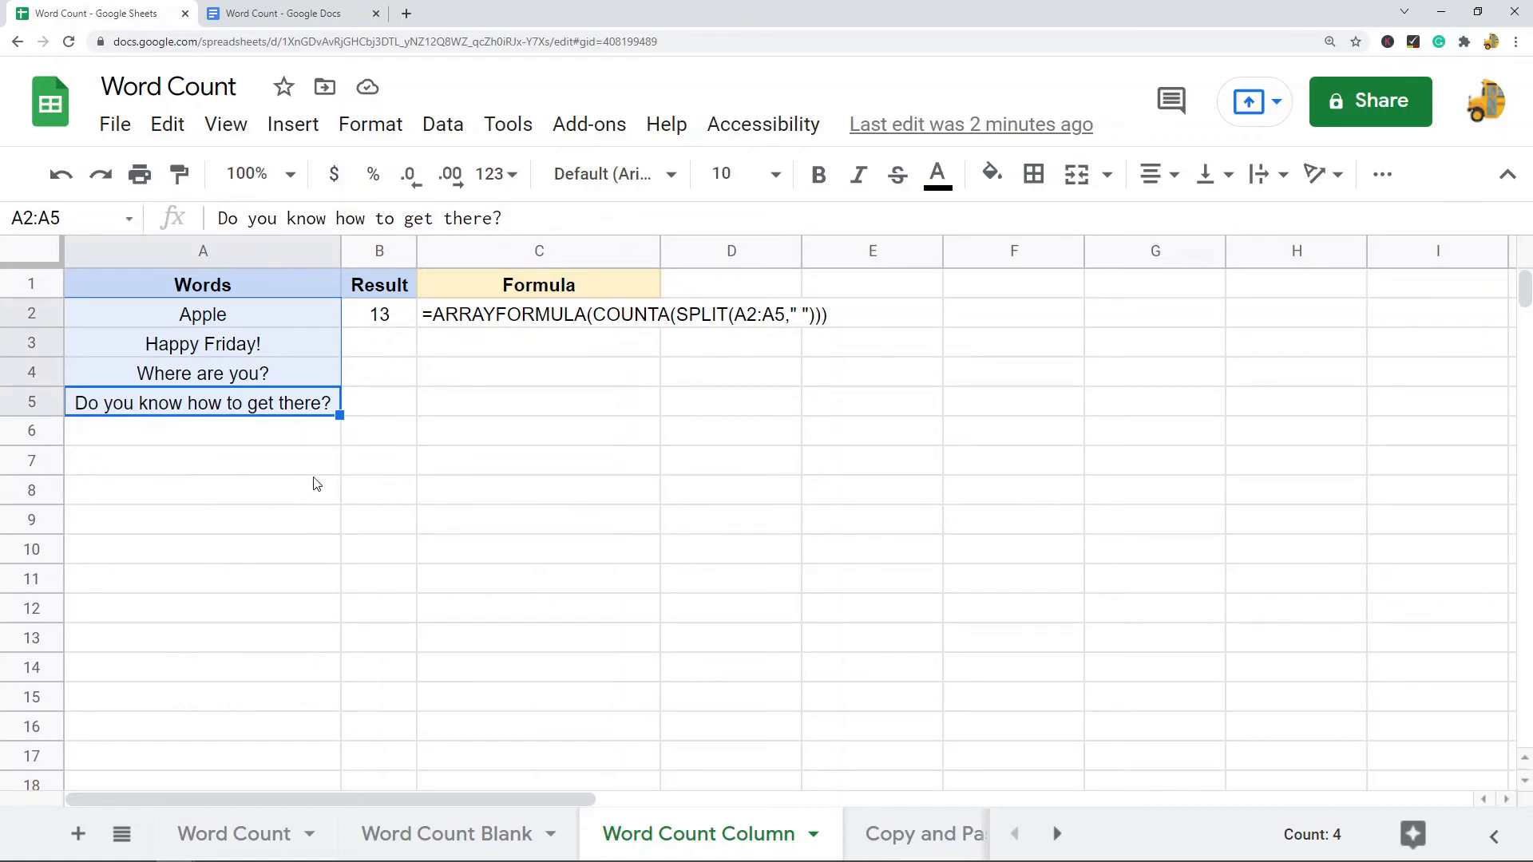
pyautogui.click(203, 314)
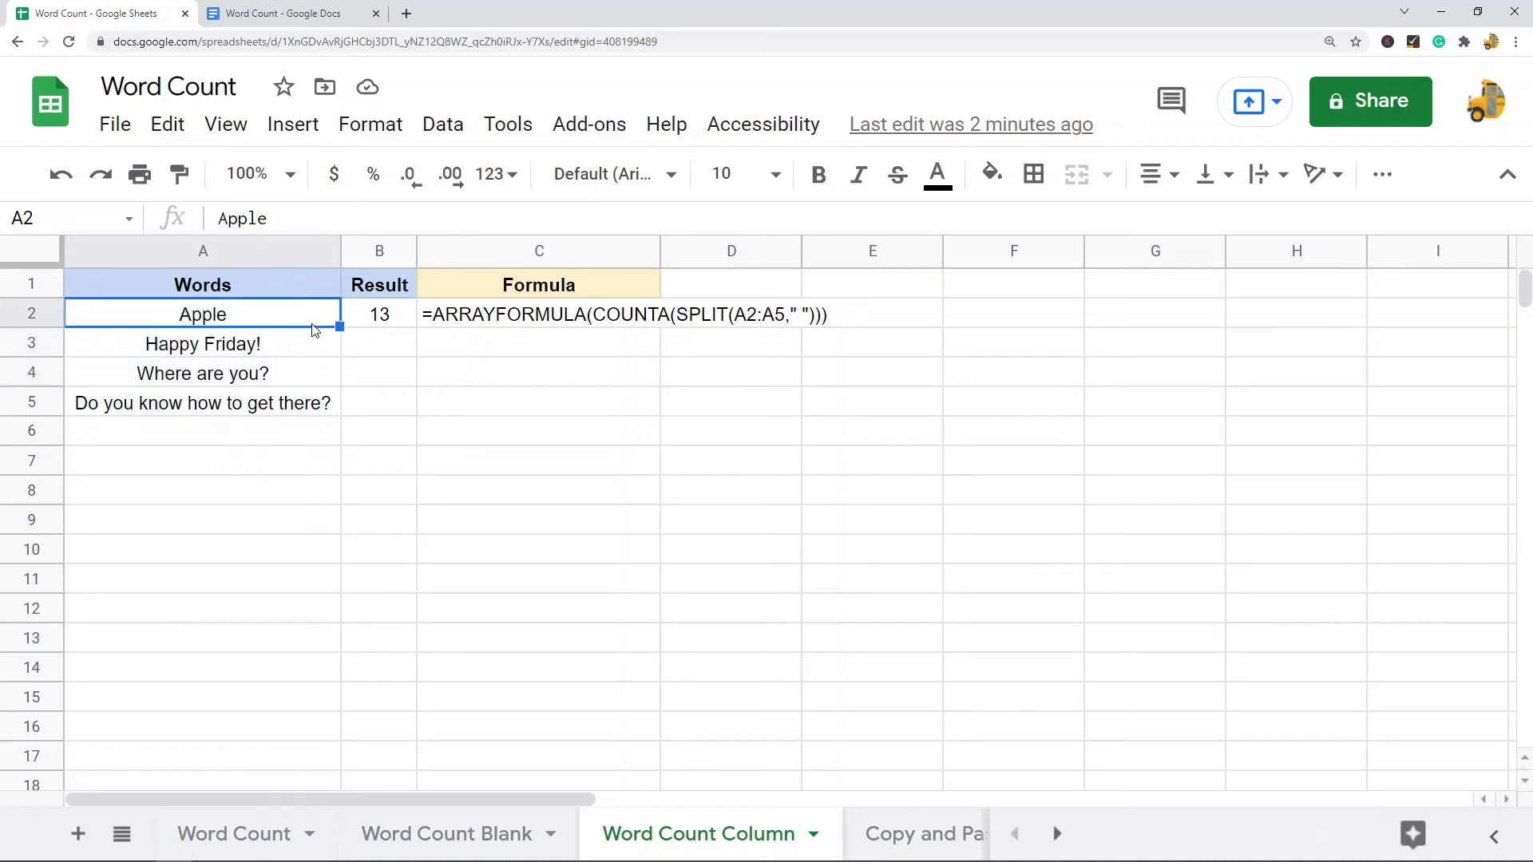
pyautogui.press('Delete')
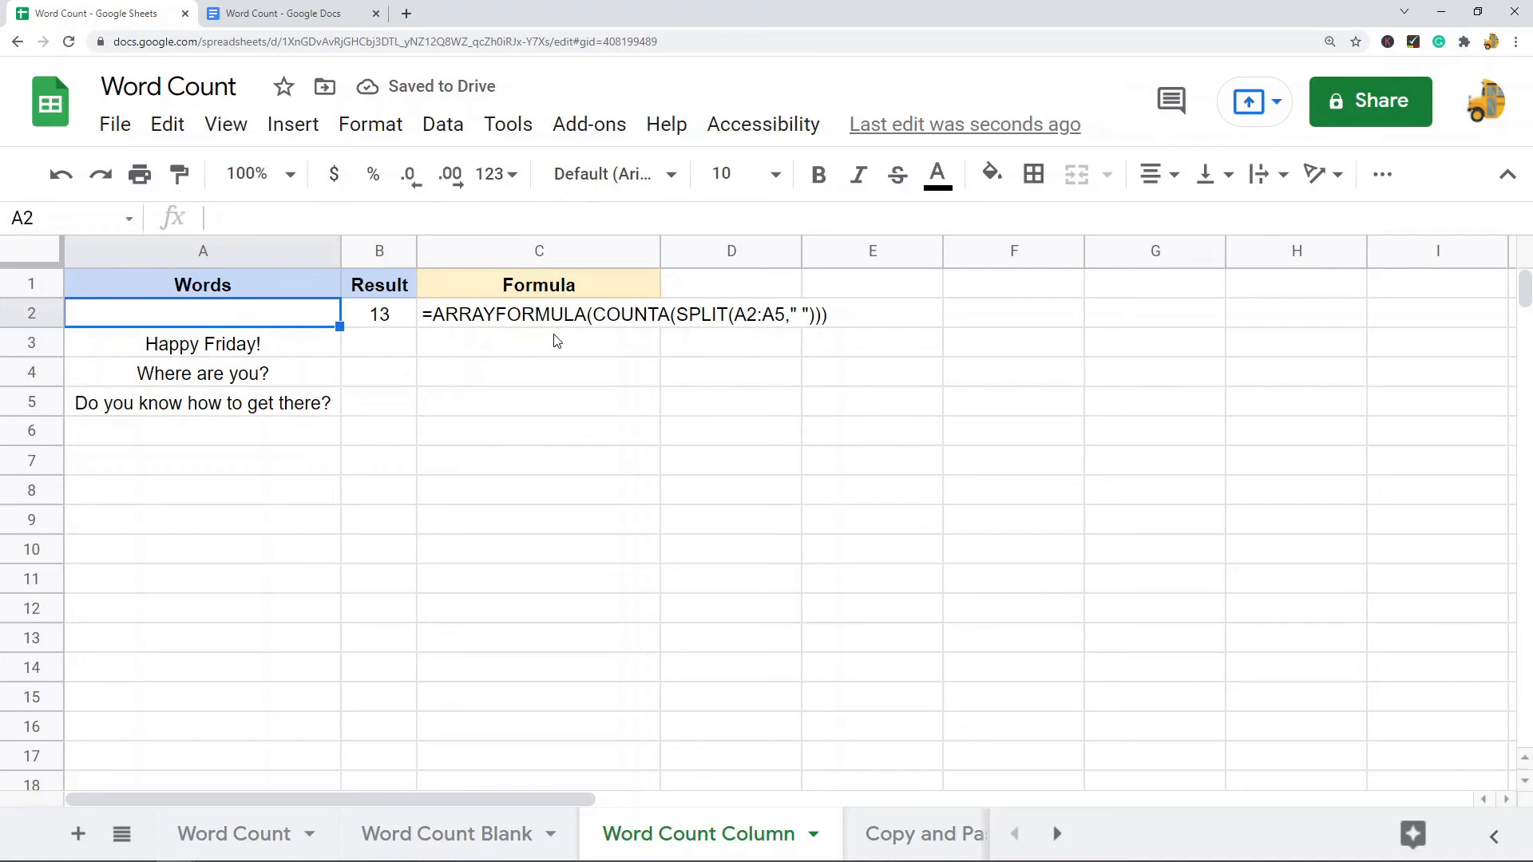
pyautogui.click(539, 315)
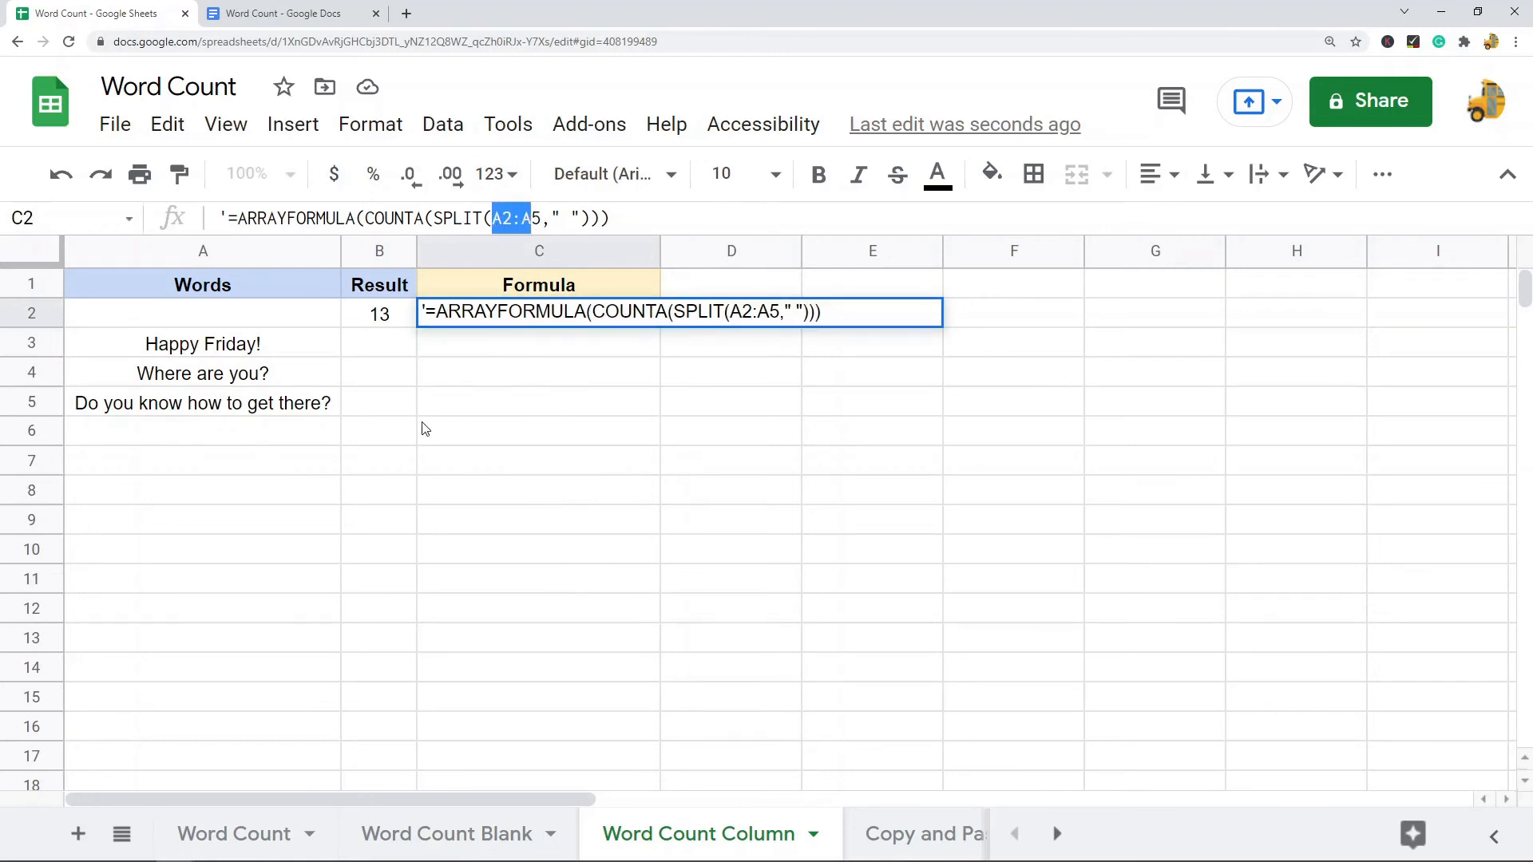
pyautogui.click(538, 403)
pyautogui.write('Apple')
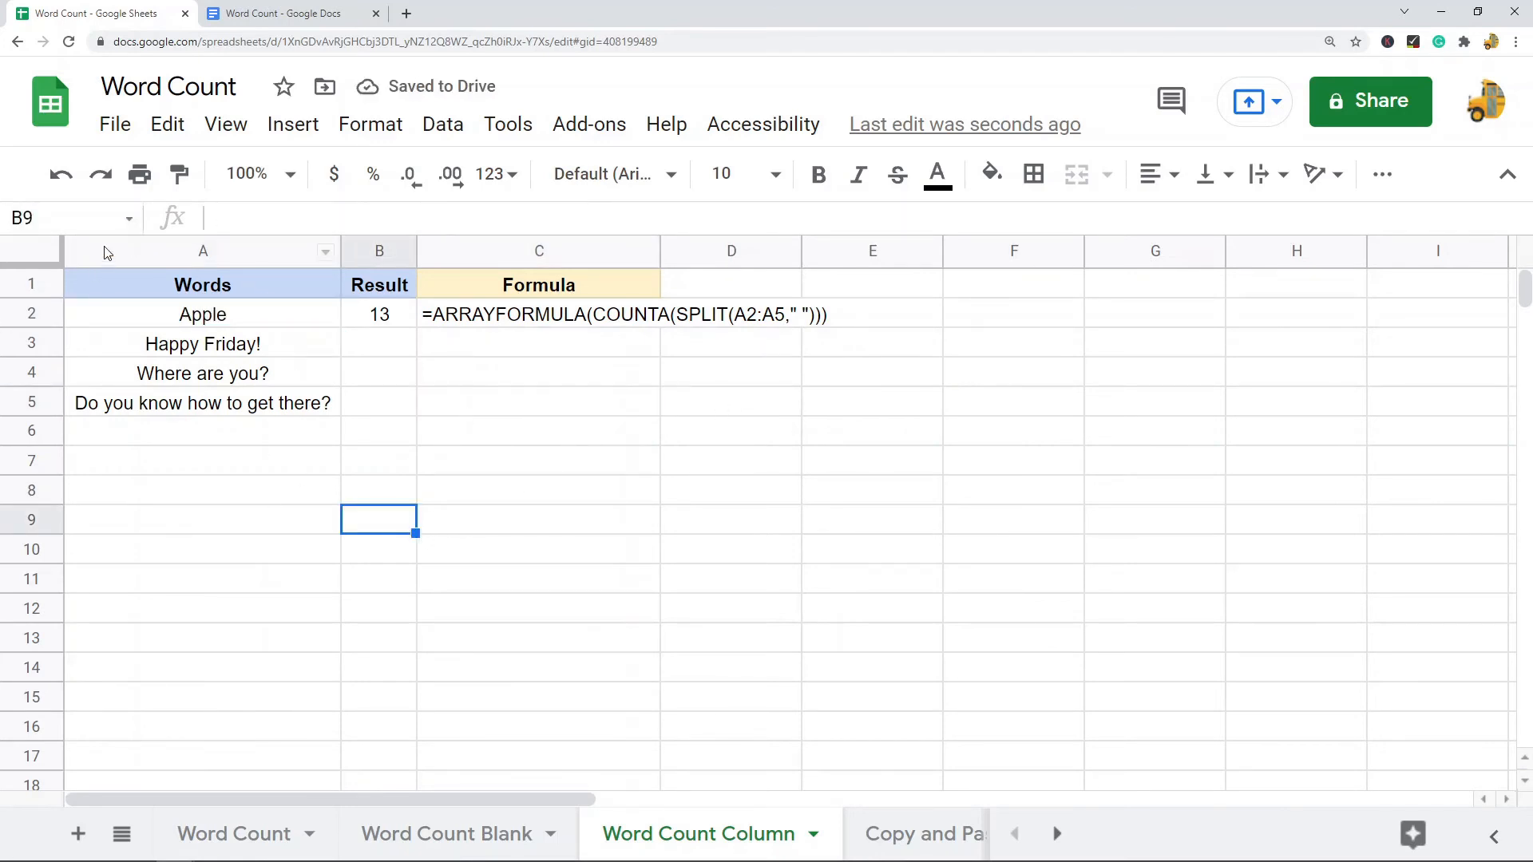
# Step: Review the ARRAYFORMULA result in B2, then switch to the Copy and Paste sheet
pyautogui.click(32, 285)
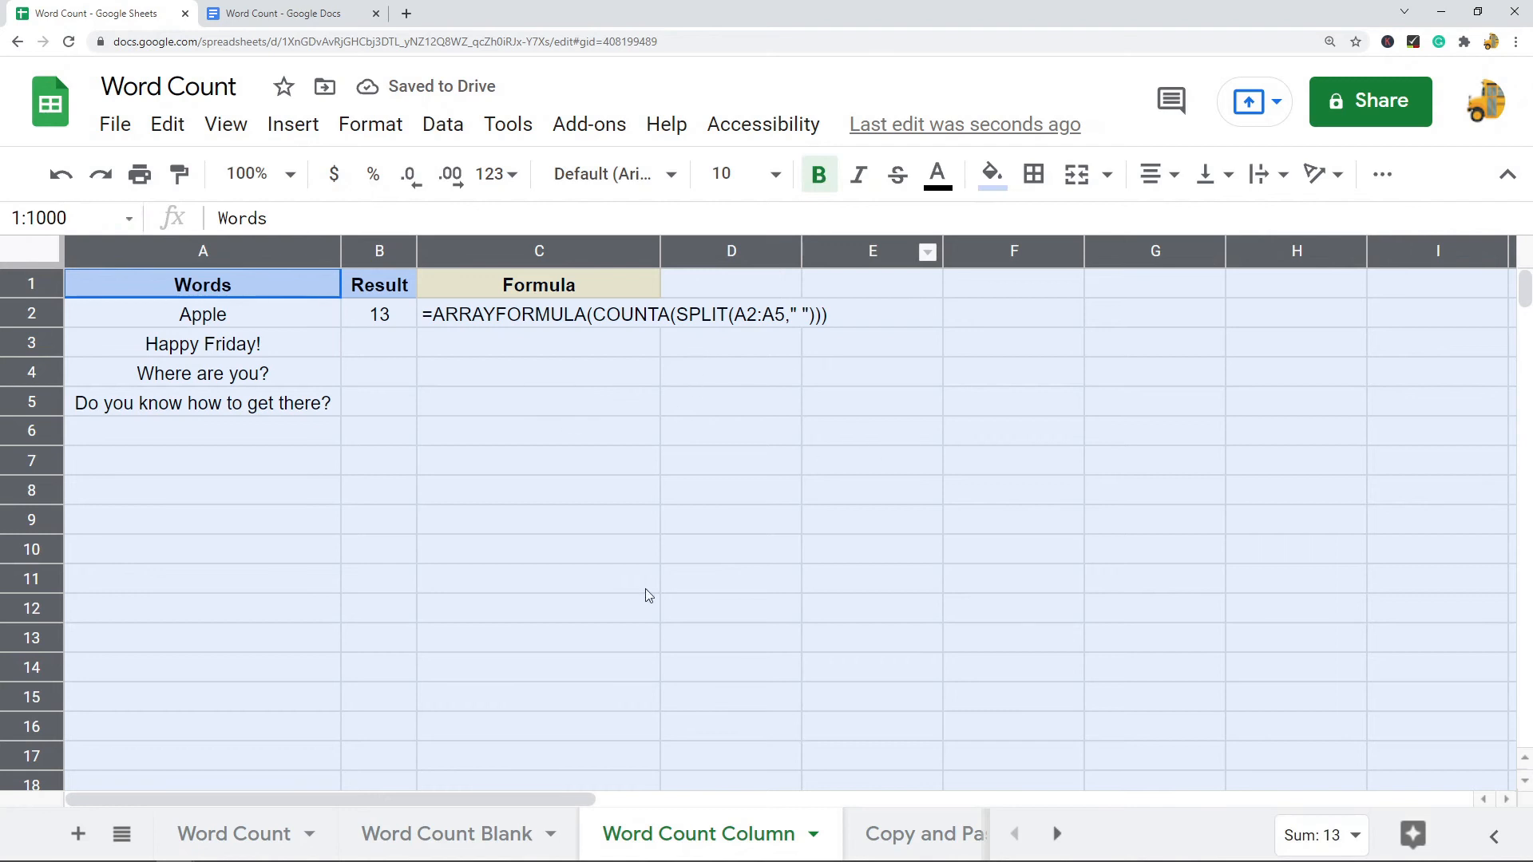
pyautogui.click(538, 315)
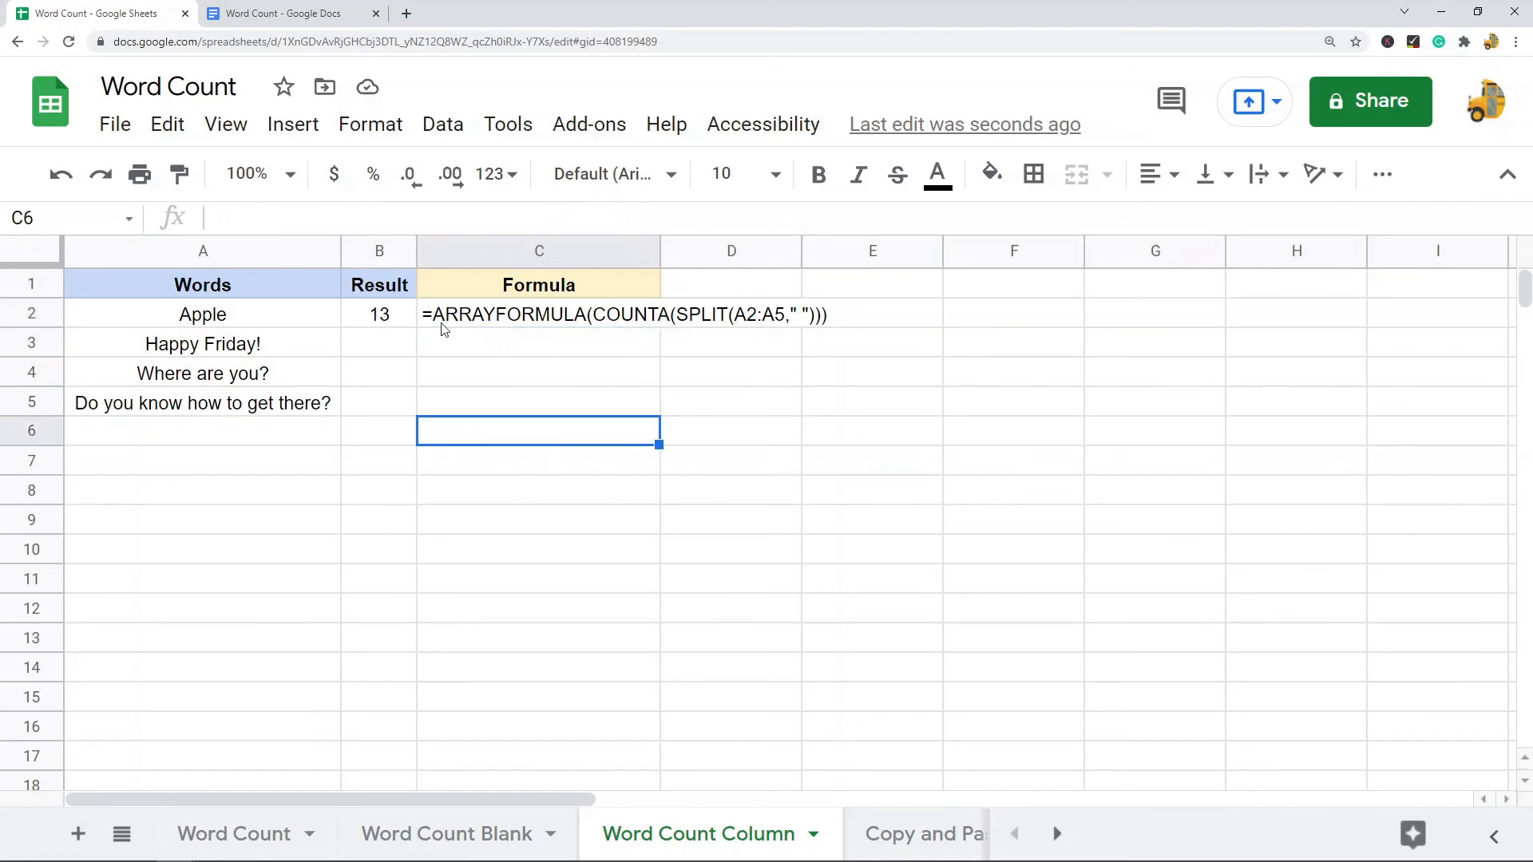
pyautogui.click(380, 315)
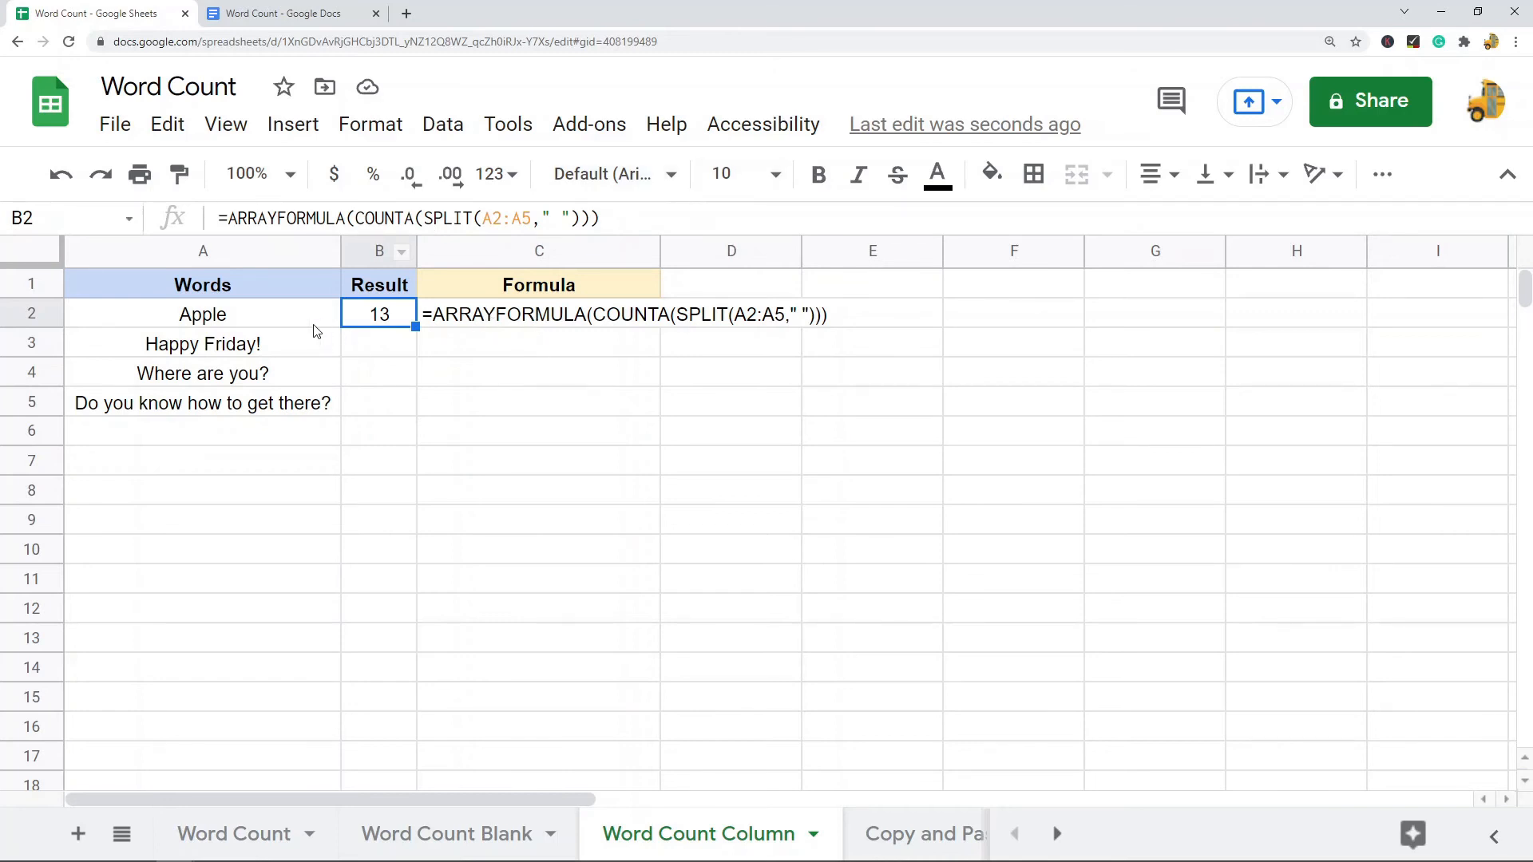
pyautogui.click(538, 314)
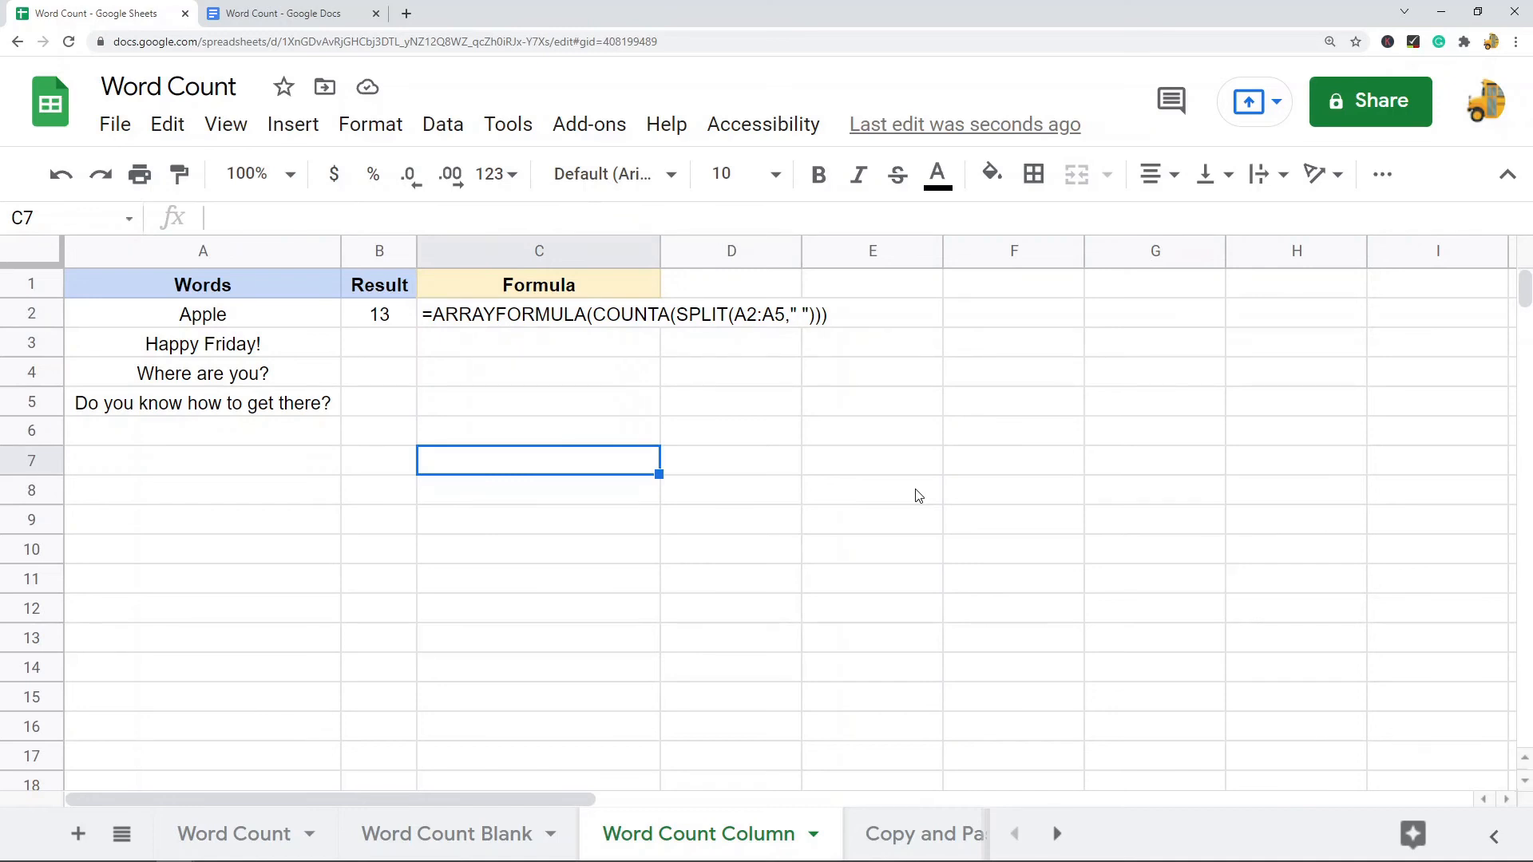
pyautogui.click(864, 834)
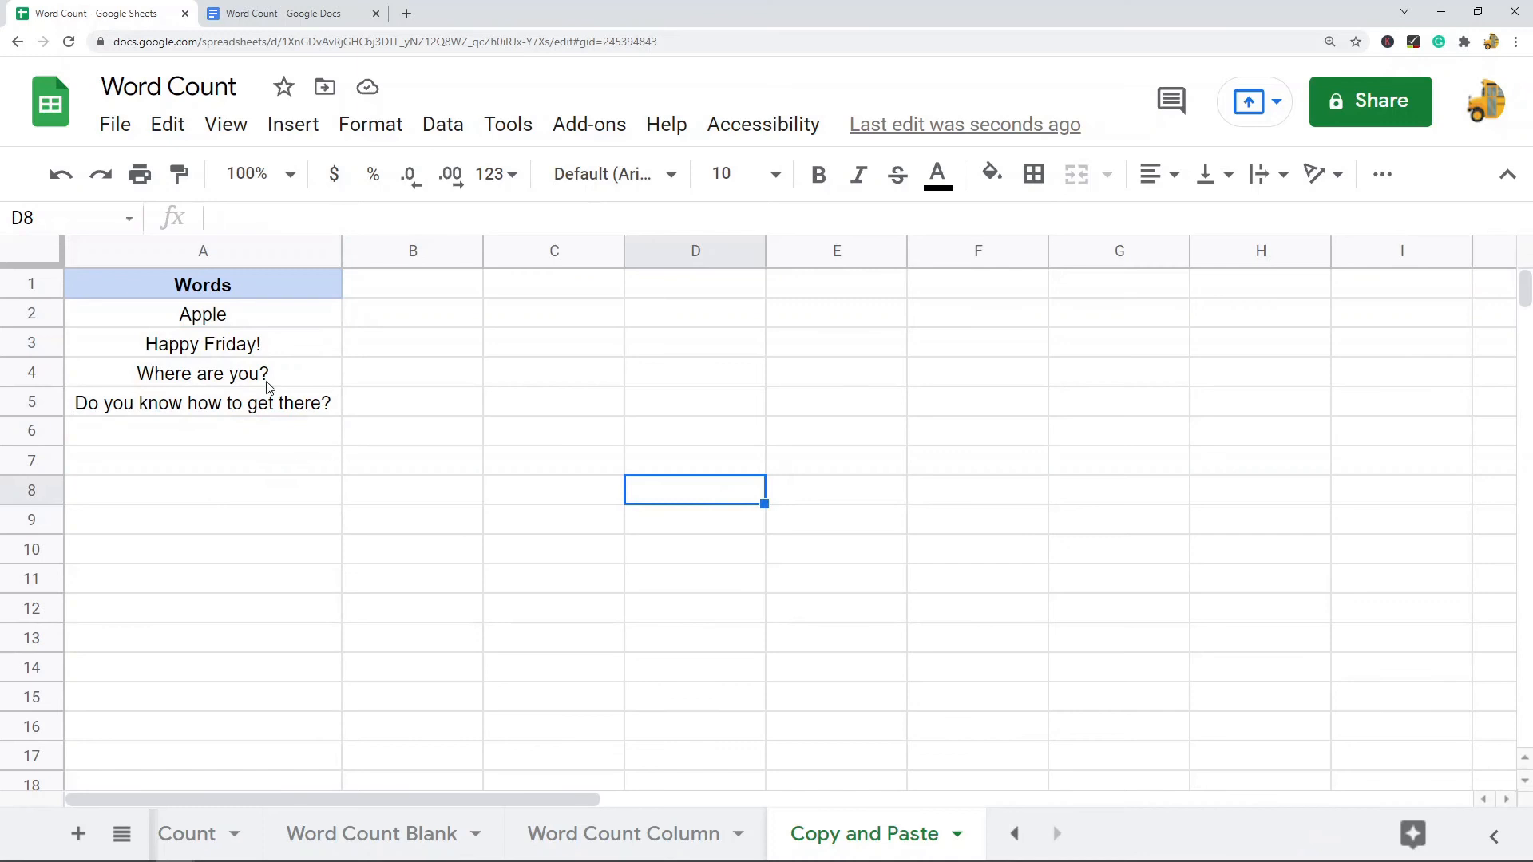
# Step: Copy the four phrases in A2:A5 and bring the blank Word Count document to the front
pyautogui.click(285, 12)
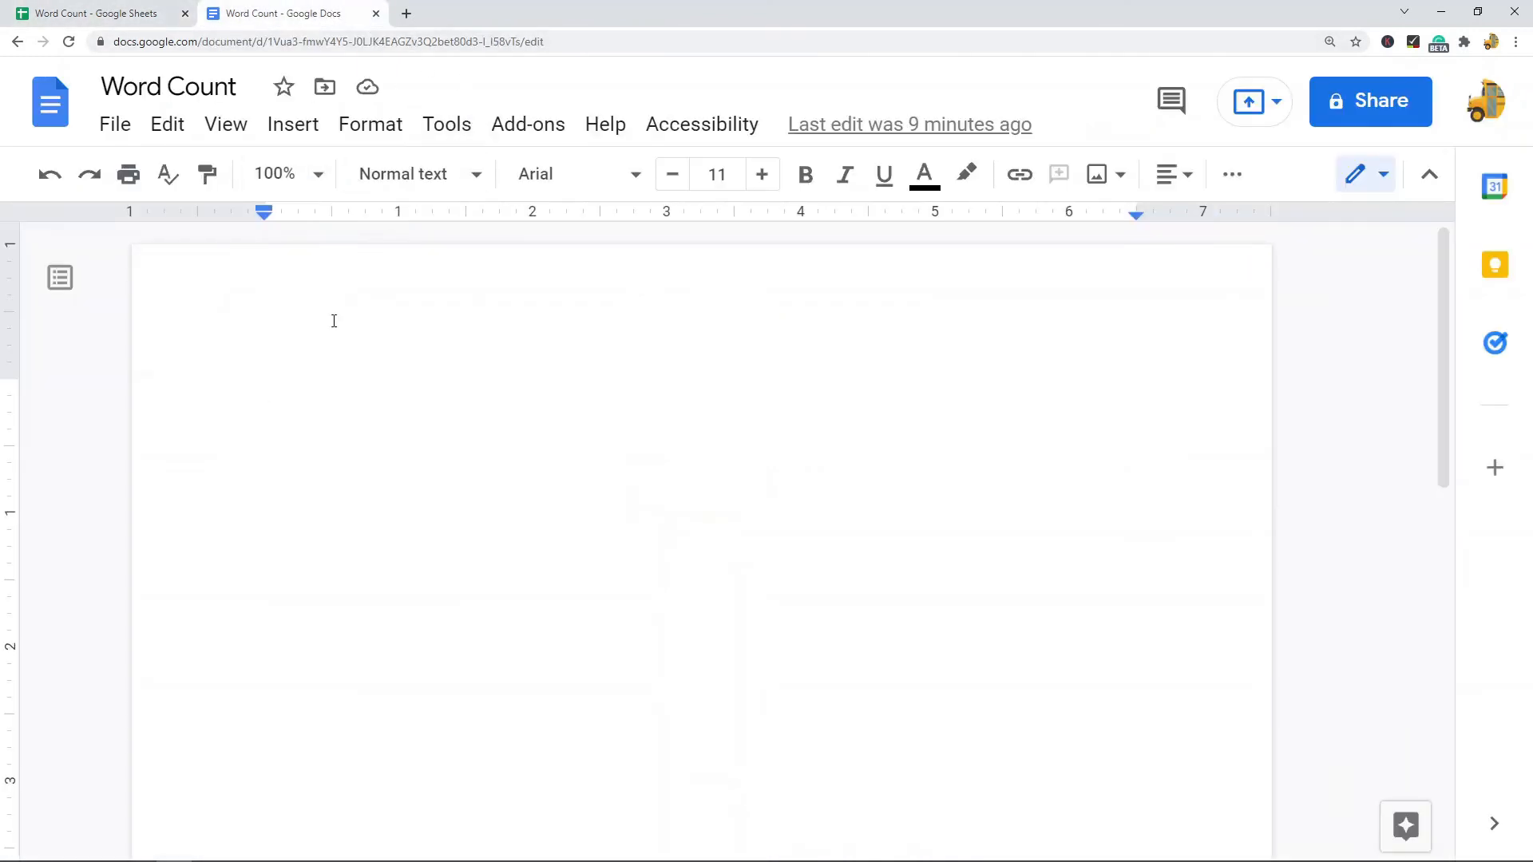
pyautogui.click(92, 13)
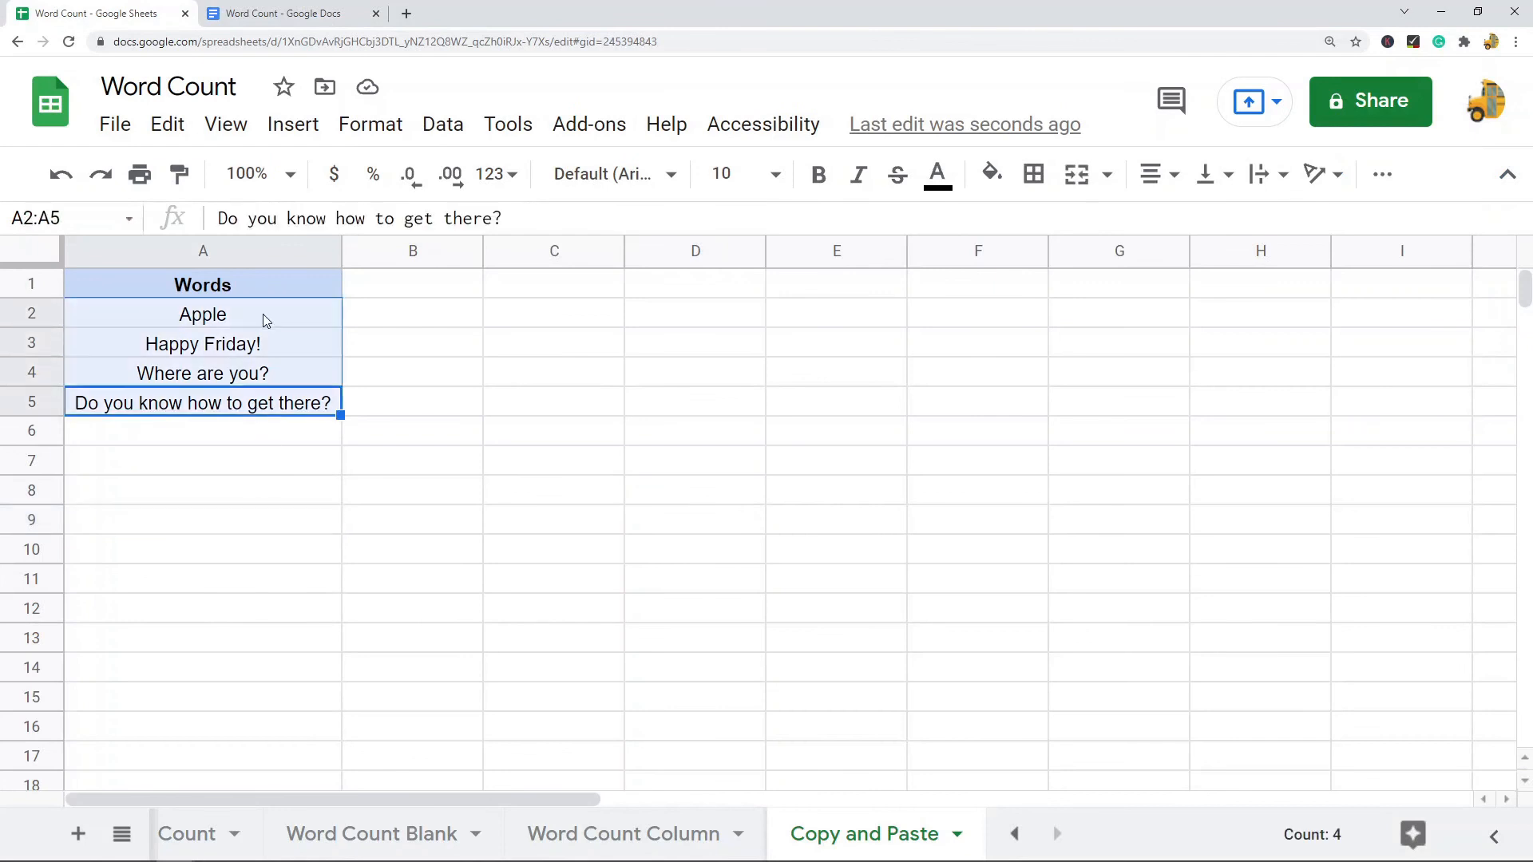
pyautogui.moveTo(204, 355)
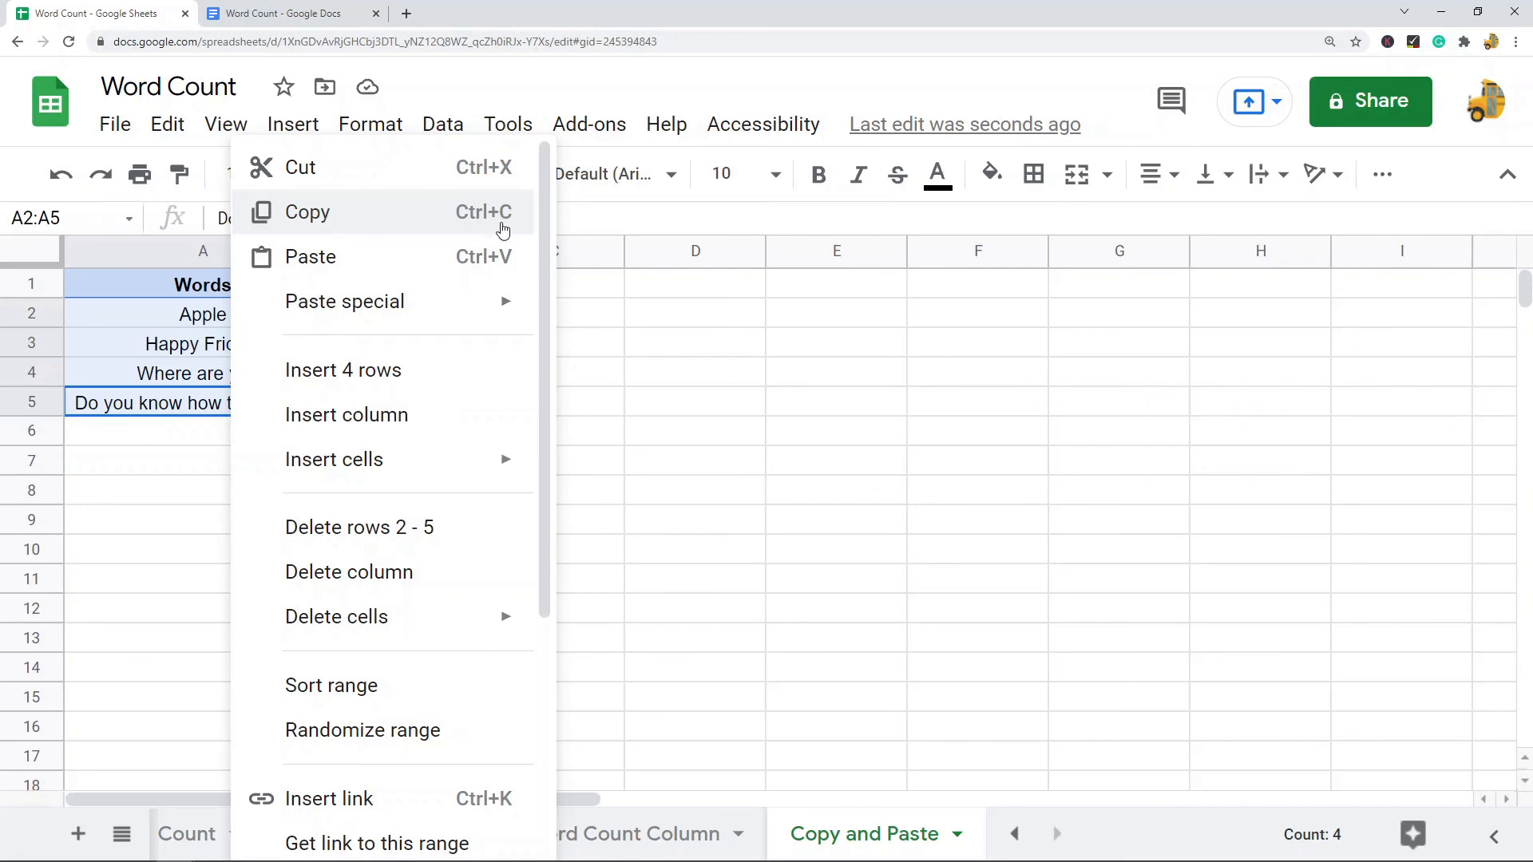
pyautogui.click(284, 13)
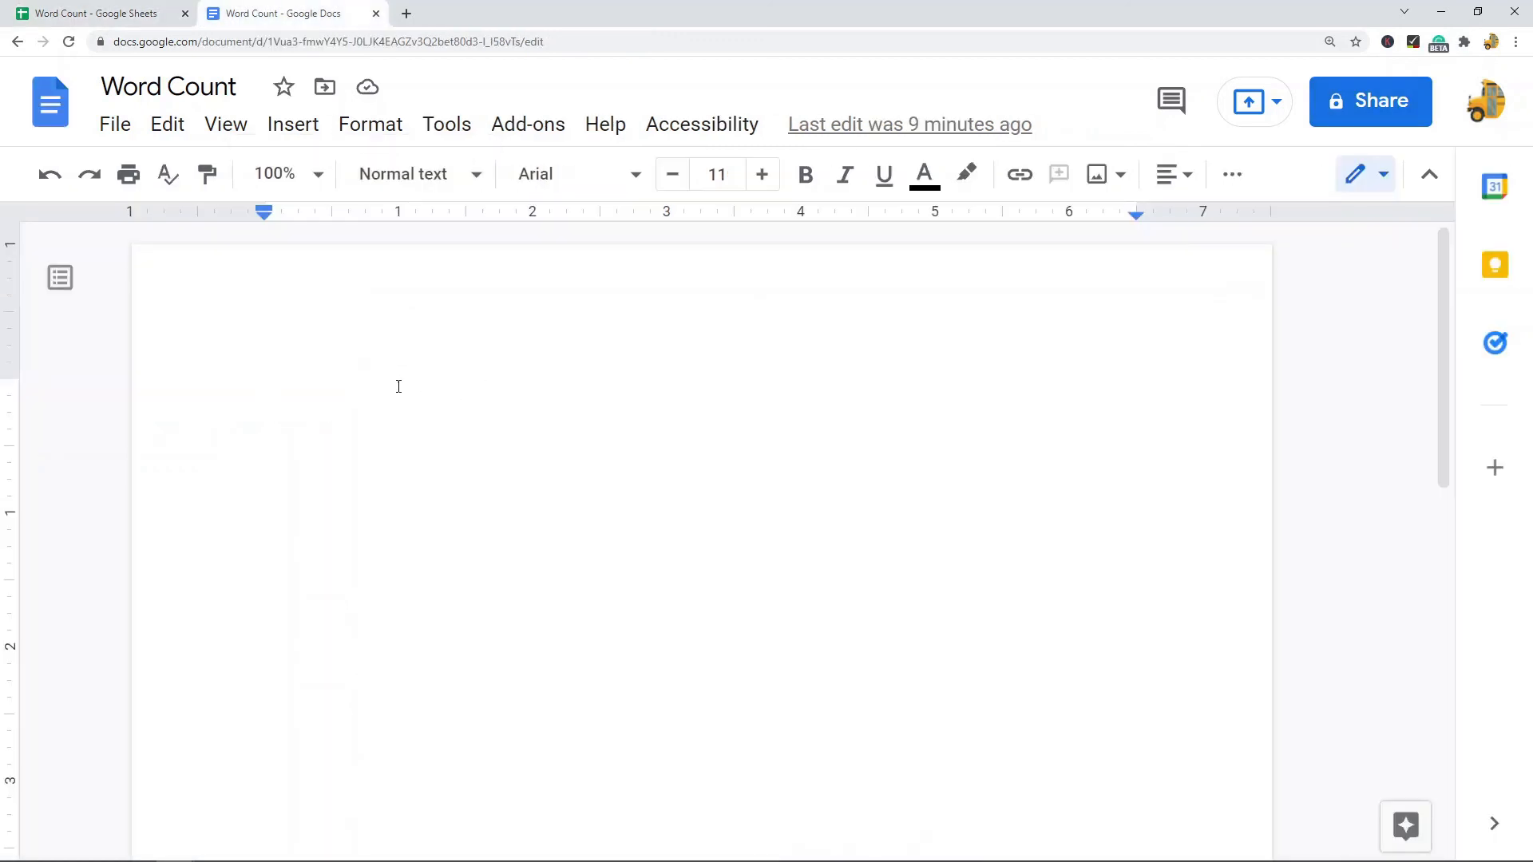
# Step: Paste the four phrases into the Google Docs document without formatting
pyautogui.rightClick(267, 390)
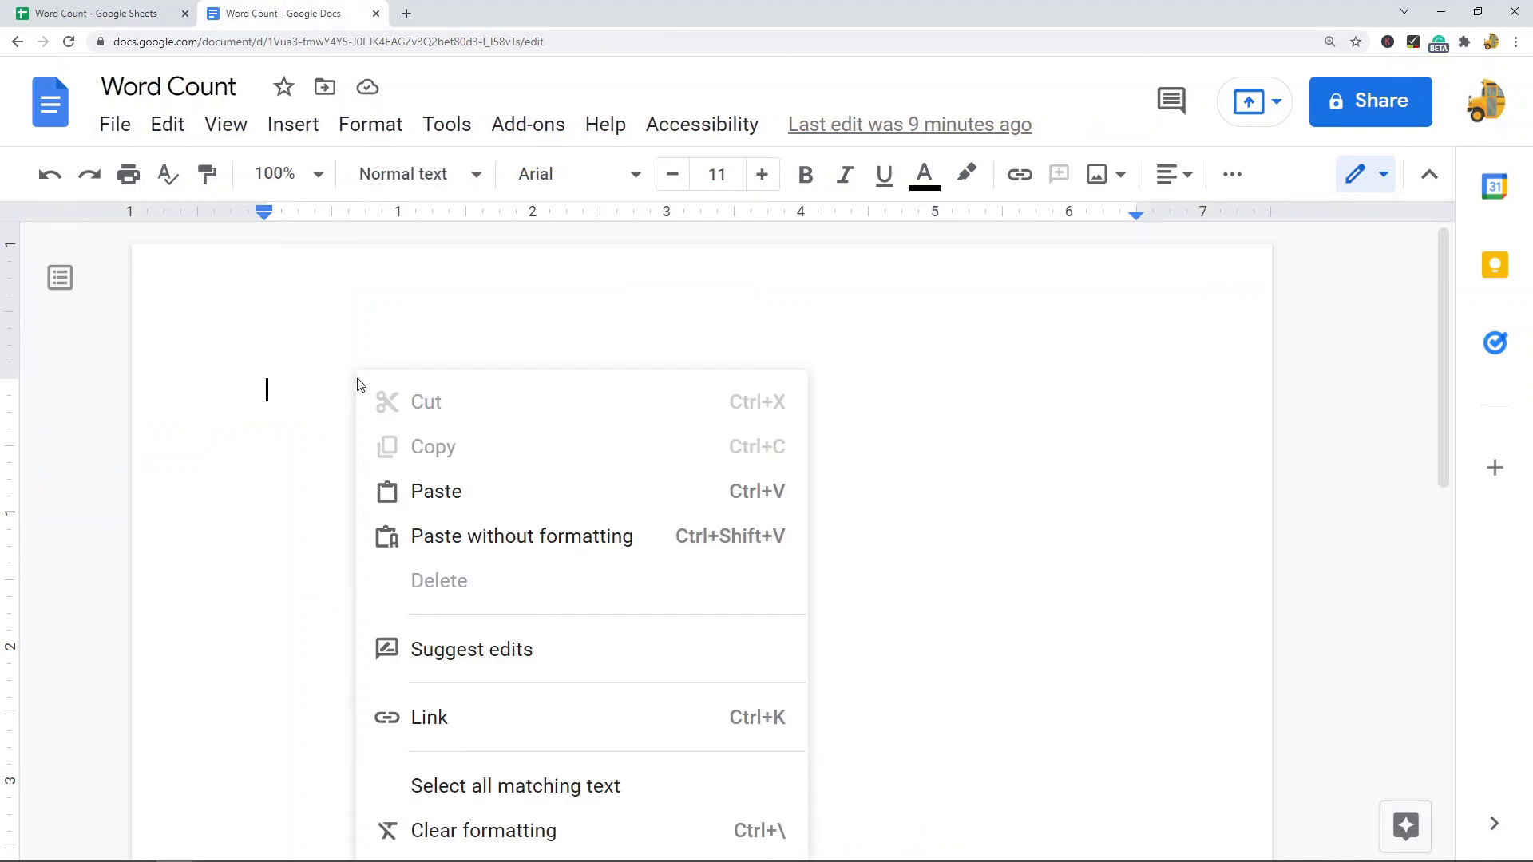
pyautogui.moveTo(517, 546)
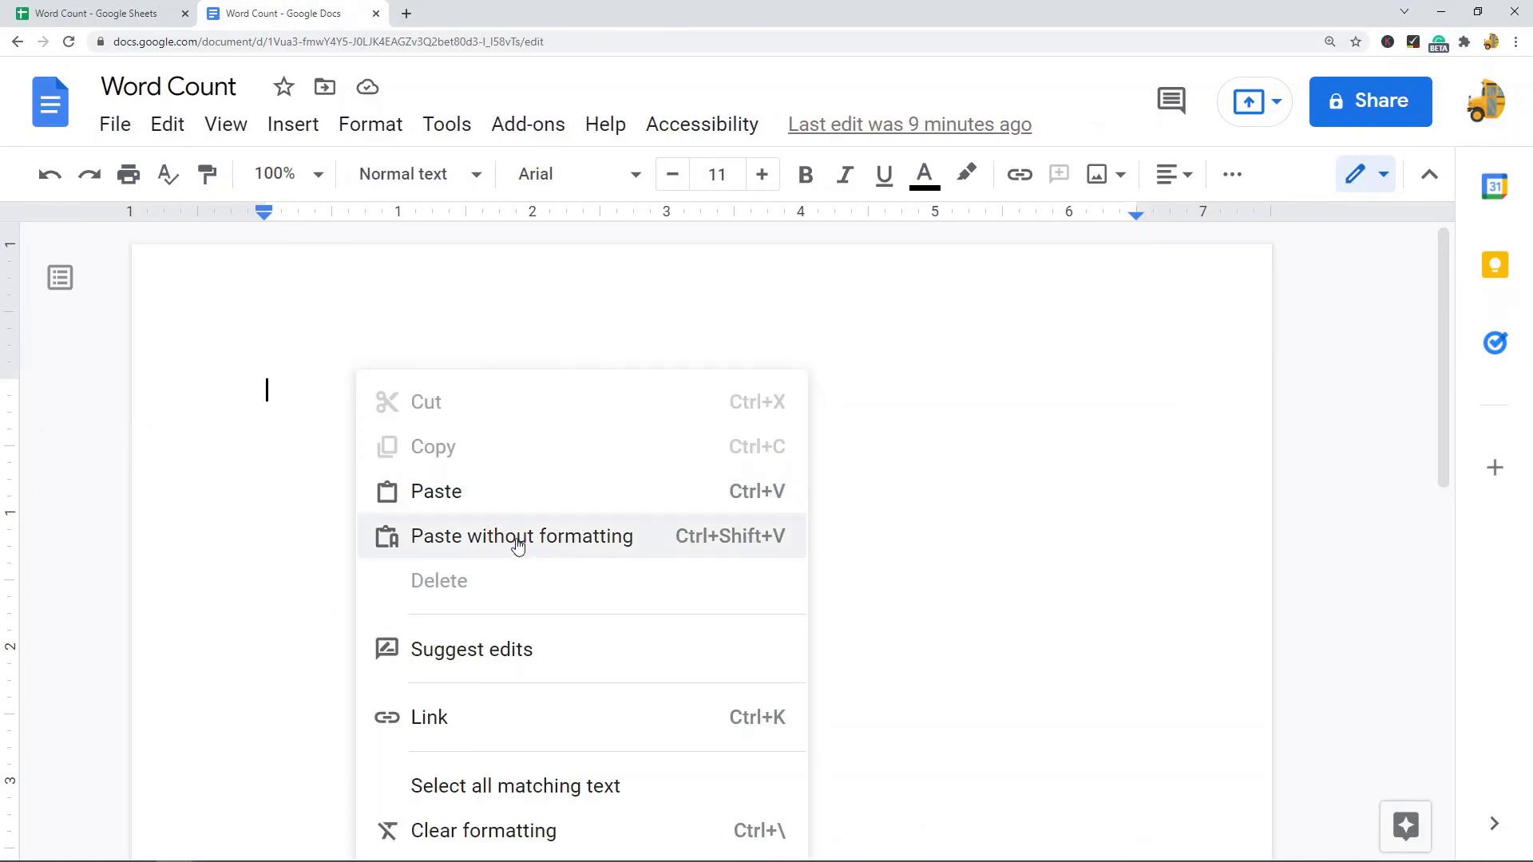
pyautogui.moveTo(717, 556)
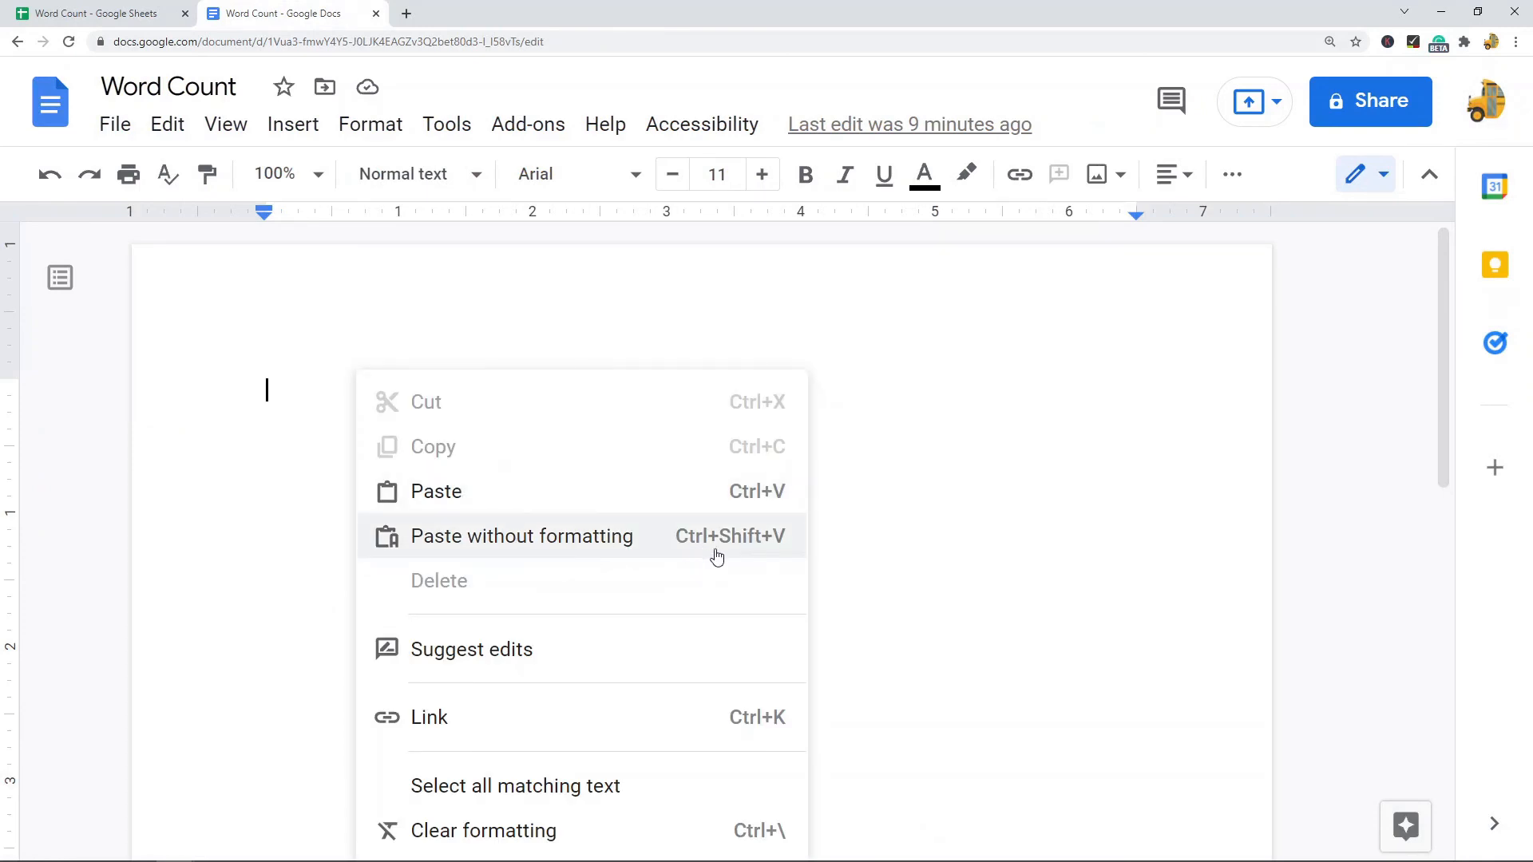
pyautogui.click(523, 536)
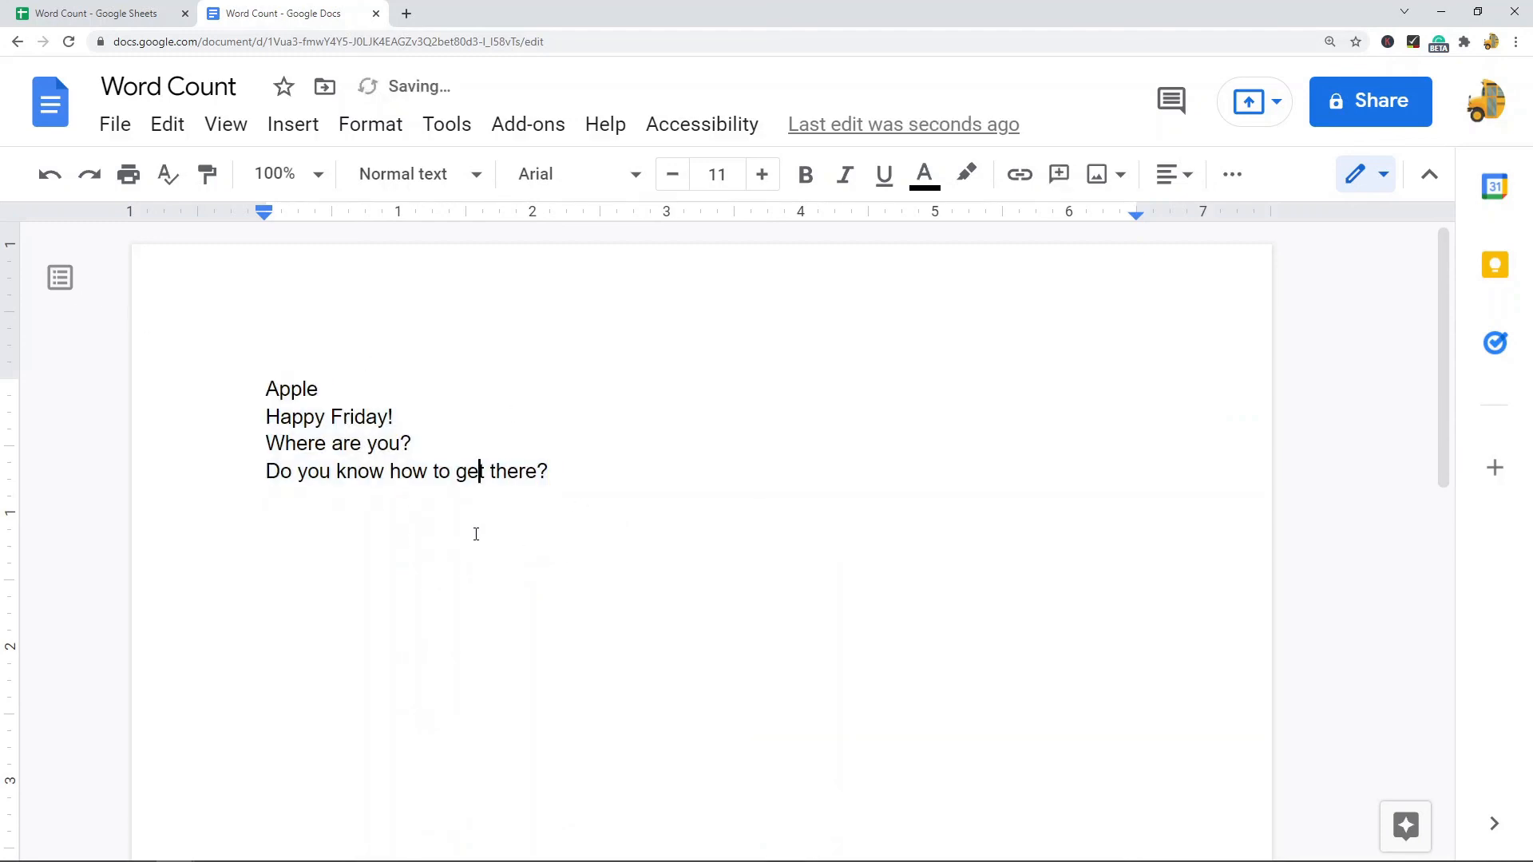
pyautogui.click(446, 125)
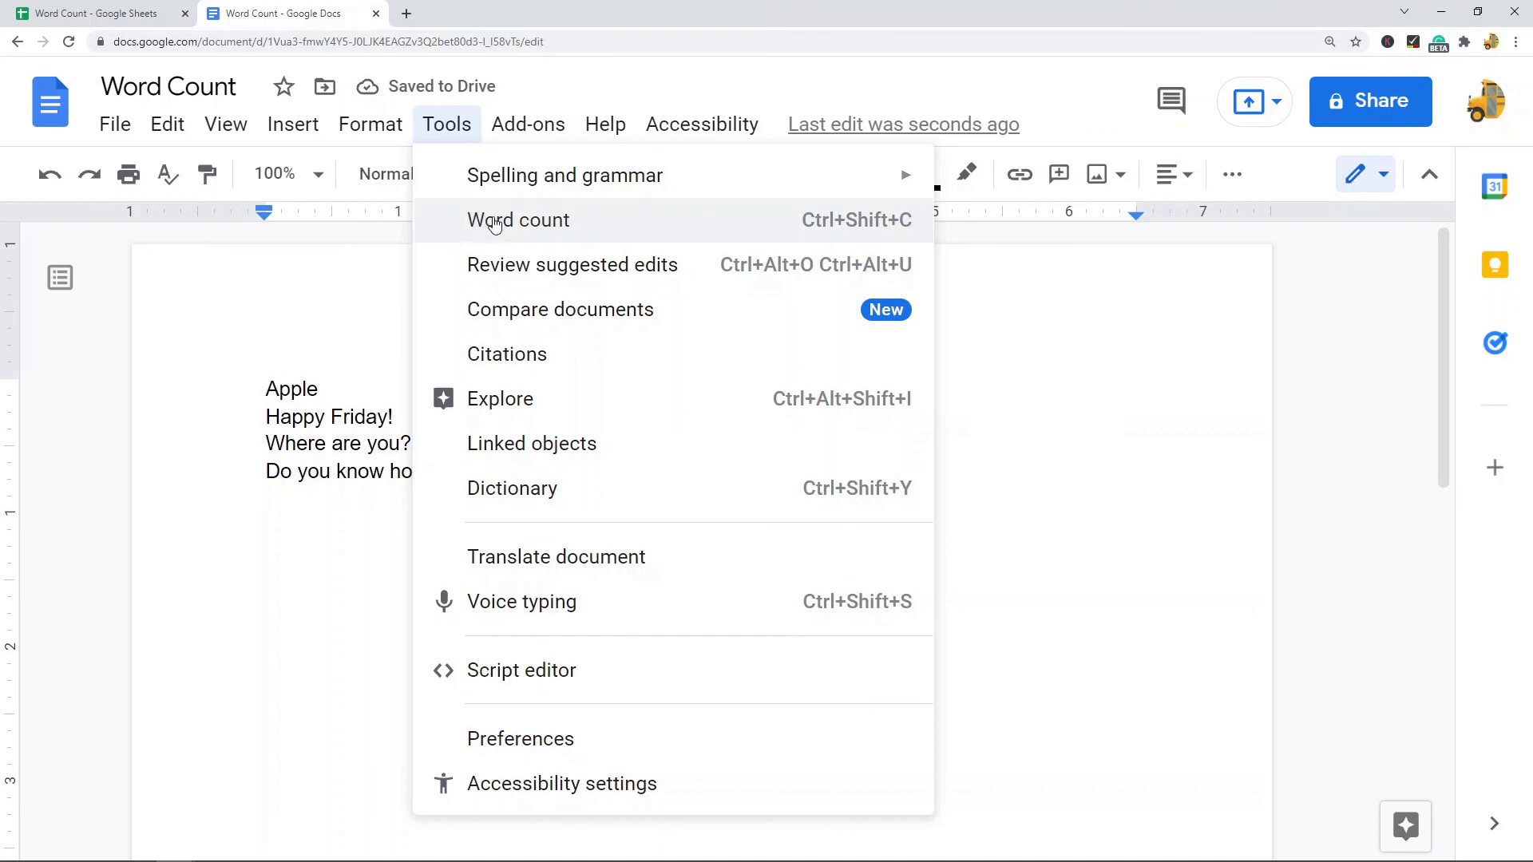
pyautogui.click(519, 218)
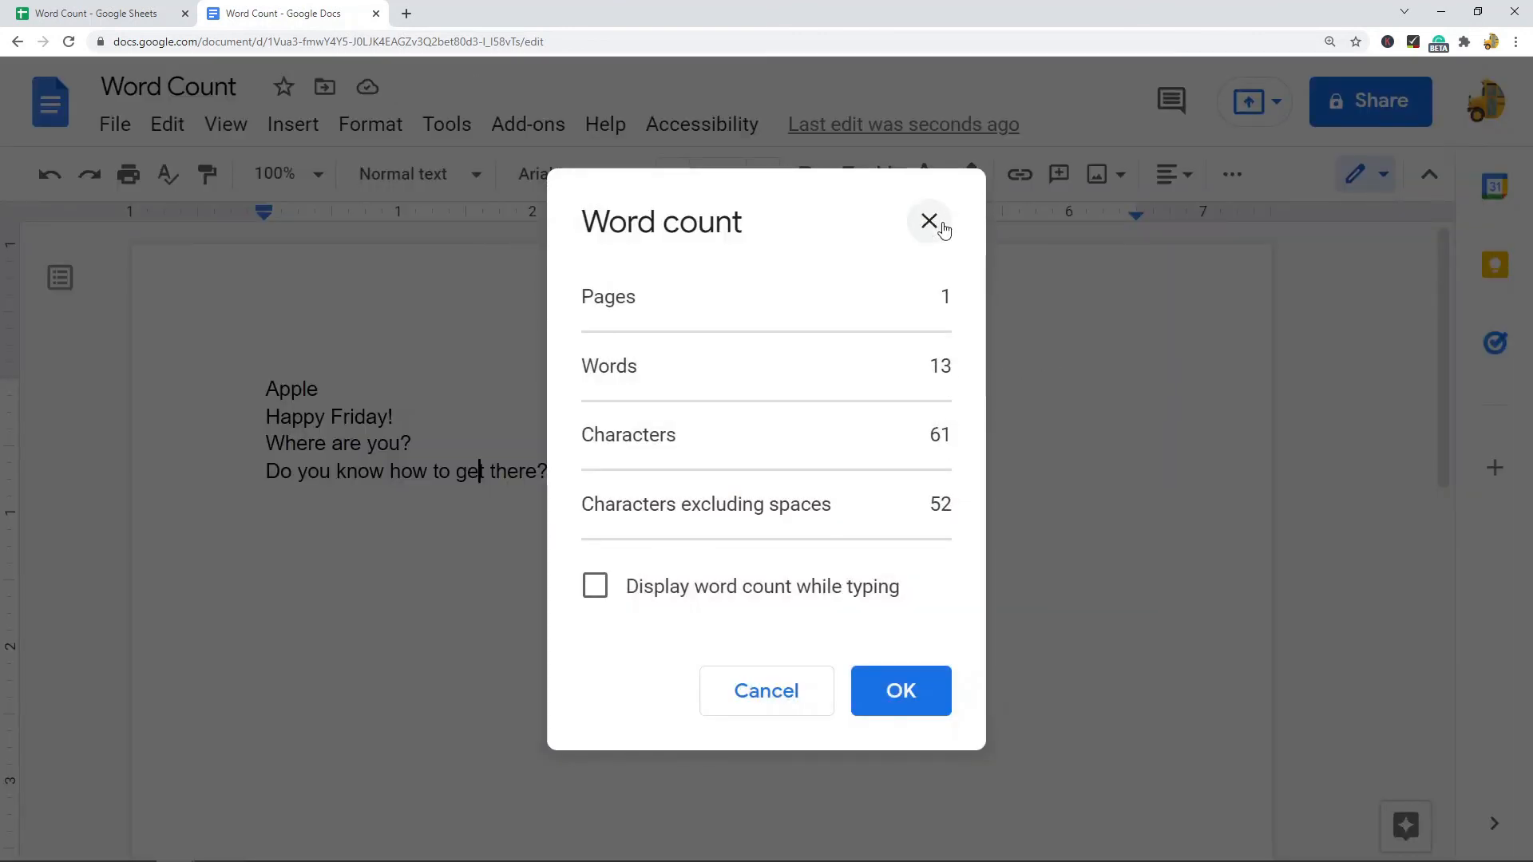
pyautogui.moveTo(930, 220)
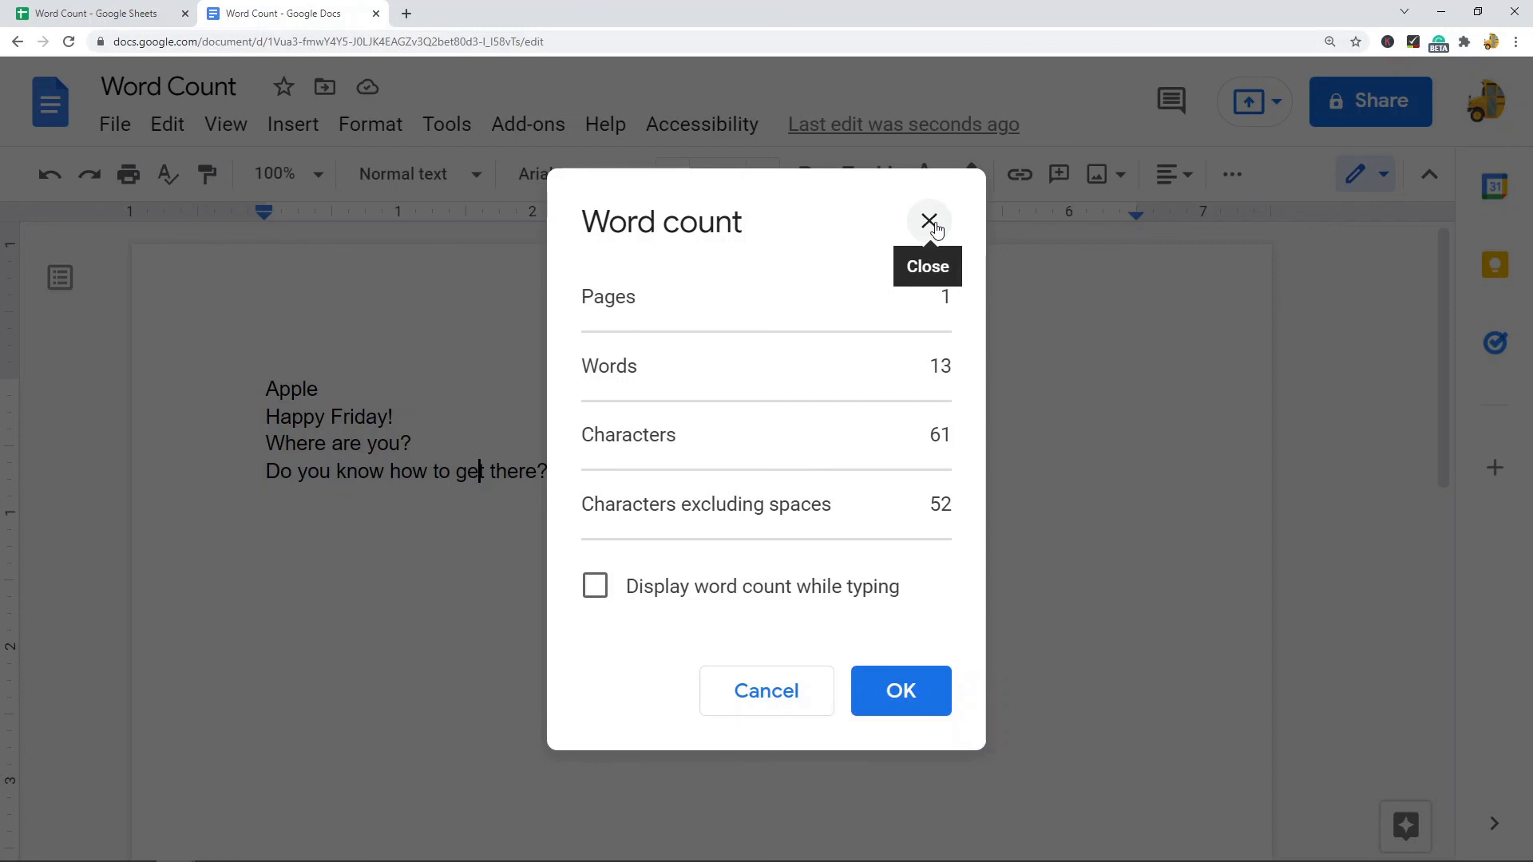
pyautogui.moveTo(930, 245)
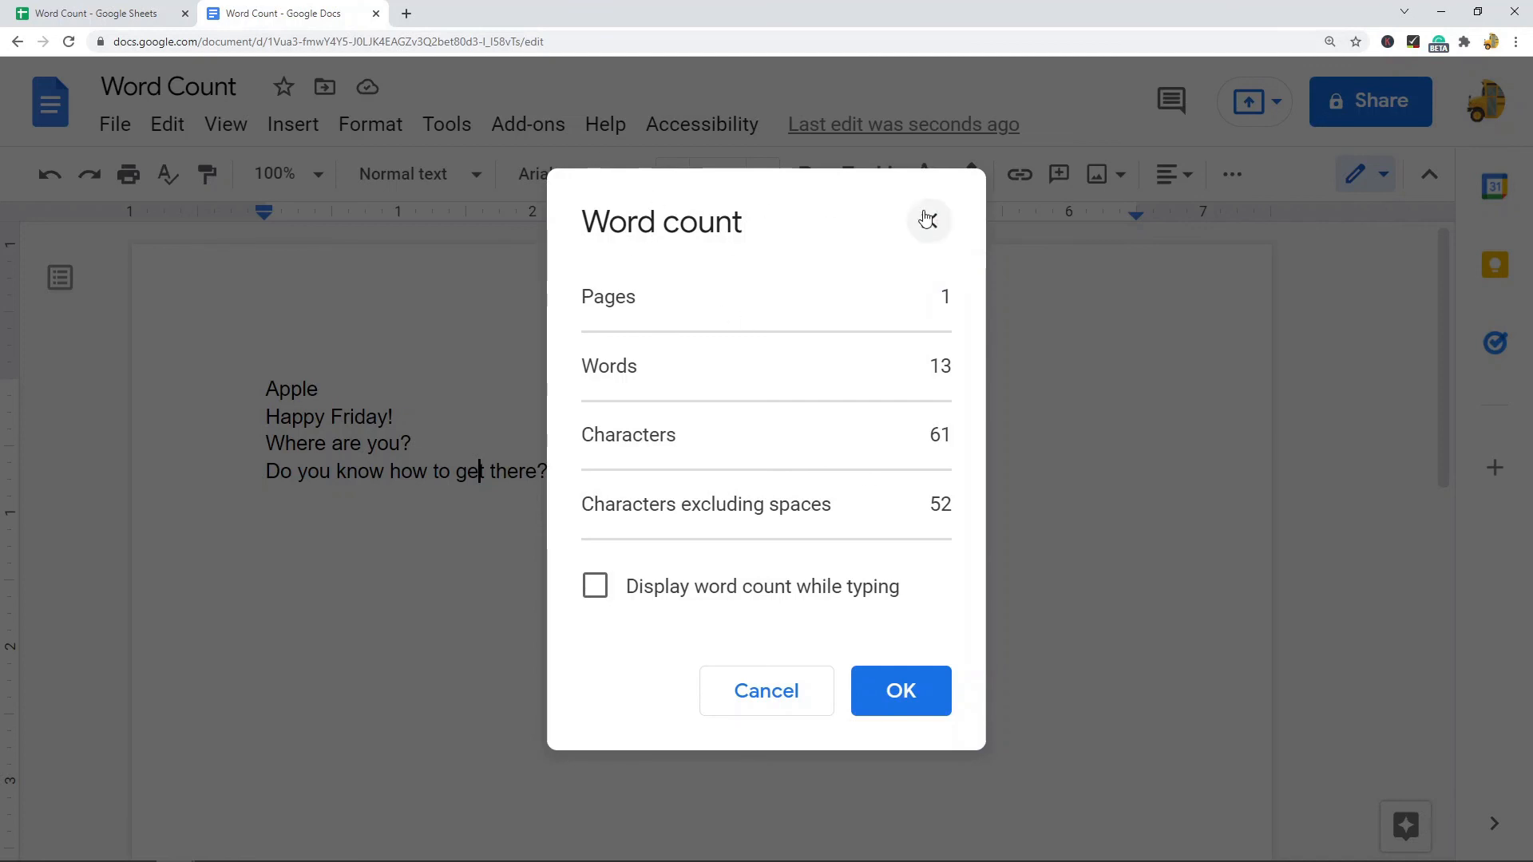
pyautogui.click(900, 691)
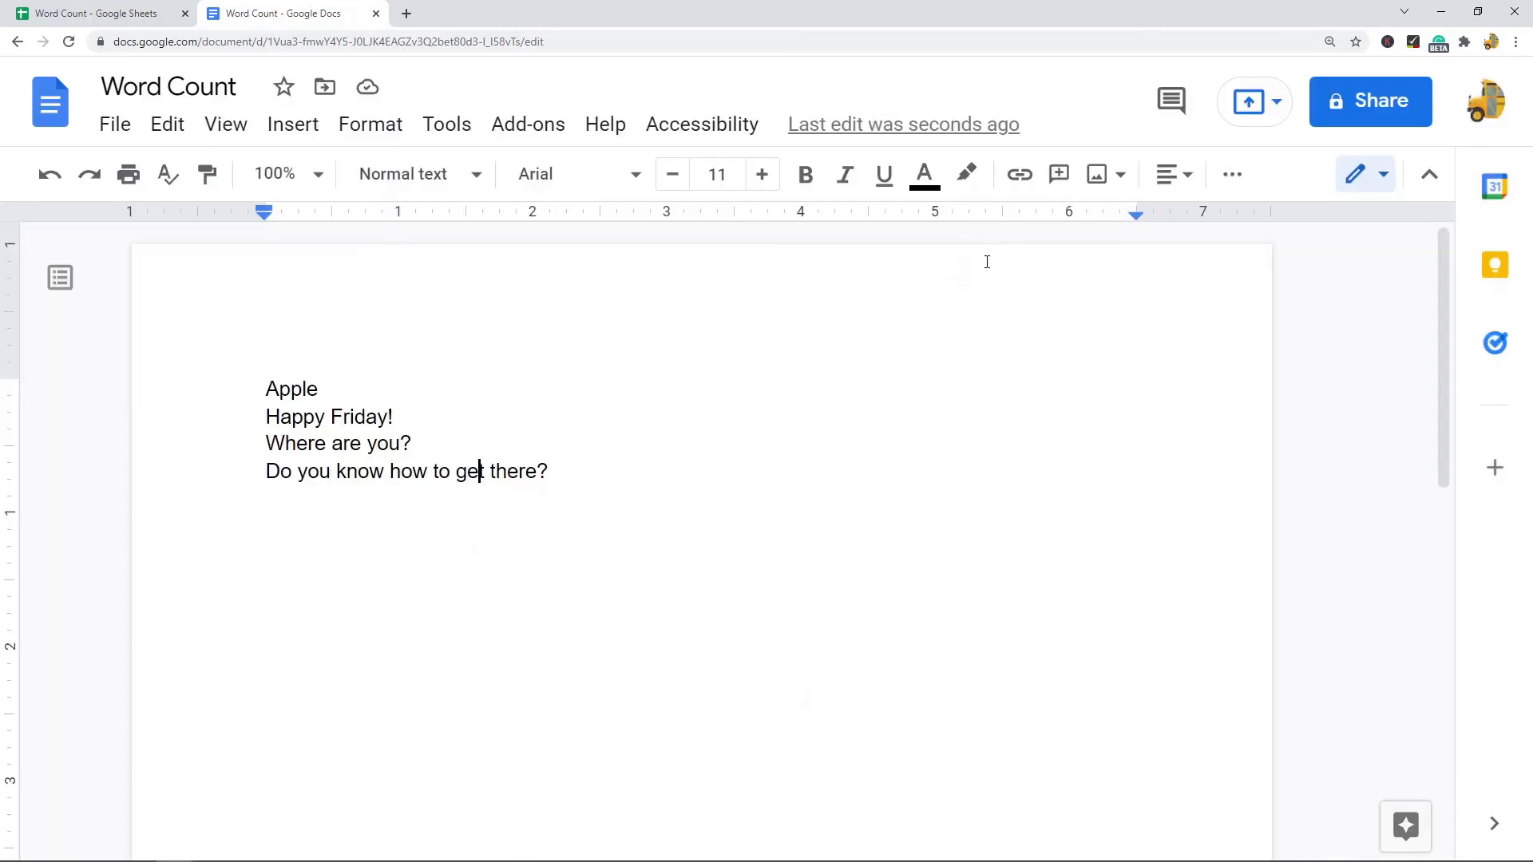